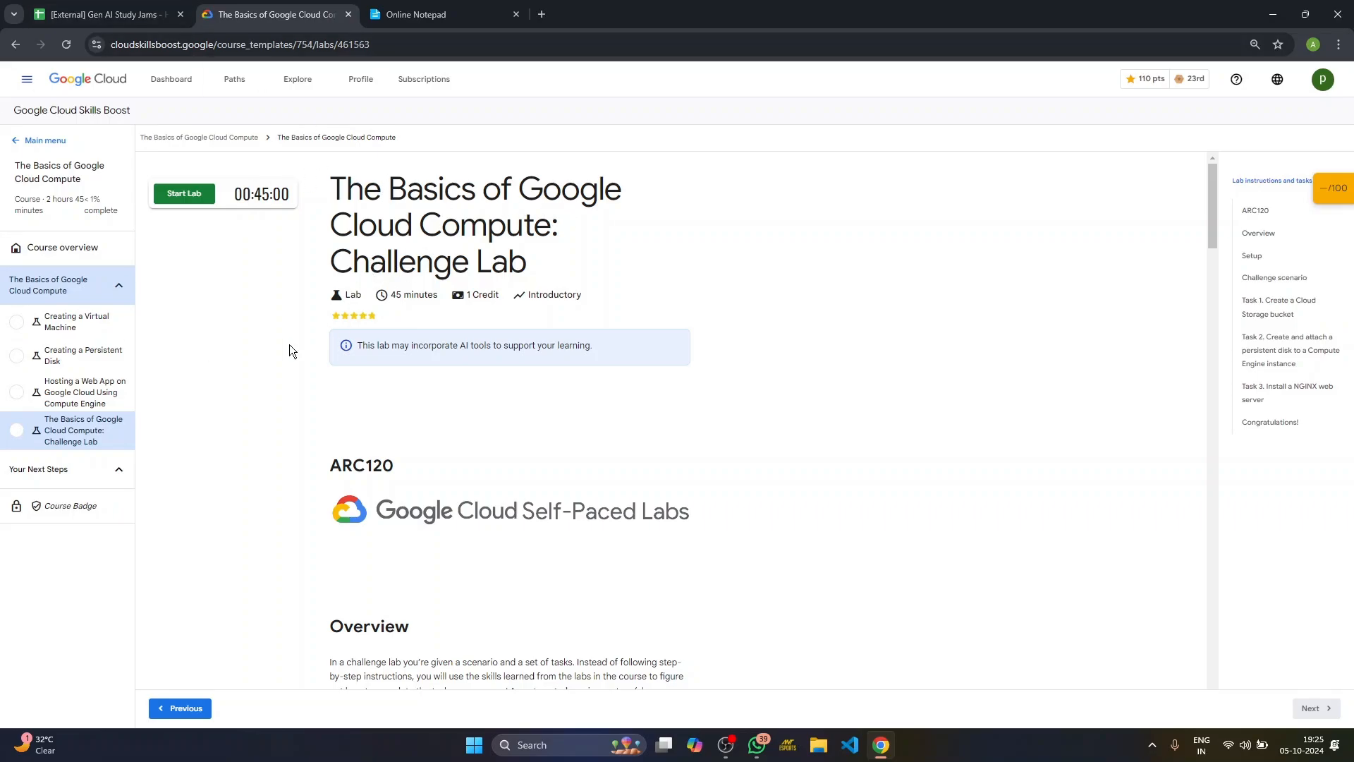
{"action": "mouse_move", "coordinate": [83, 355]}
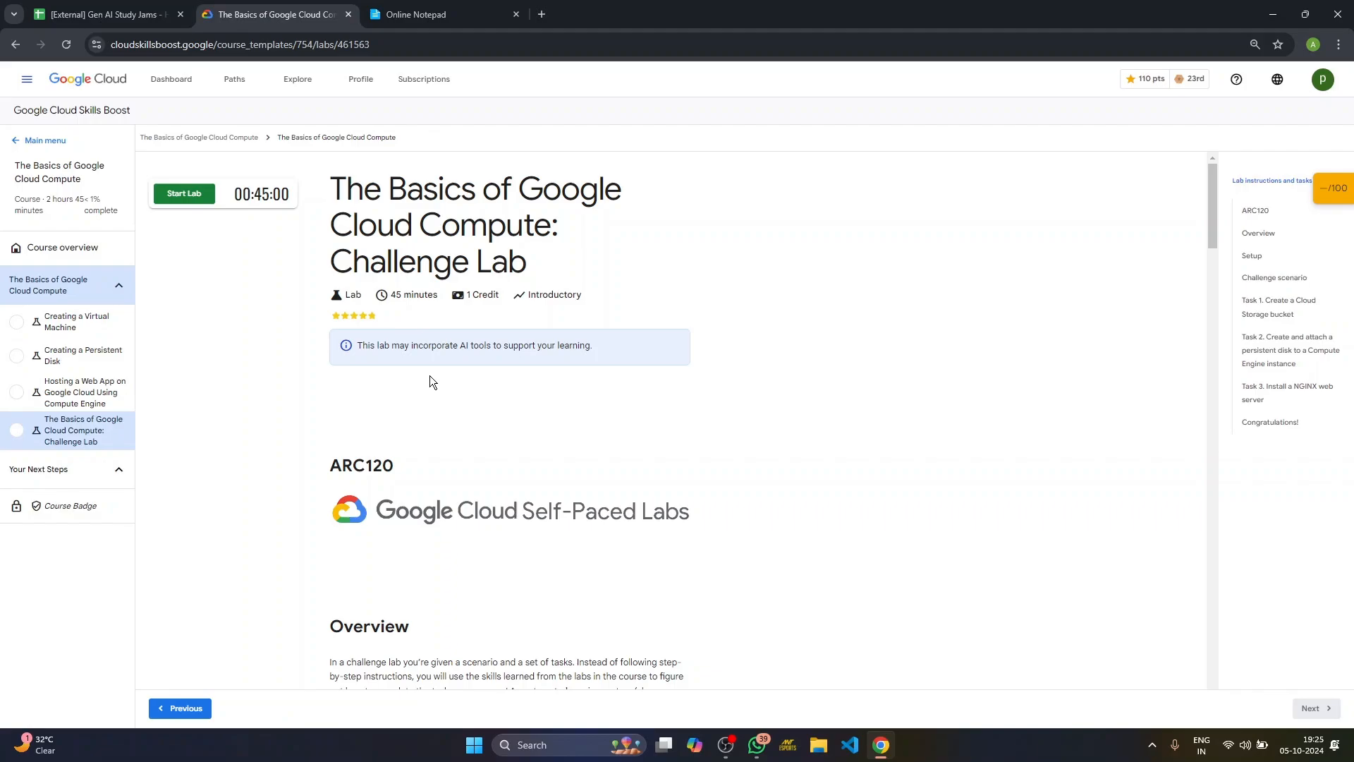
{"action": "mouse_move", "coordinate": [542, 266]}
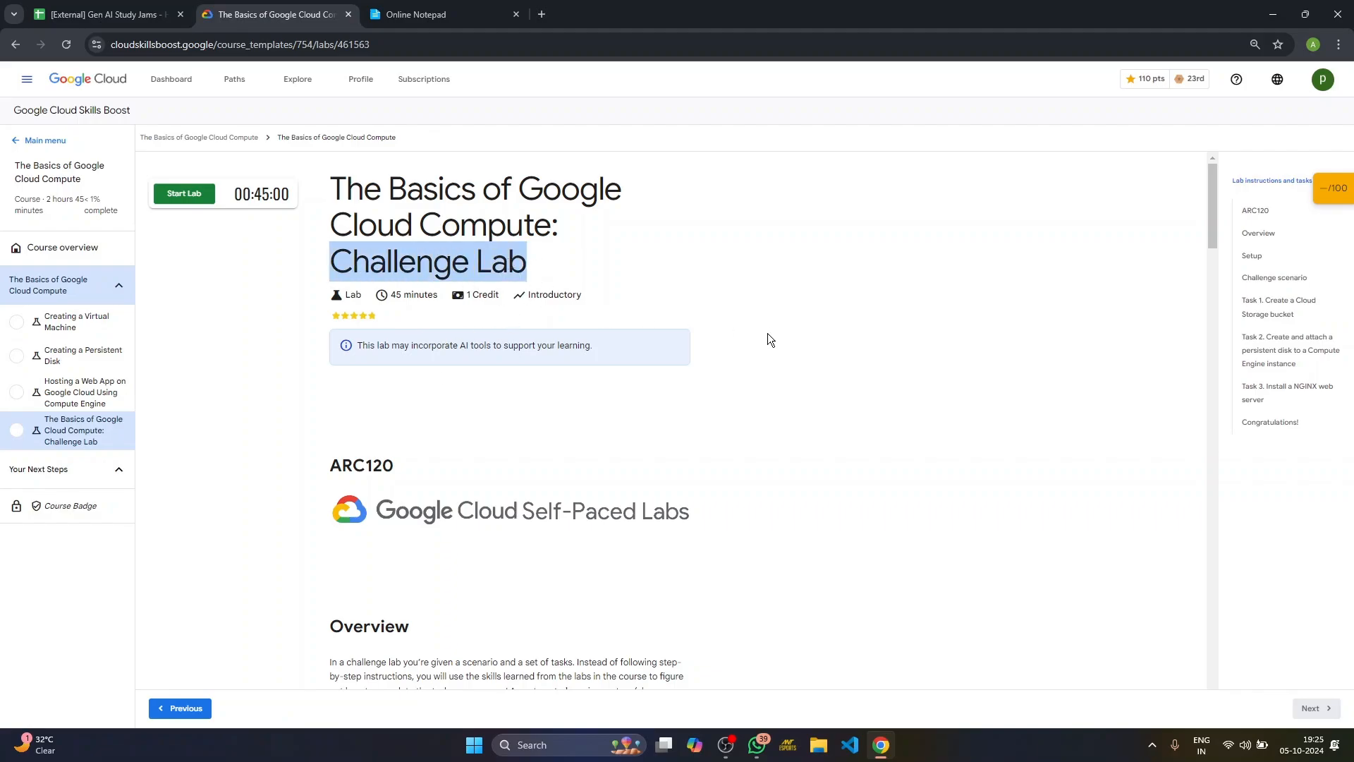
Step: Start the challenge lab, launching it with 1 credit so the timer and credentials appear
{"action": "scroll", "scroll_direction": "down", "scroll_amount": 3}
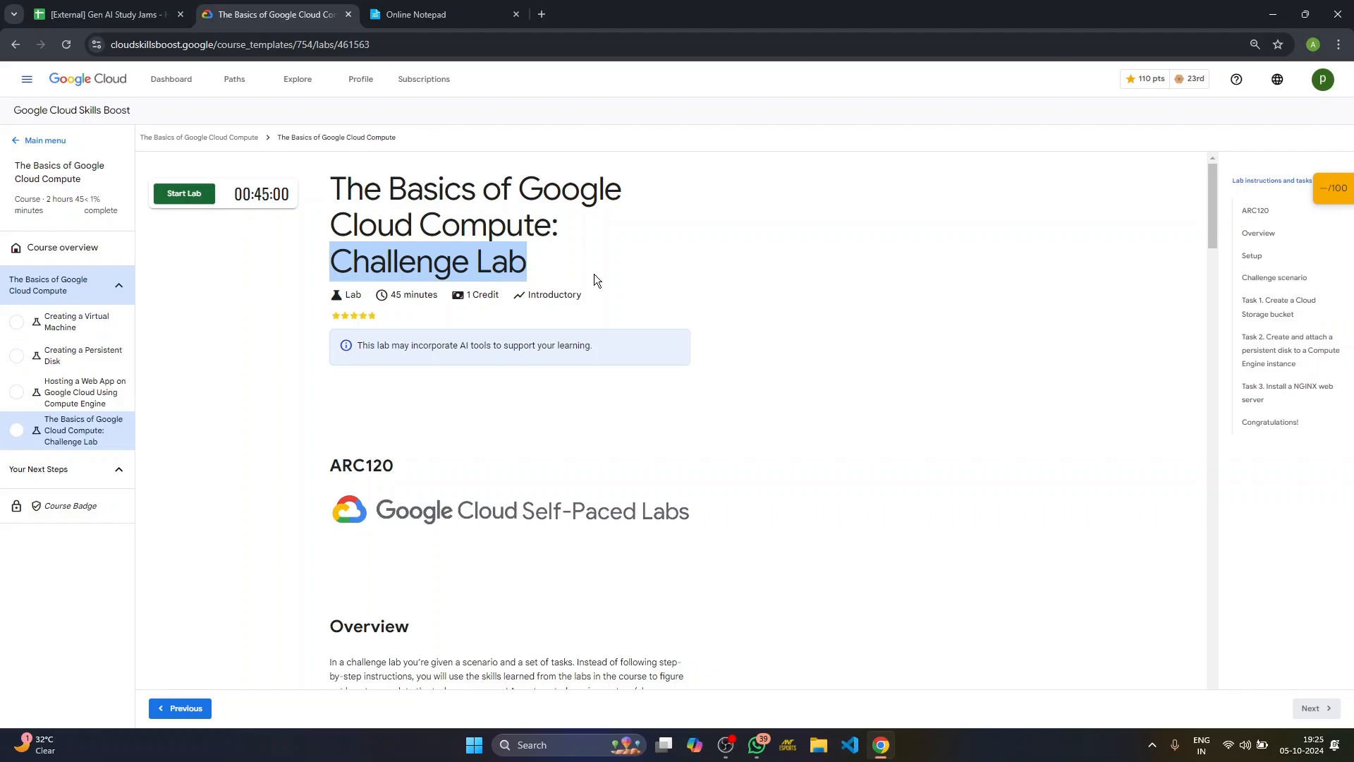
{"action": "left_click", "coordinate": [183, 193]}
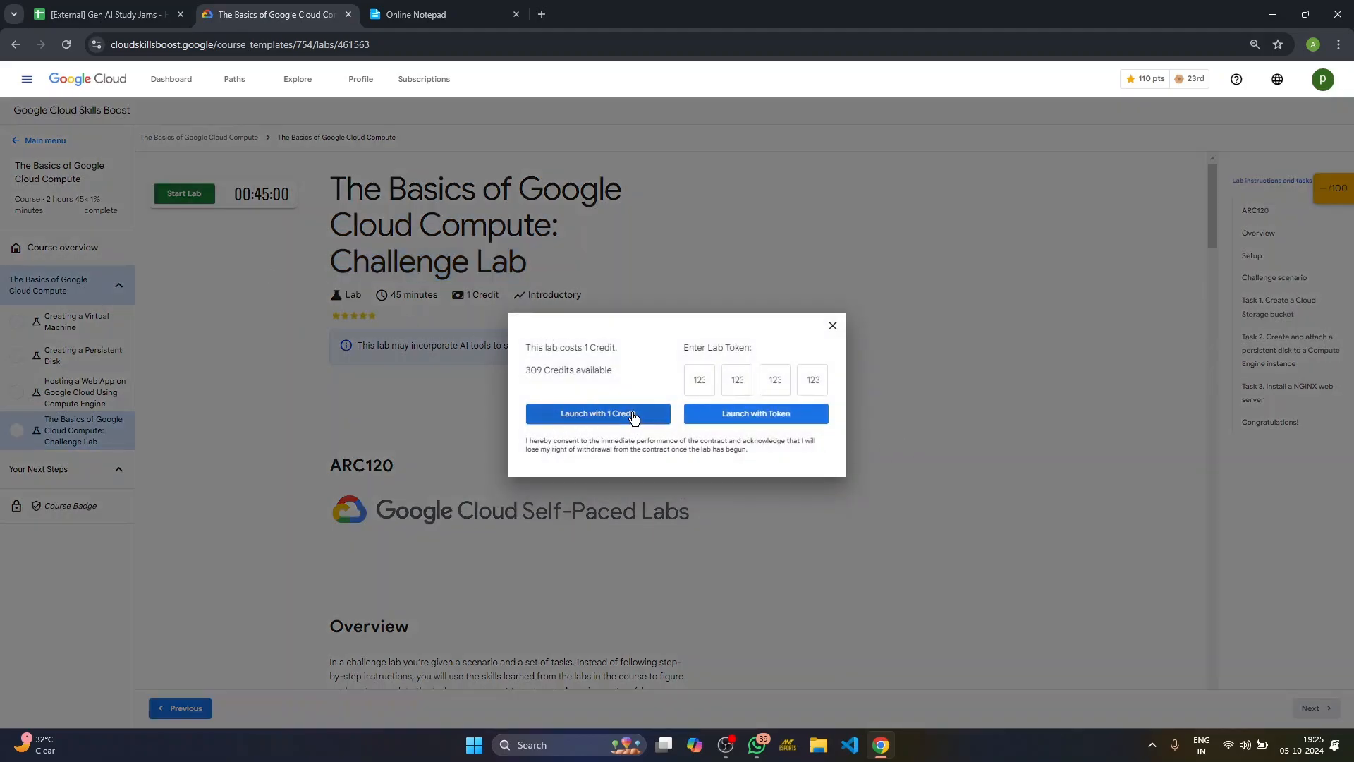
{"action": "left_click", "coordinate": [598, 413]}
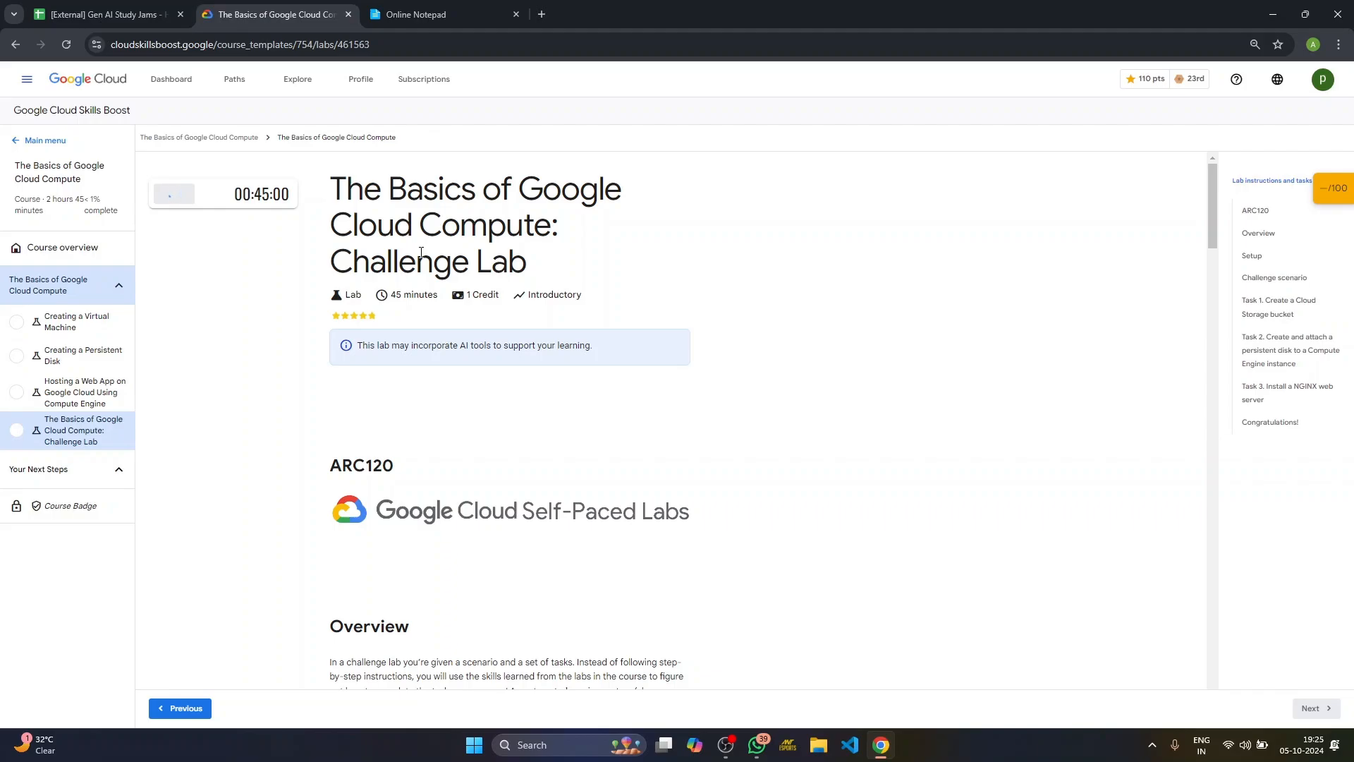
{"action": "left_click", "coordinate": [176, 194]}
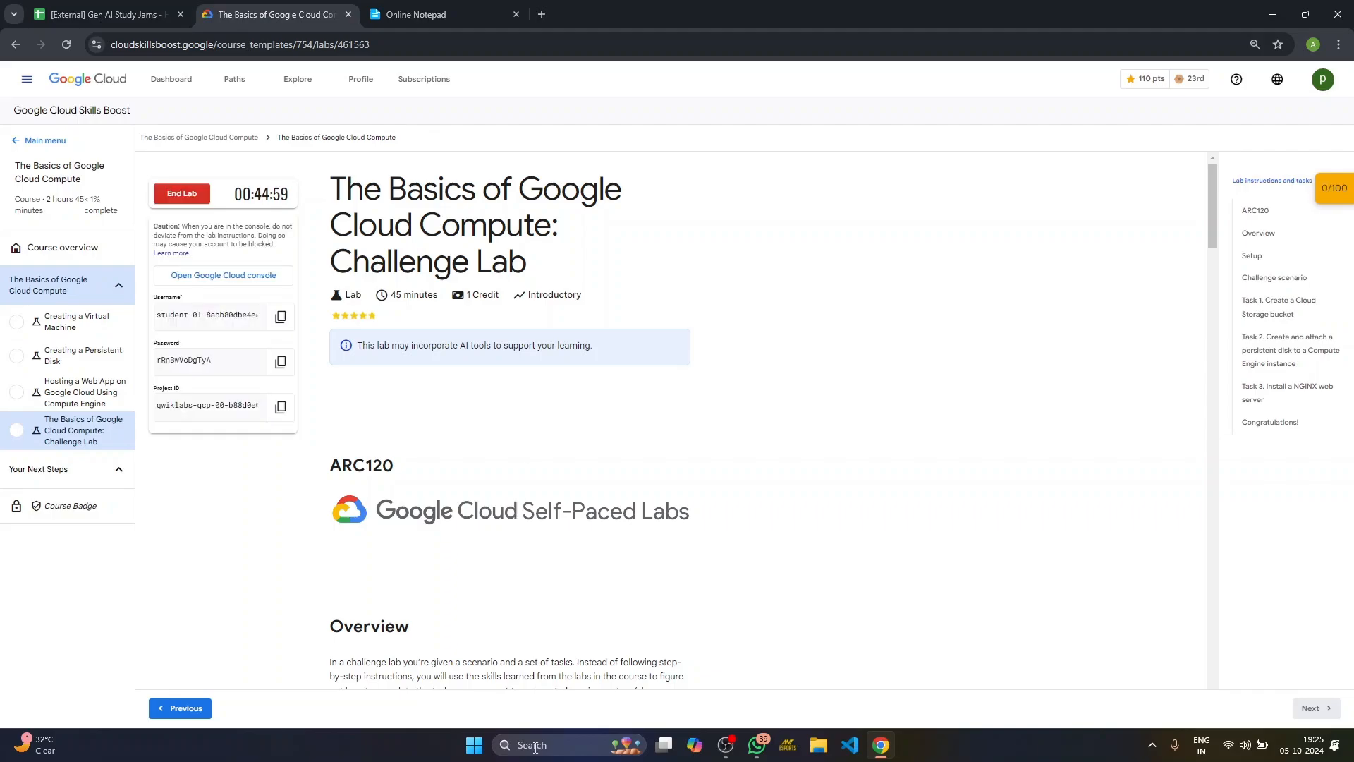
Step: Sign into the Cloud console in an incognito window with the student username and password, accepting the welcome terms
{"action": "right_click", "coordinate": [223, 274]}
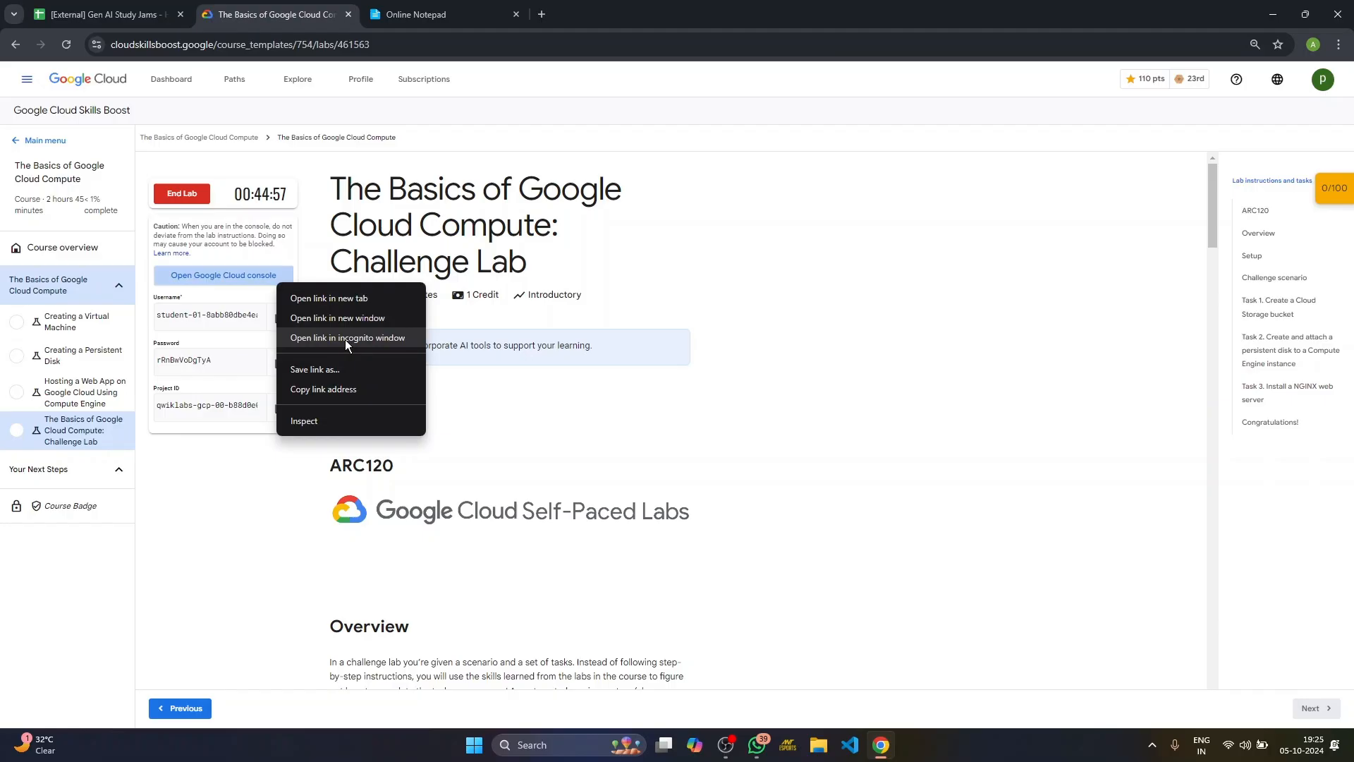
{"action": "left_click", "coordinate": [346, 338]}
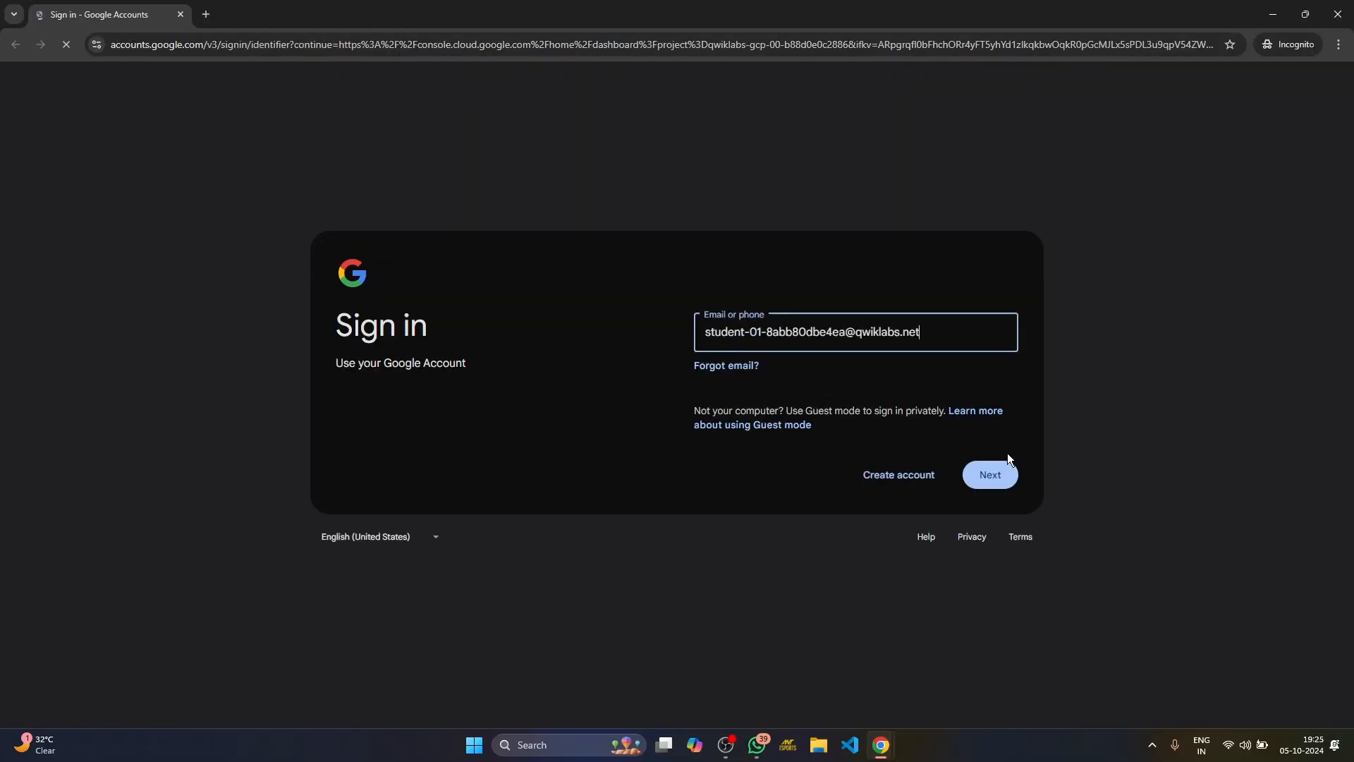
{"action": "left_click", "coordinate": [989, 474]}
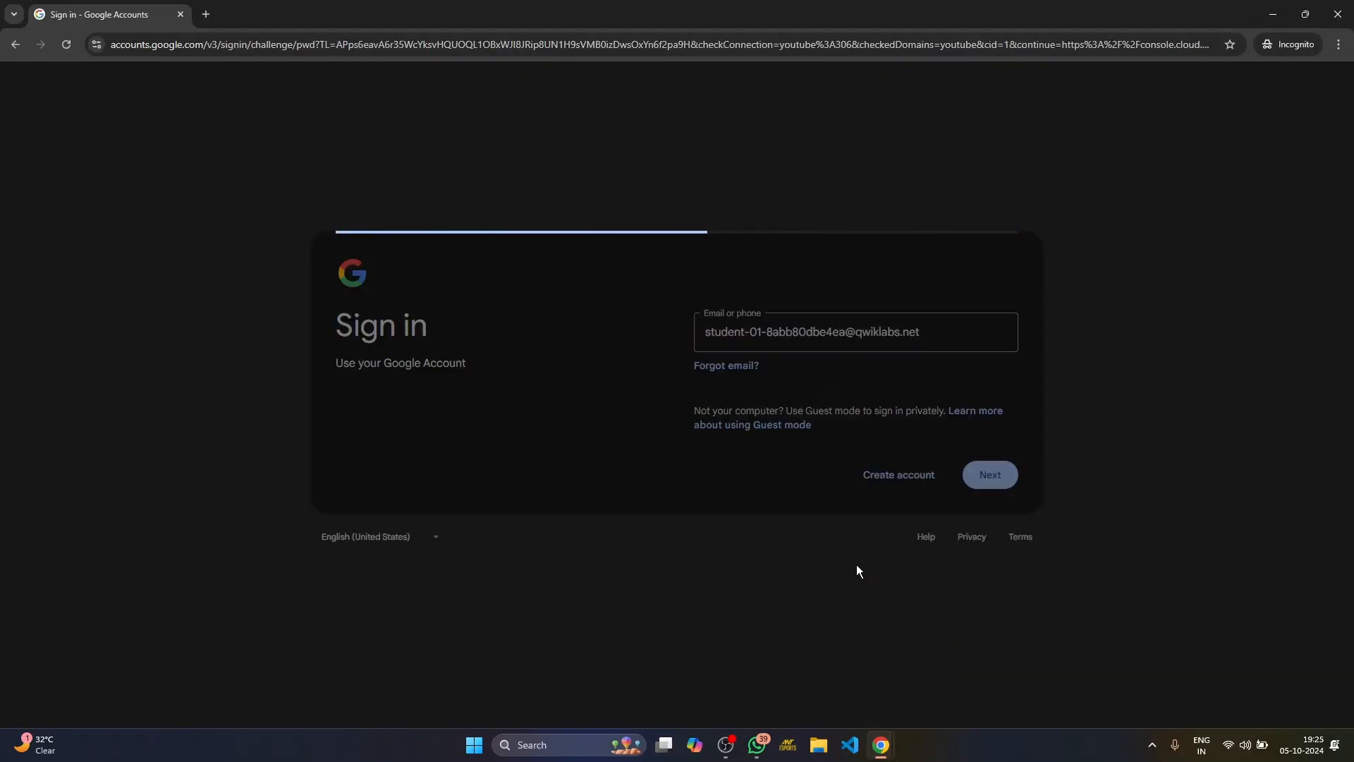
{"action": "left_click", "coordinate": [988, 474]}
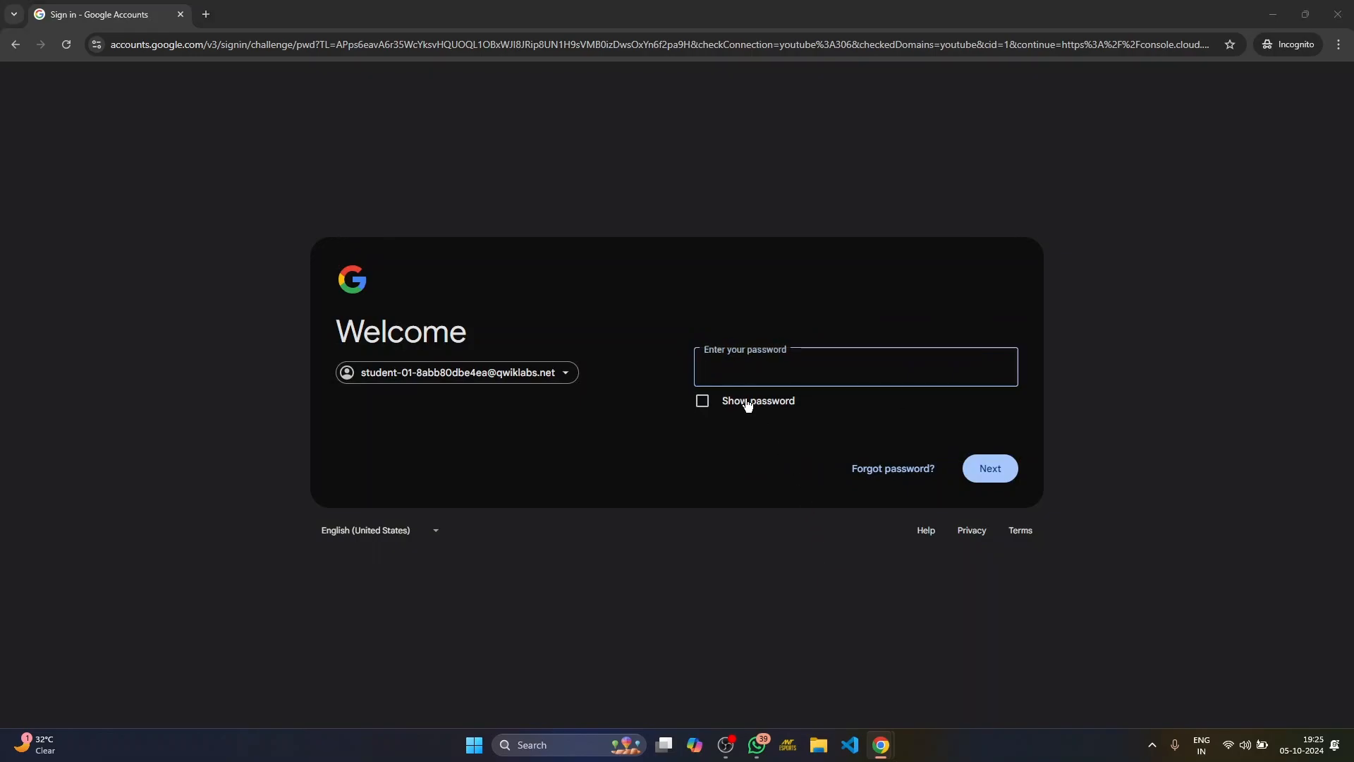
{"action": "key", "text": "alt+tab"}
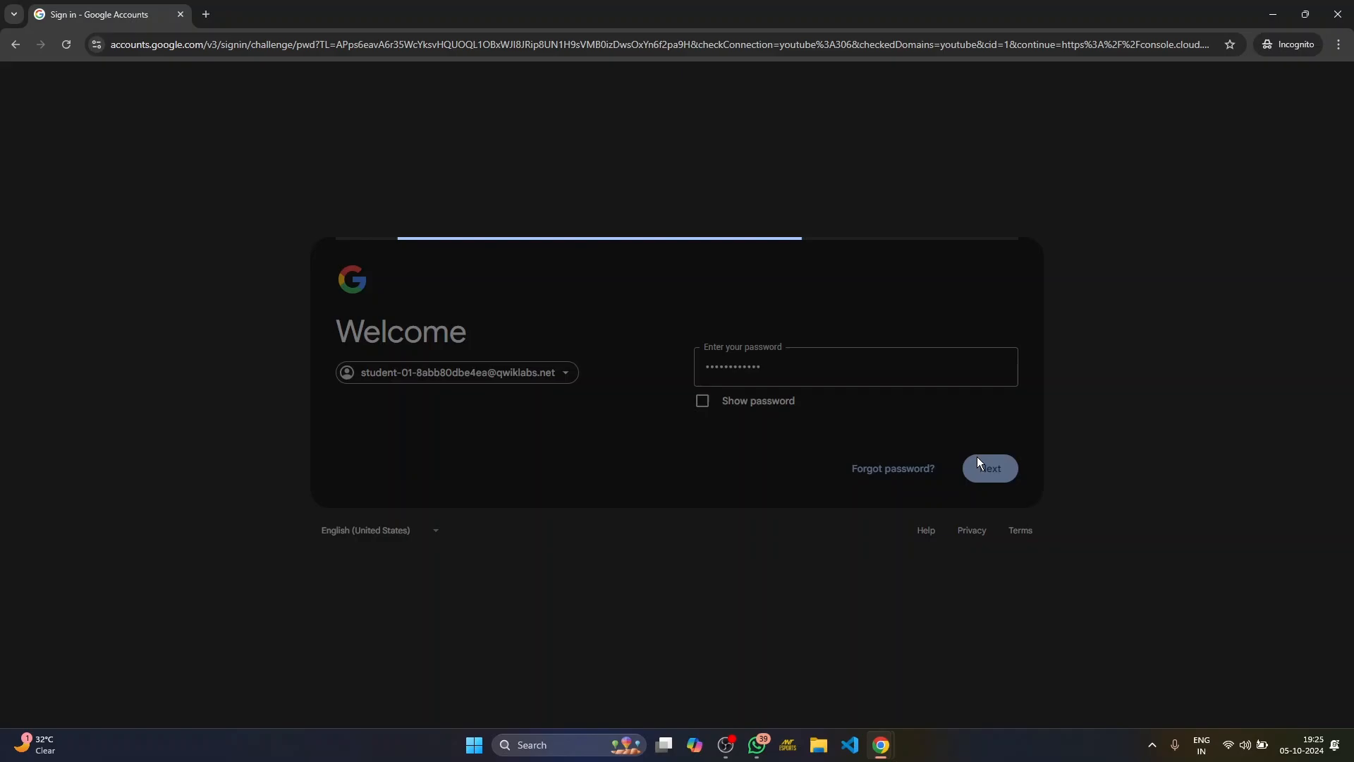
{"action": "left_click", "coordinate": [989, 468]}
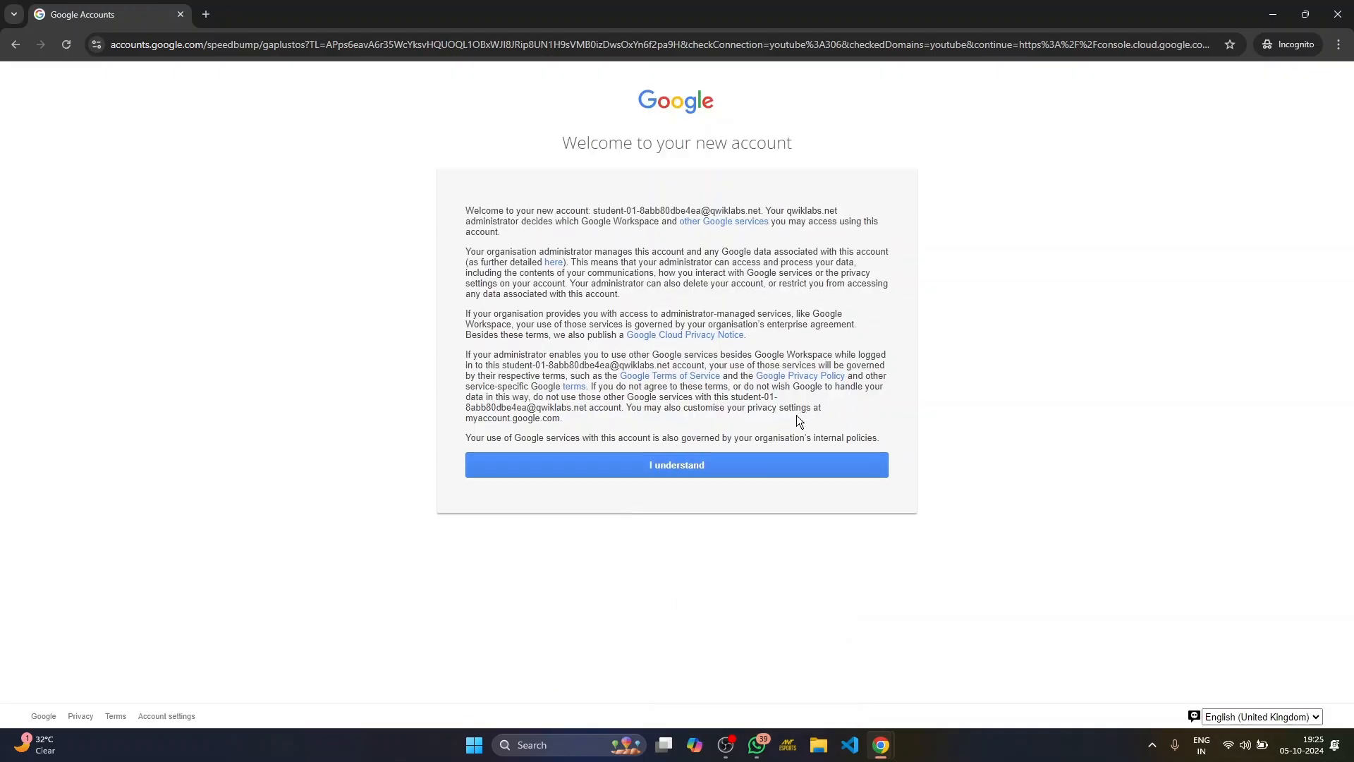
{"action": "left_click", "coordinate": [677, 465]}
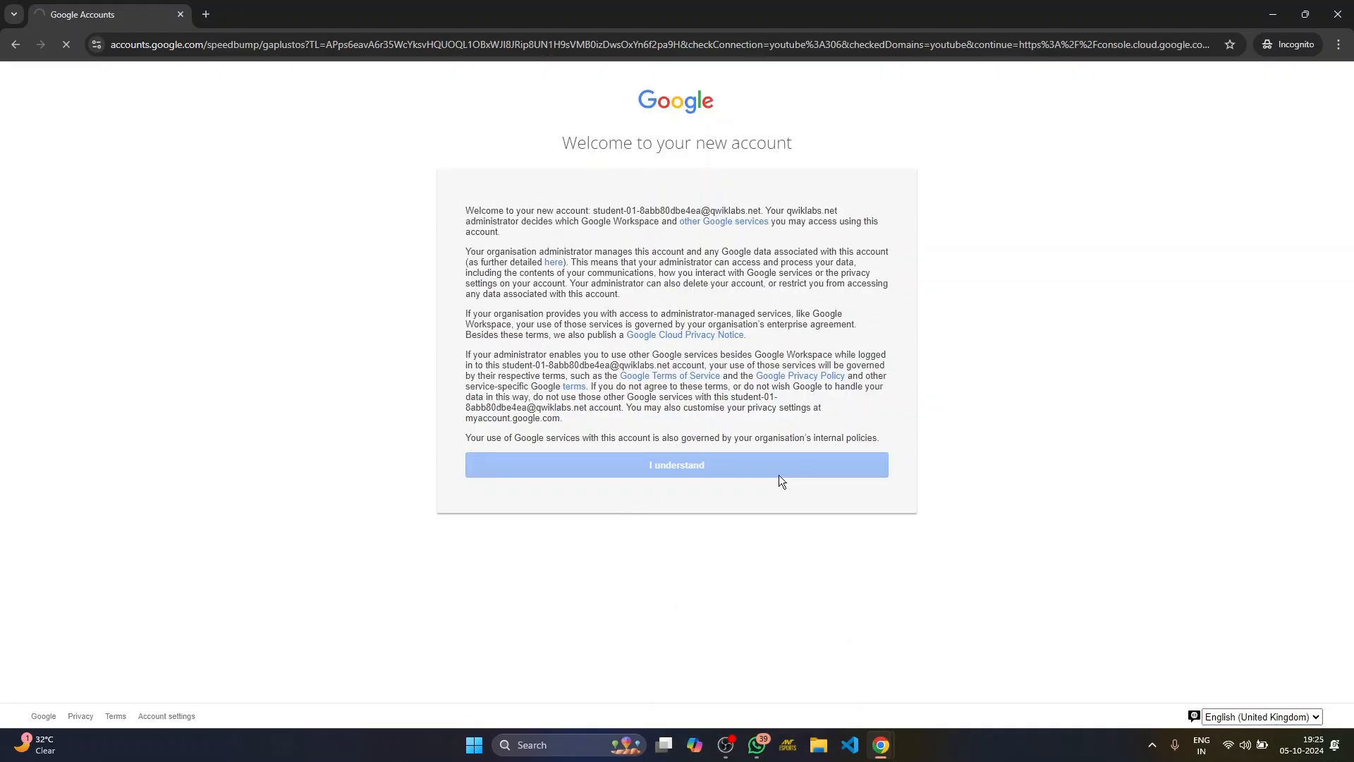
{"action": "left_click", "coordinate": [676, 465]}
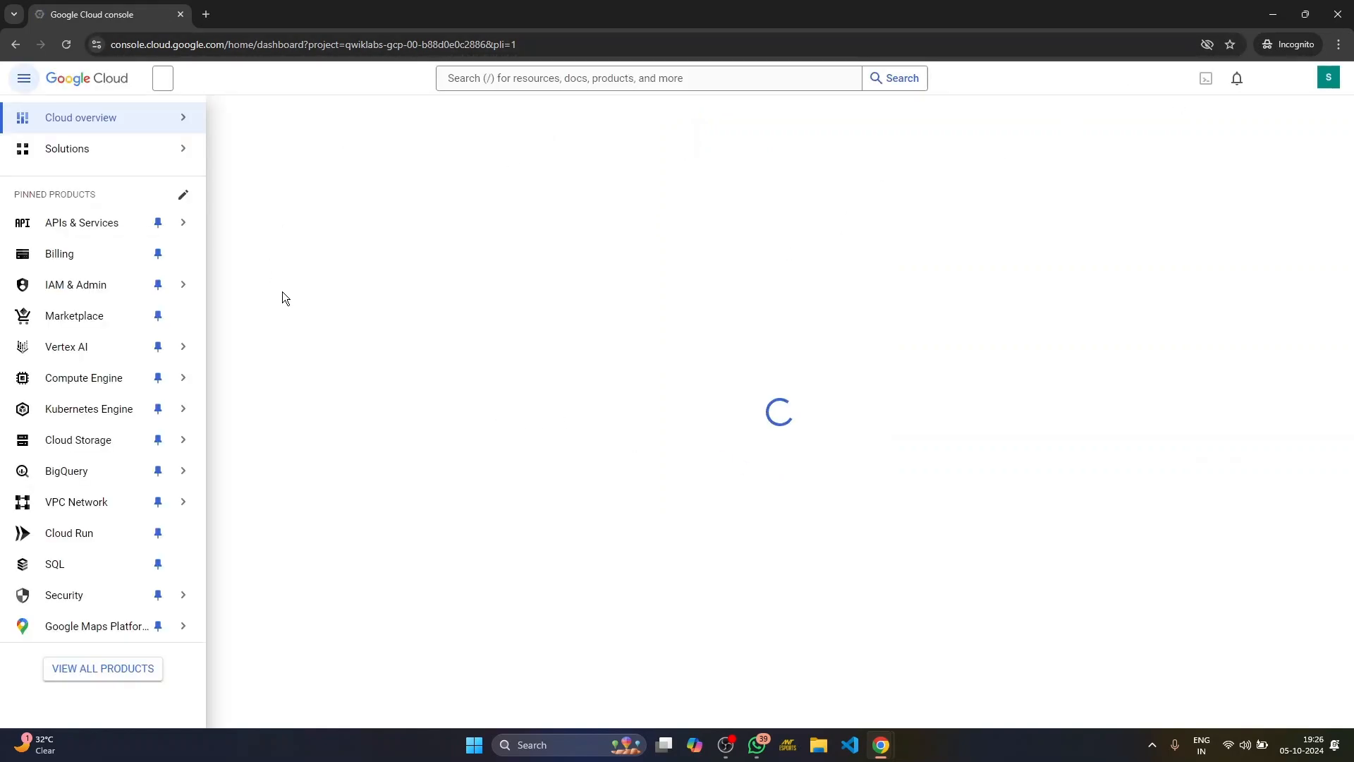
Step: Copy the Task 1 bucket name from the lab instructions and switch back to the console
{"action": "left_click", "coordinate": [274, 15]}
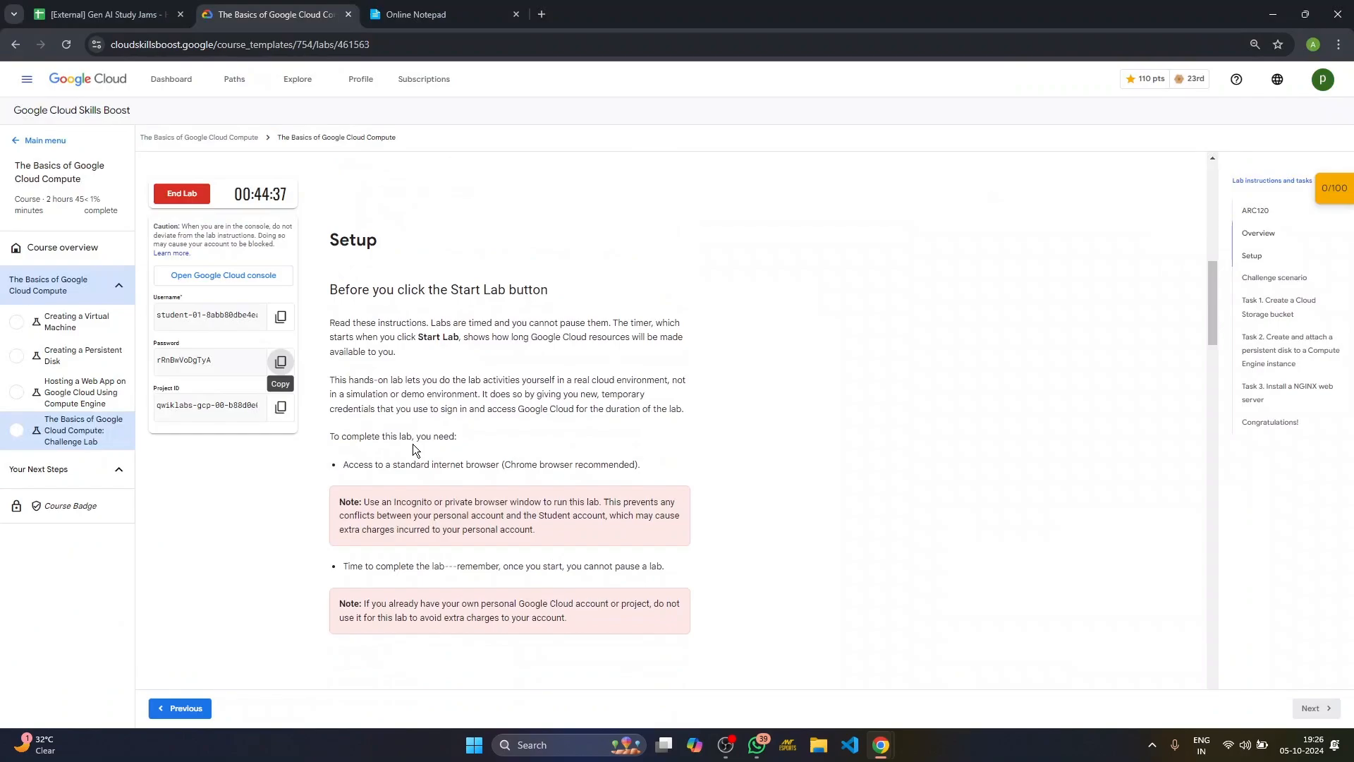
{"action": "scroll", "scroll_direction": "down", "scroll_amount": 3}
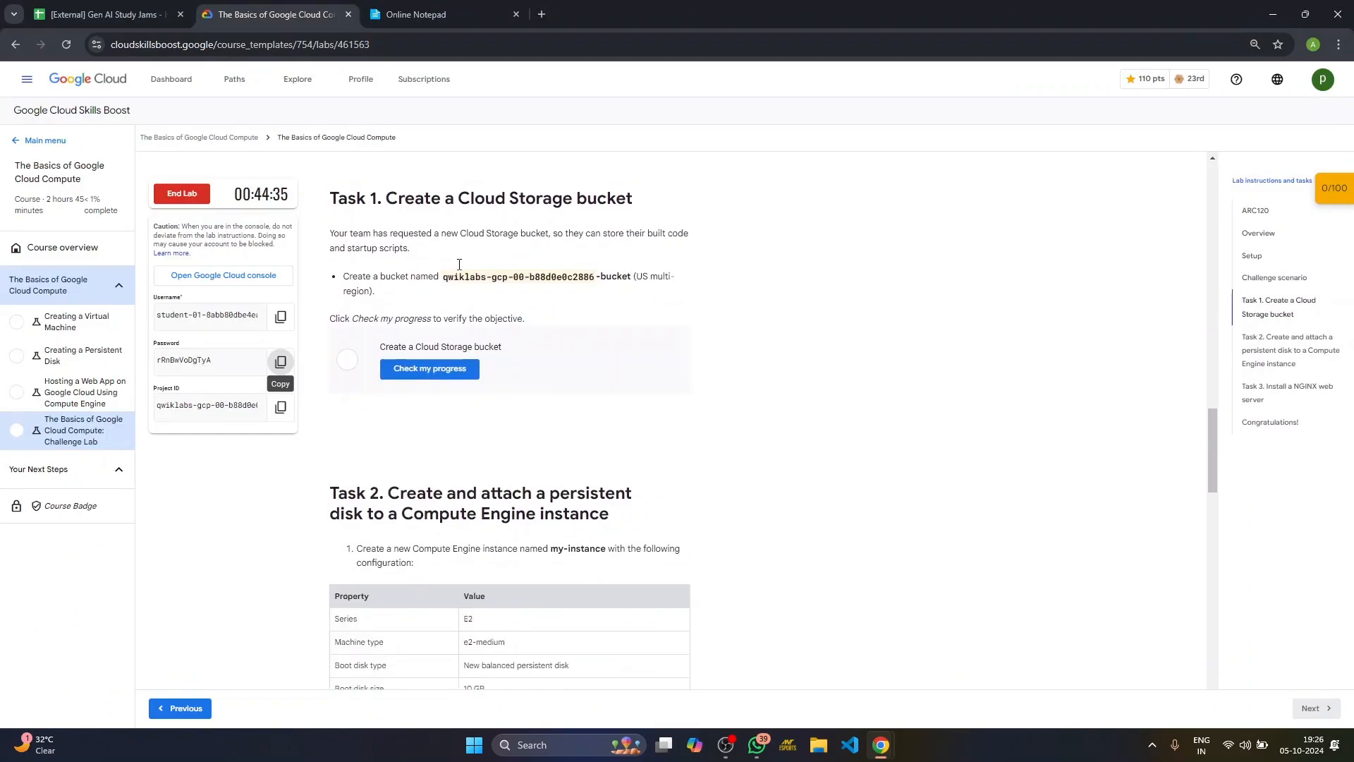
{"action": "left_click_drag", "start_coordinate": [396, 197], "coordinate": [633, 198]}
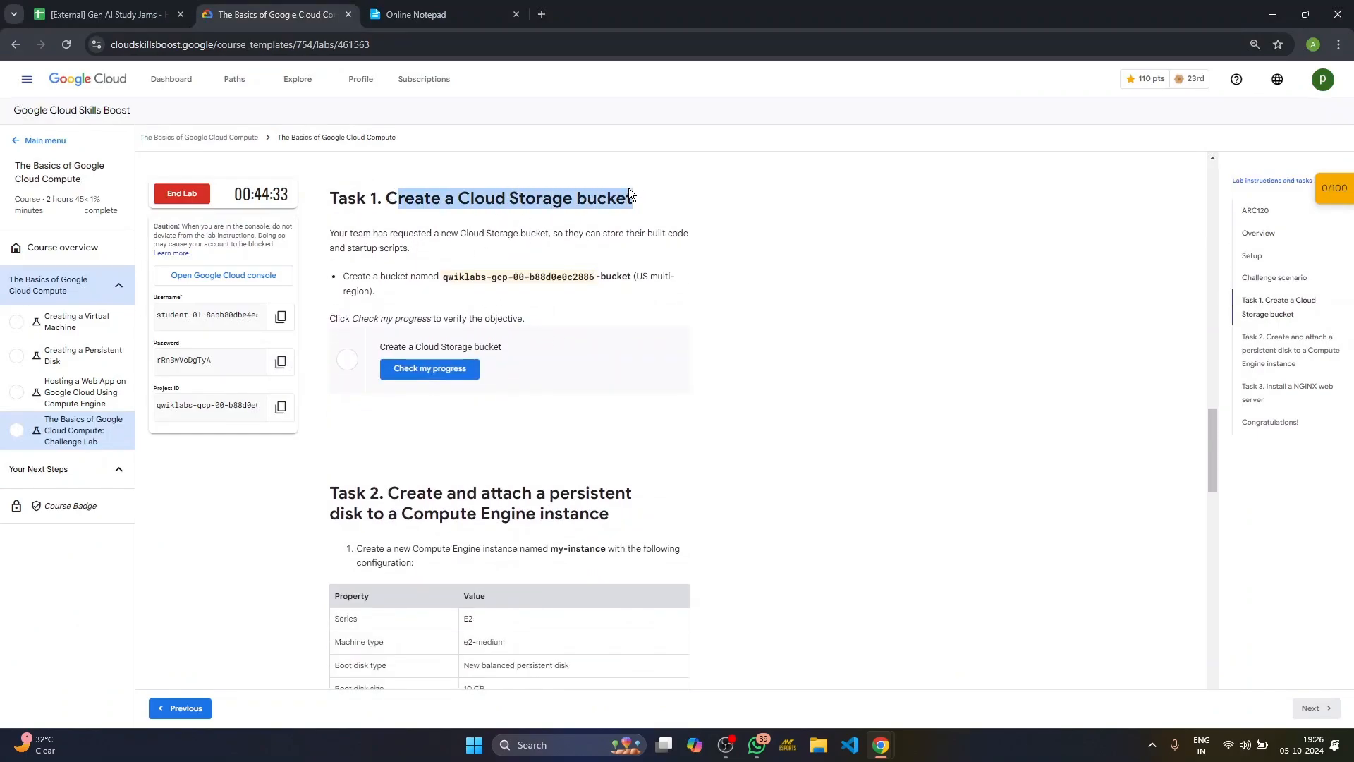
{"action": "mouse_move", "coordinate": [441, 282]}
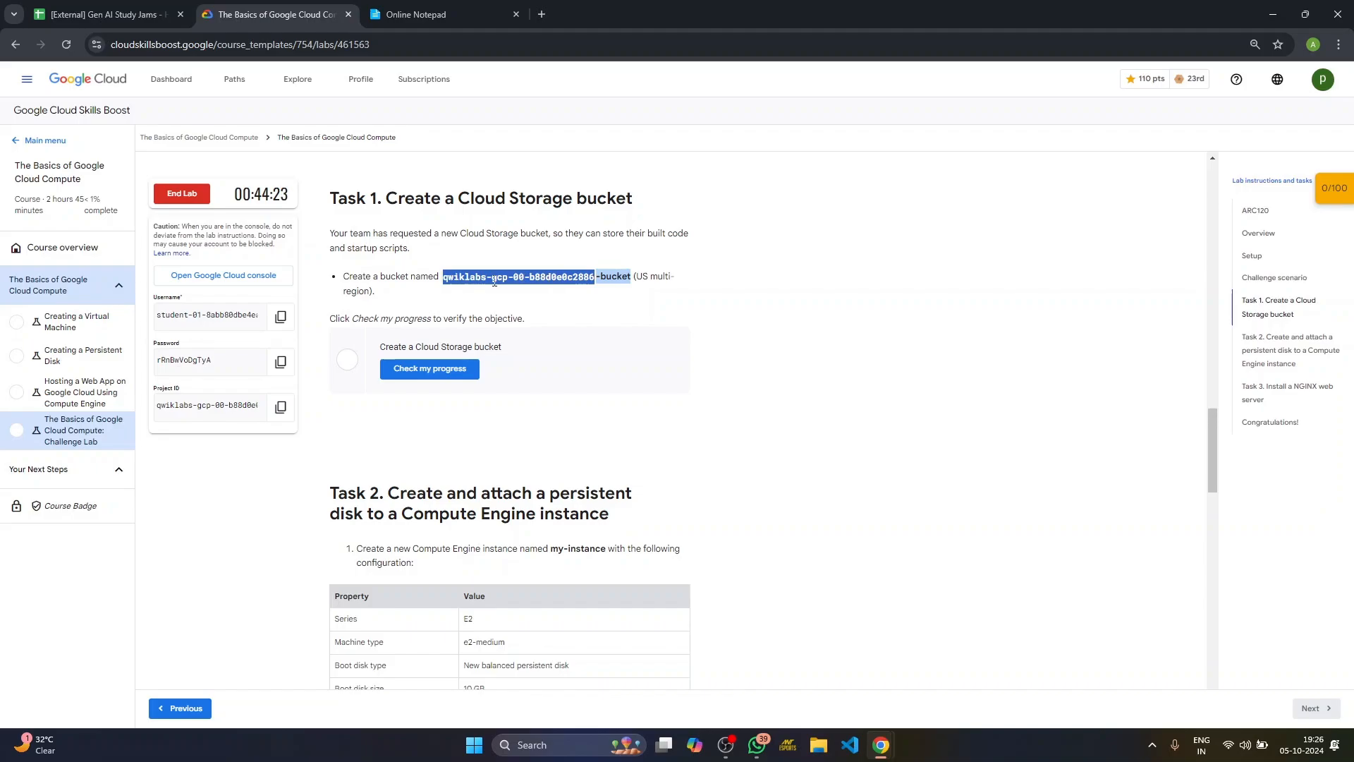
{"action": "key", "text": "alt+tab"}
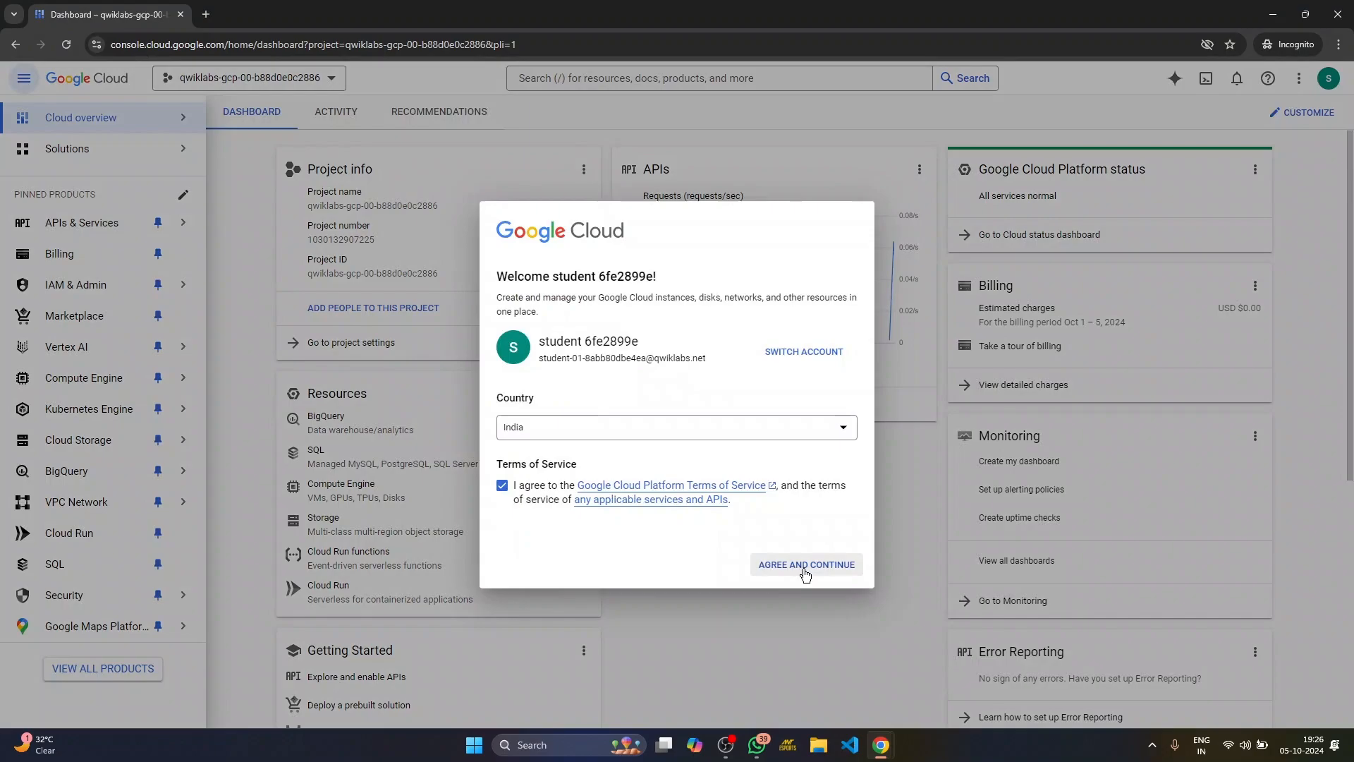
Step: Create the US multi-region bucket qwiklabs-gcp-00-b88d0e0c2886-bucket in Cloud Storage and return to the bucket list
{"action": "left_click", "coordinate": [804, 564]}
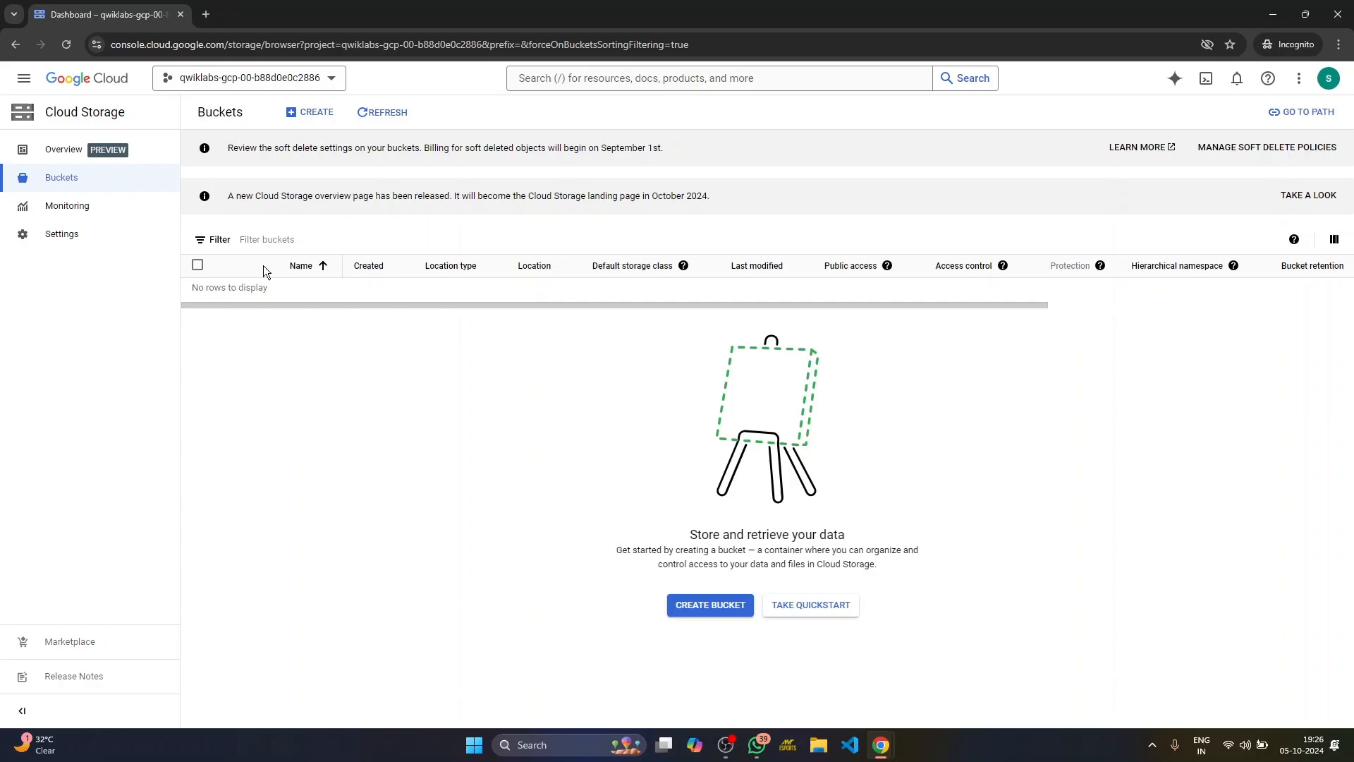
{"action": "left_click", "coordinate": [710, 605]}
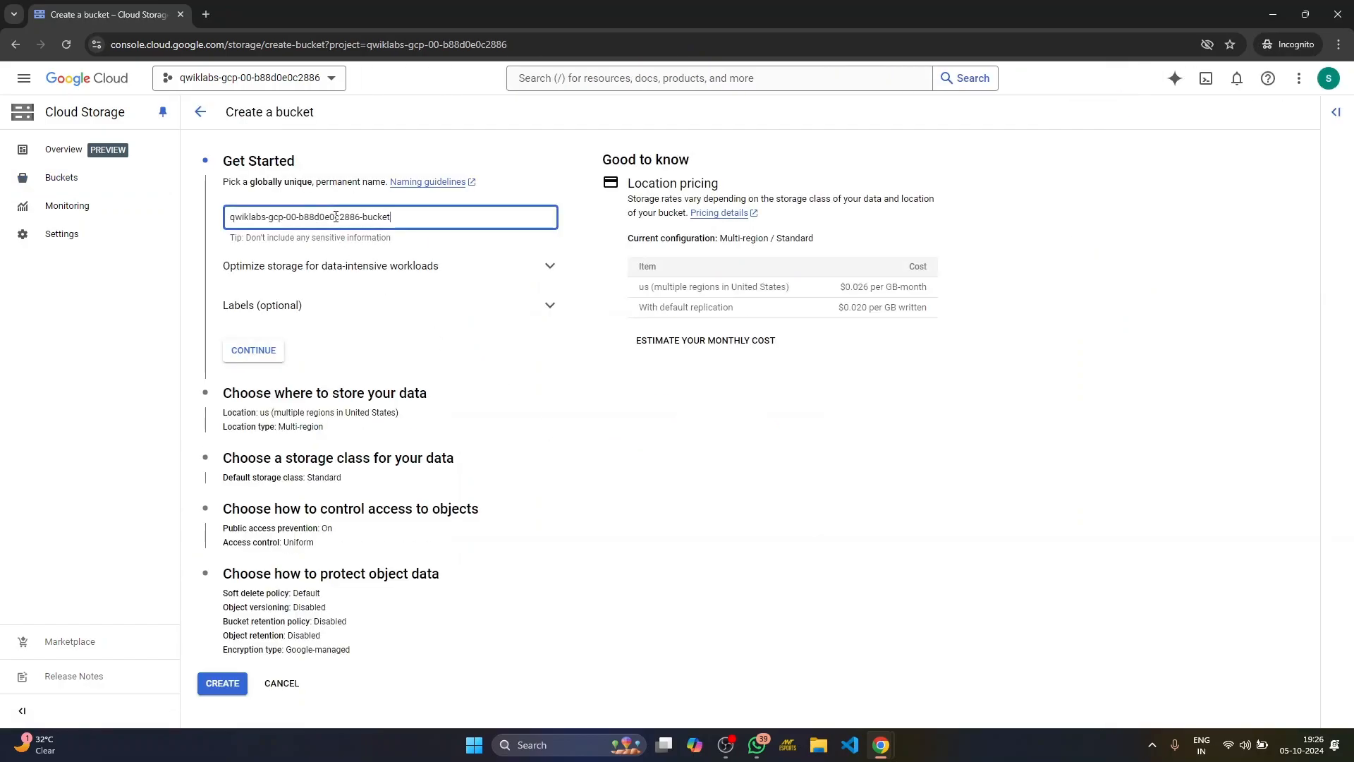
{"action": "left_click", "coordinate": [222, 683]}
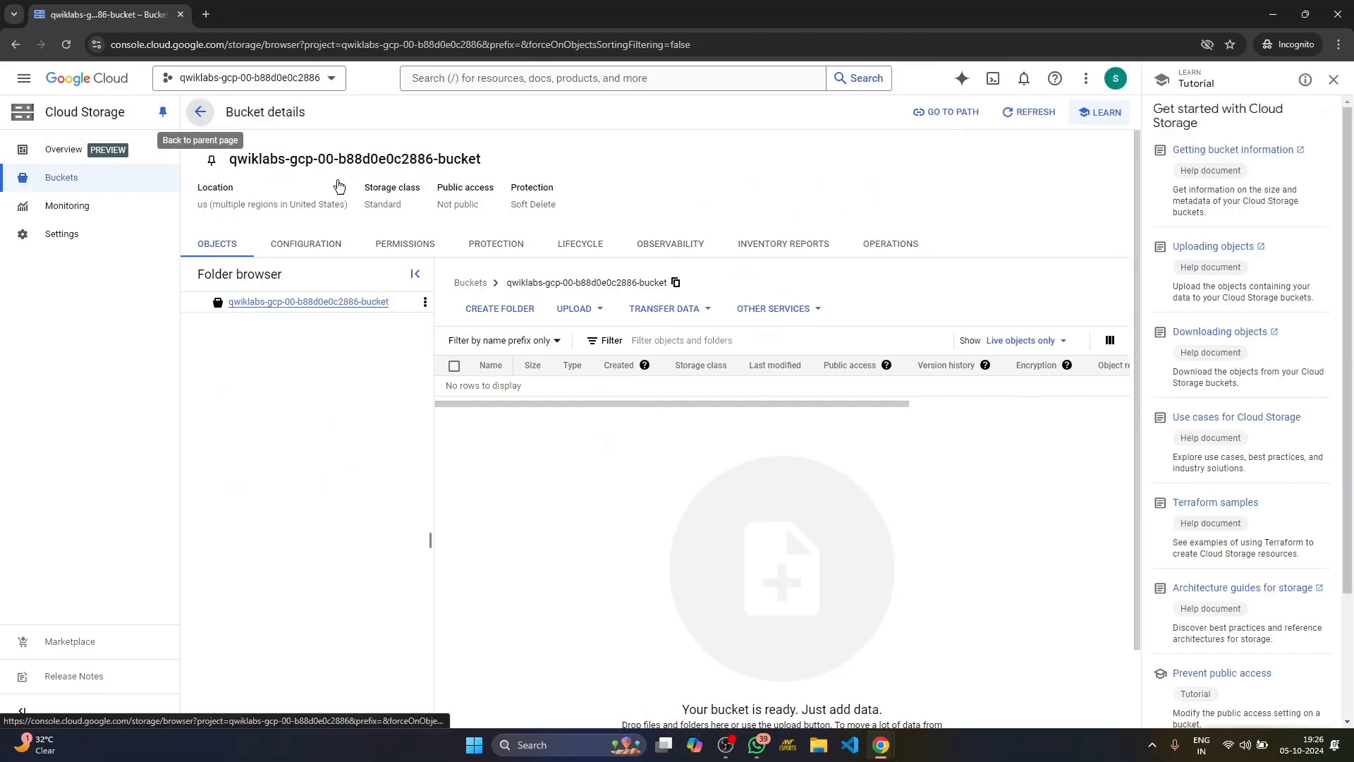
{"action": "left_click", "coordinate": [200, 112]}
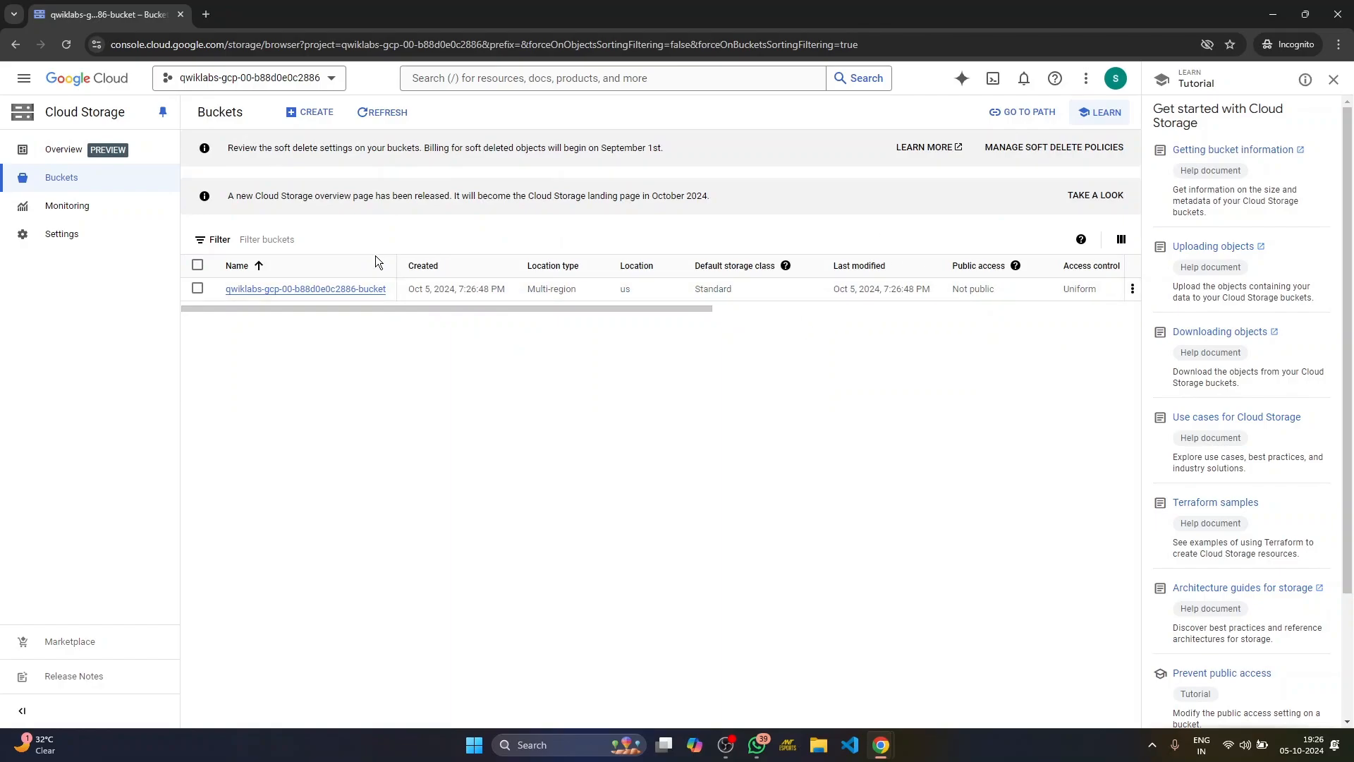
Step: Run Task 1's progress check in the lab instructions, confirming the bucket earns 10 points
{"action": "left_click", "coordinate": [274, 14]}
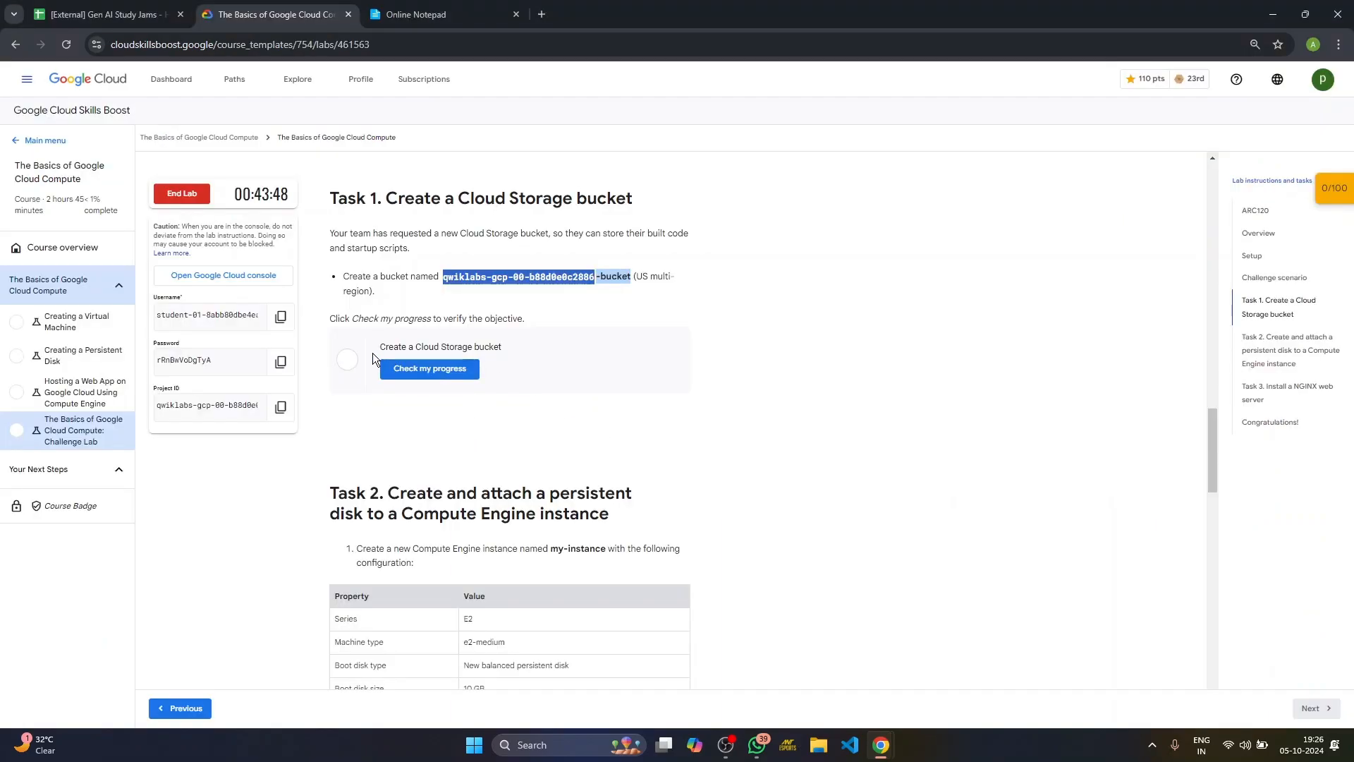
{"action": "left_click", "coordinate": [428, 369]}
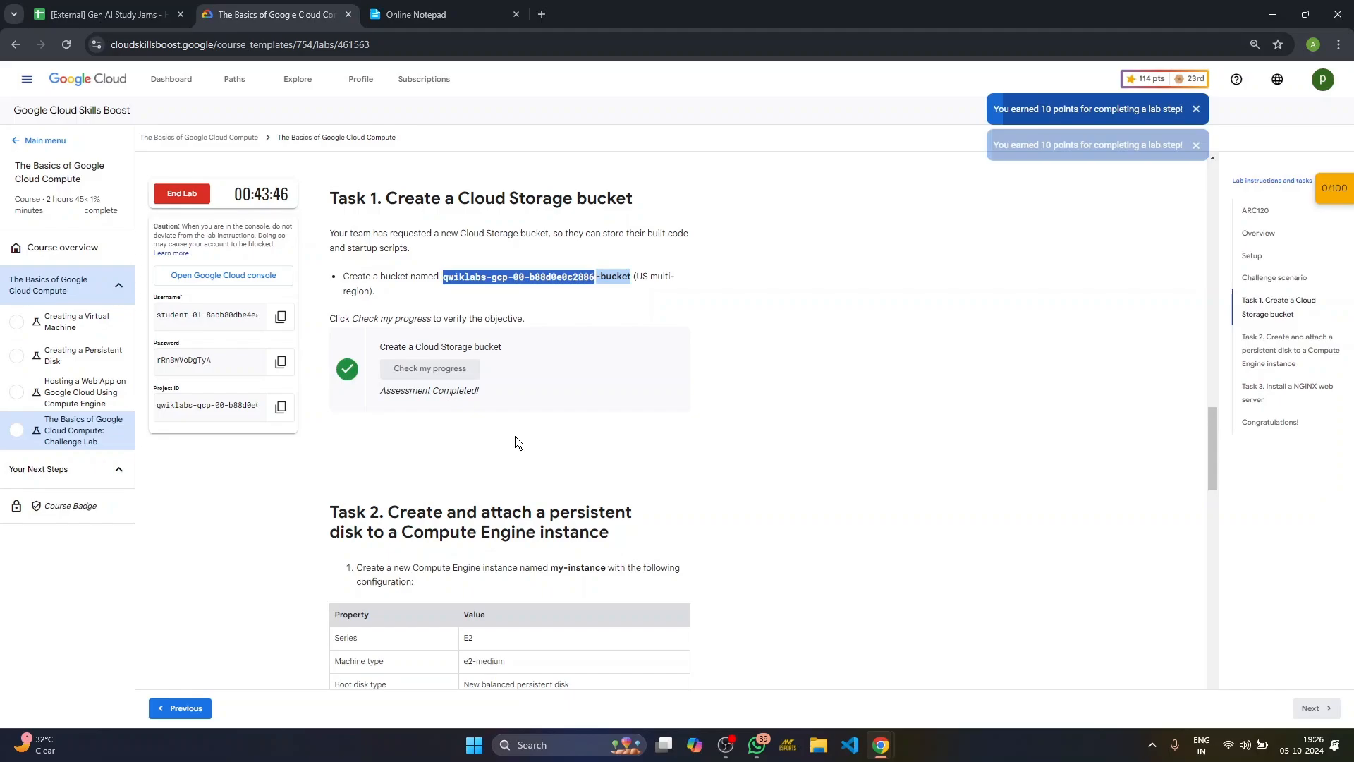
{"action": "scroll", "scroll_direction": "down", "scroll_amount": 3}
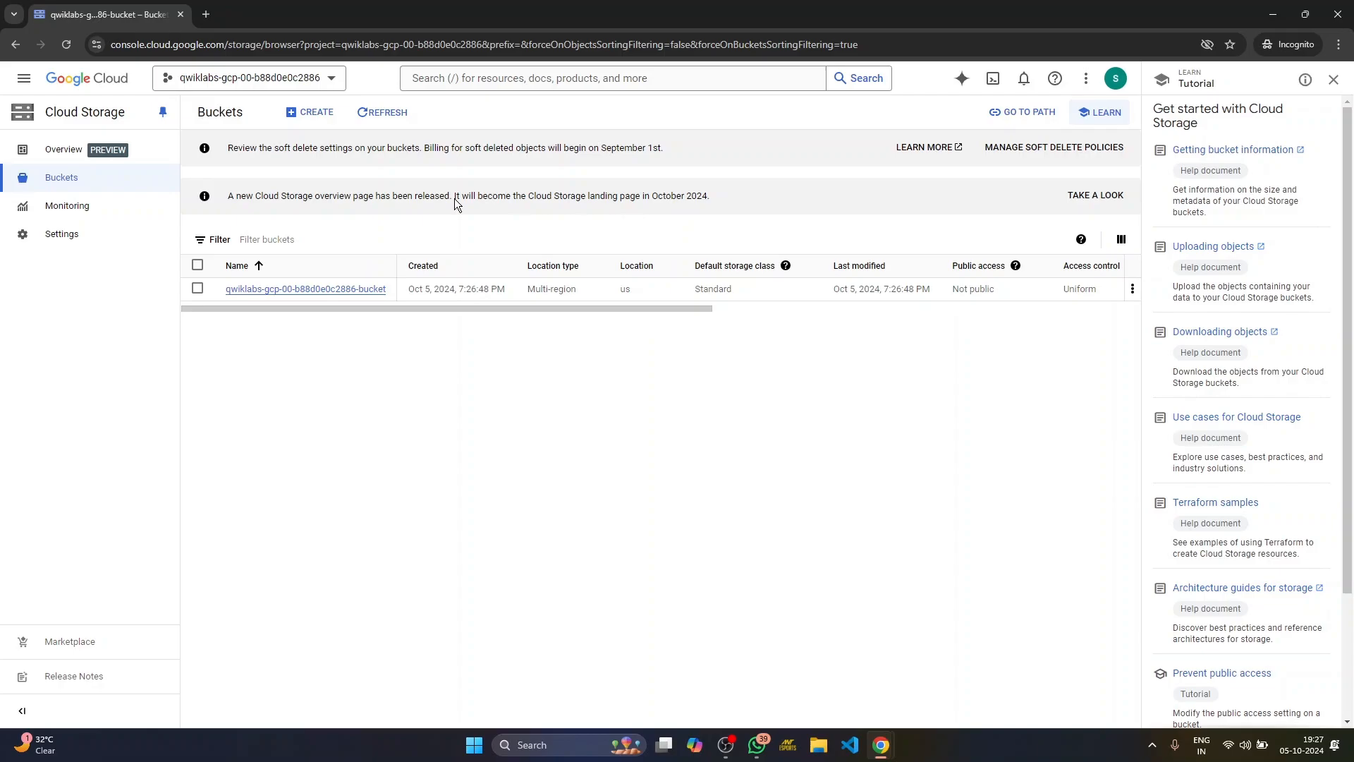
{"action": "mouse_move", "coordinate": [105, 121]}
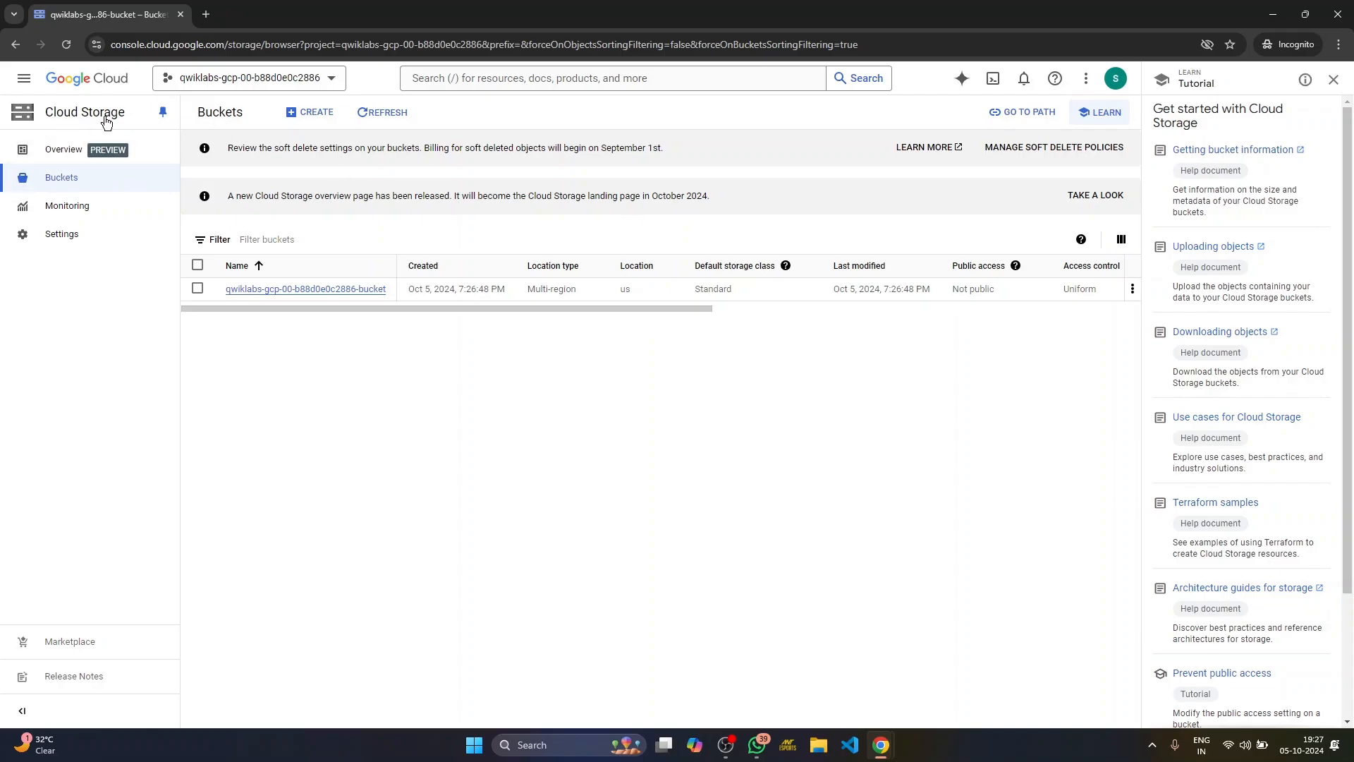
Step: Start a new Compute Engine VM instance and copy the name my-instance from the lab instructions
{"action": "left_click", "coordinate": [23, 78]}
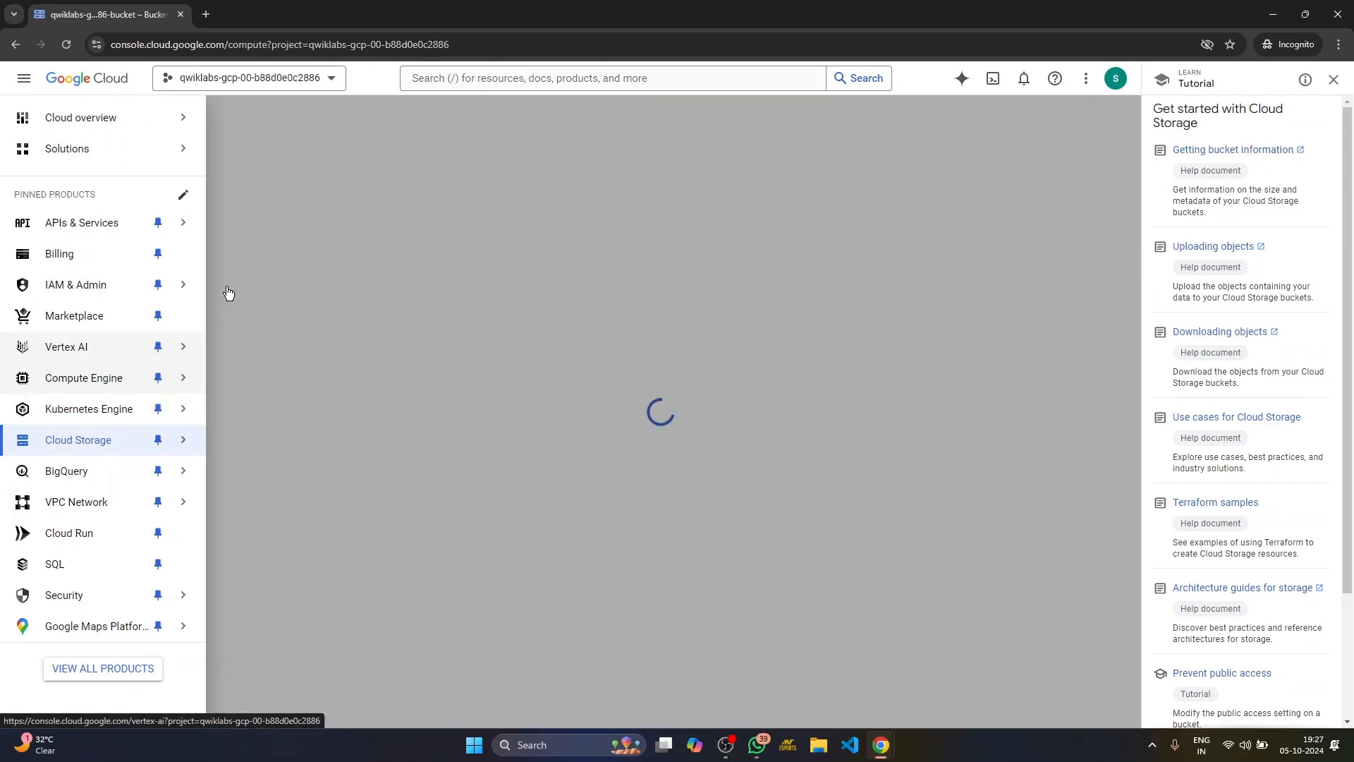
{"action": "left_click", "coordinate": [78, 439]}
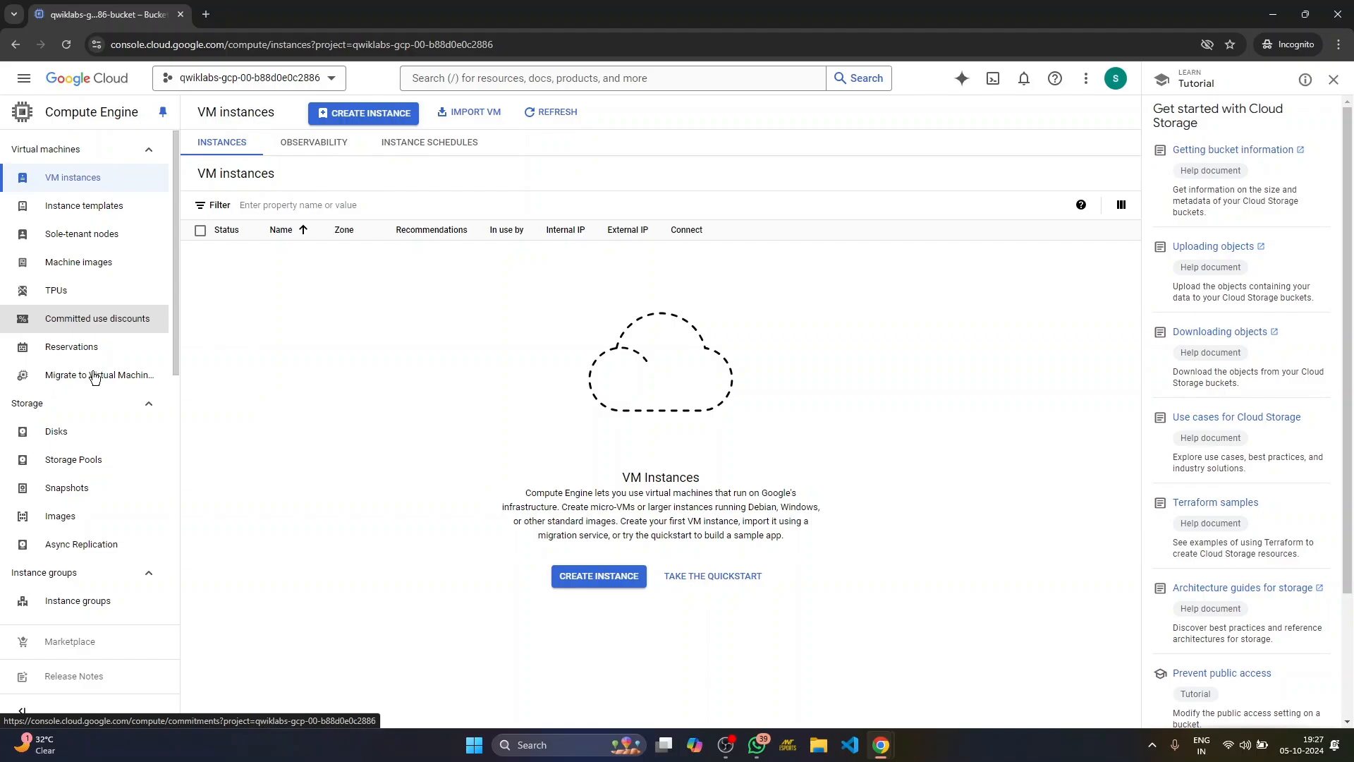
{"action": "left_click", "coordinate": [72, 177]}
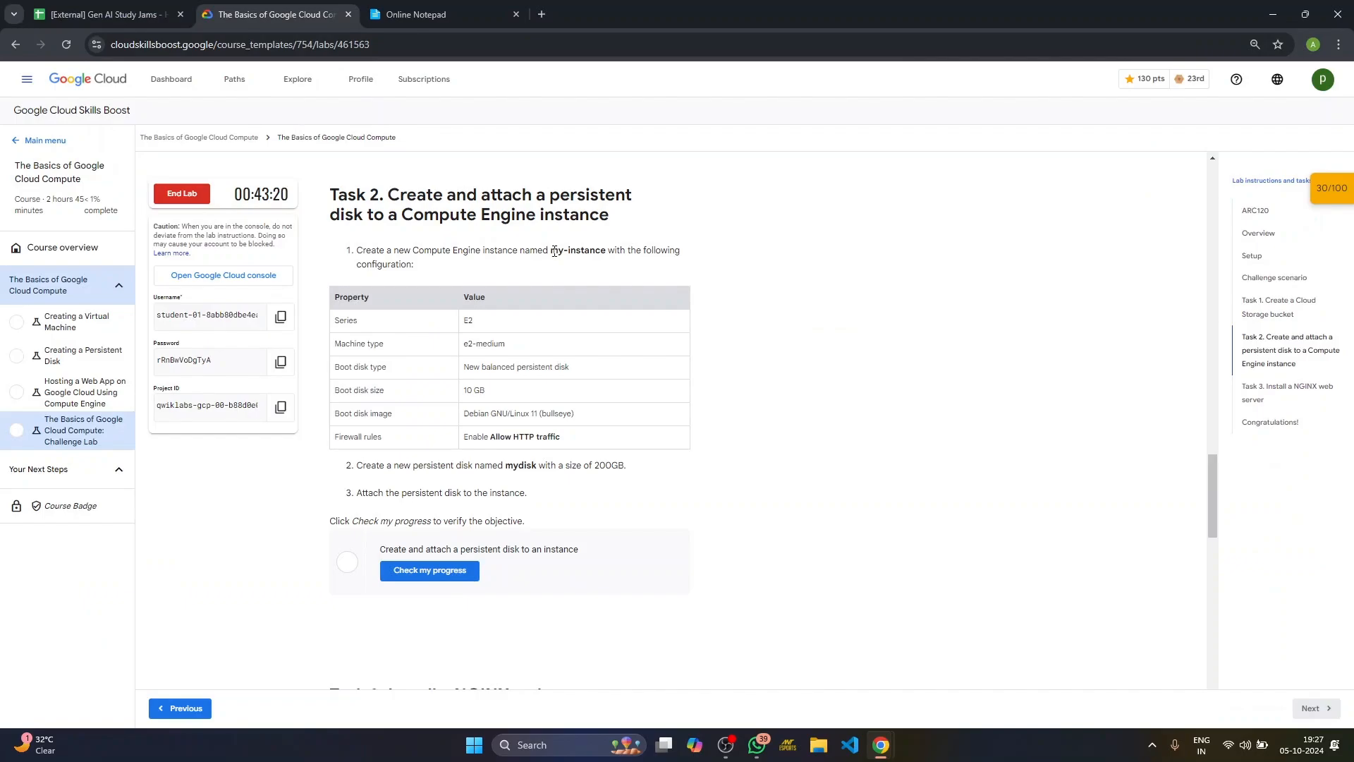
{"action": "double_click", "coordinate": [577, 249]}
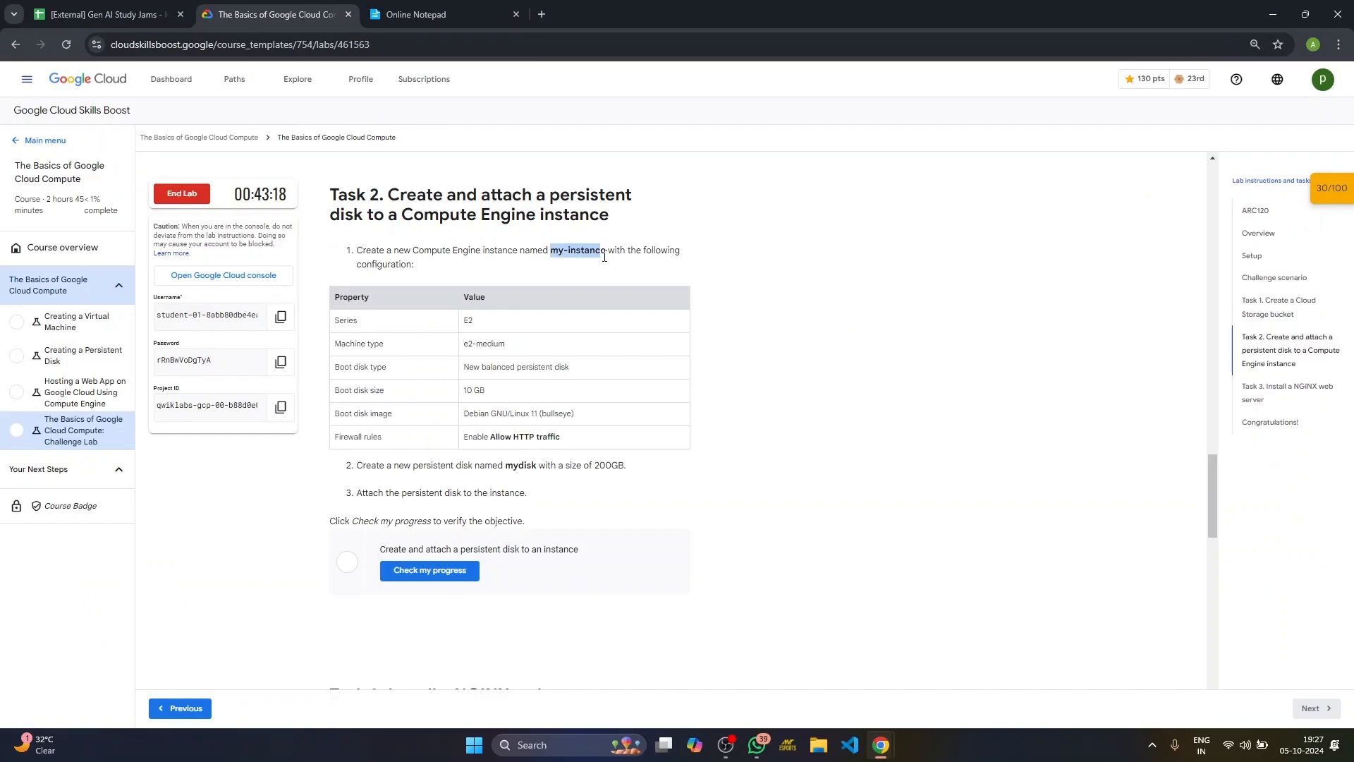
{"action": "key", "text": "alt+tab"}
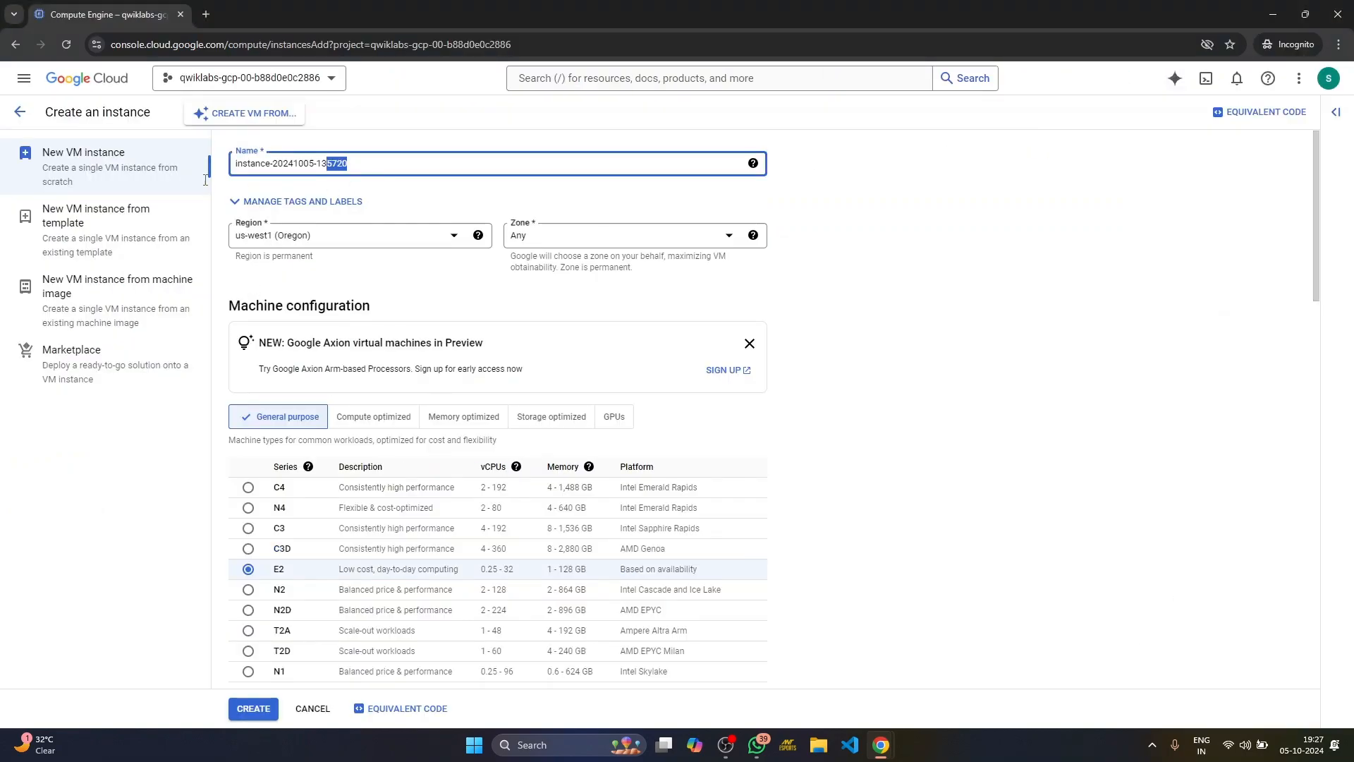
Step: Name the VM my-instance in zone us-west1-a, keeping the E2 e2-medium machine per the lab table
{"action": "type", "text": "my-instance"}
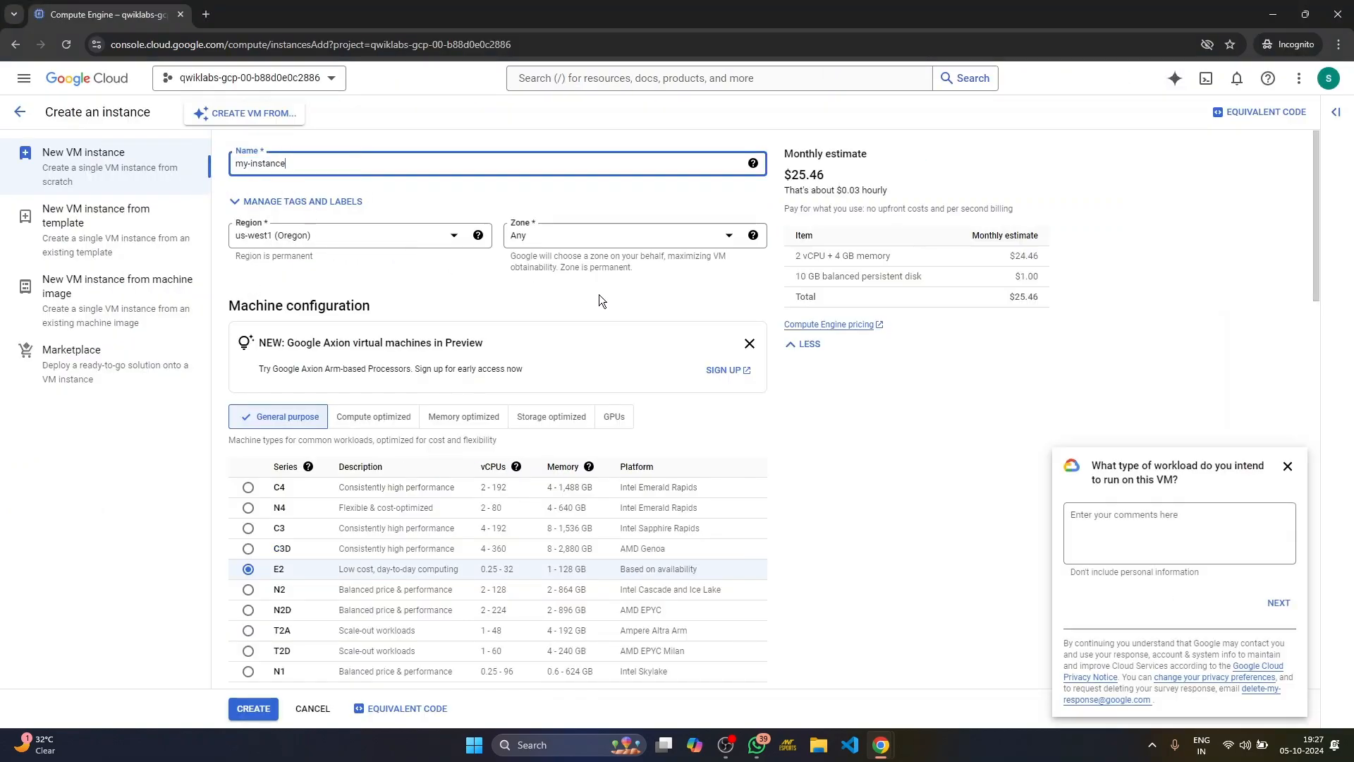
{"action": "left_click", "coordinate": [272, 15]}
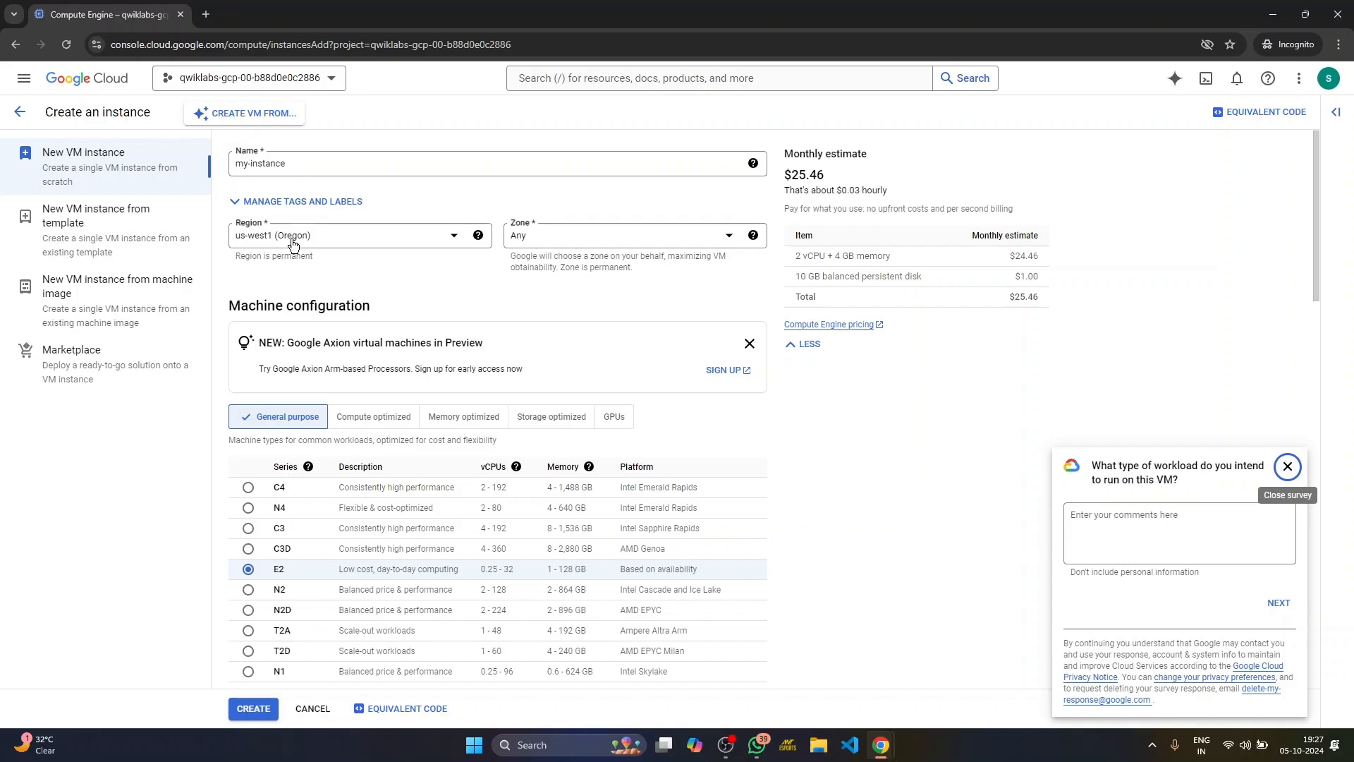
{"action": "left_click", "coordinate": [631, 235]}
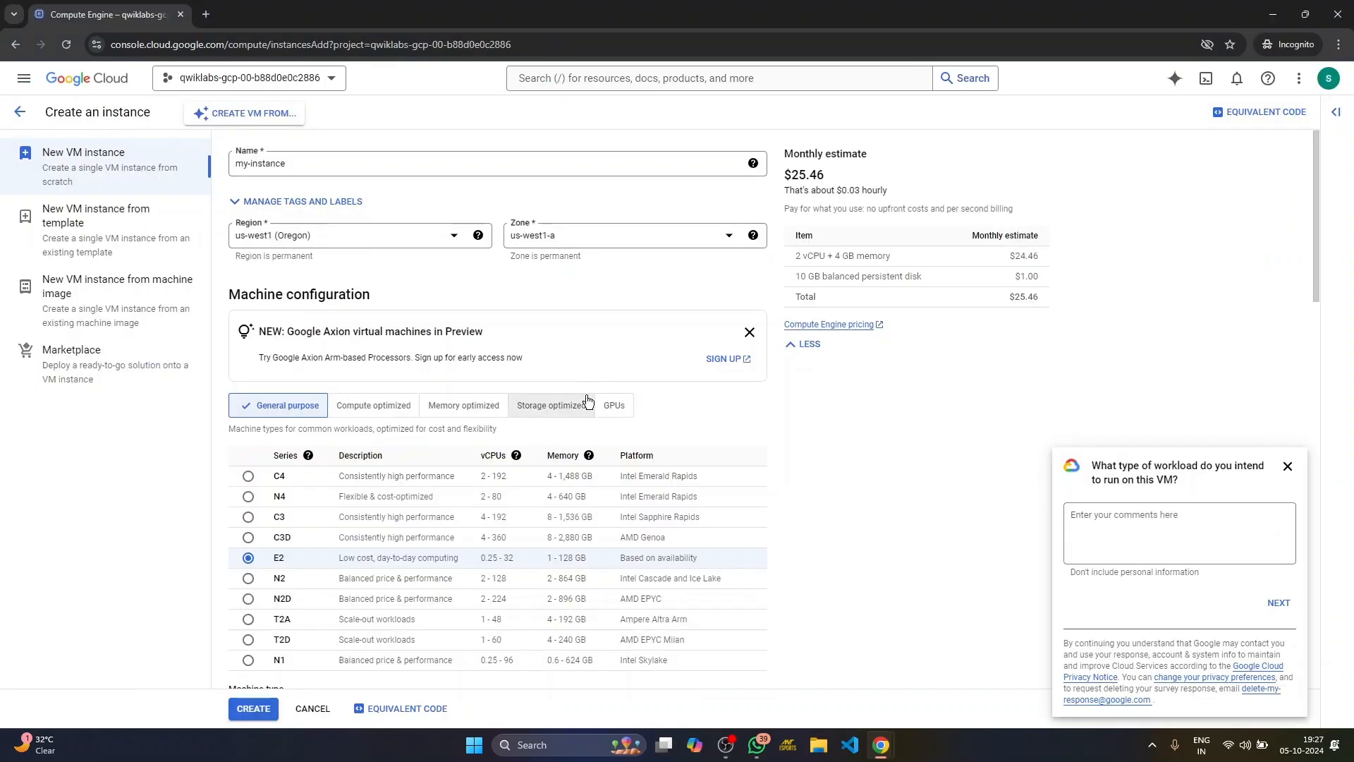
{"action": "left_click", "coordinate": [275, 15]}
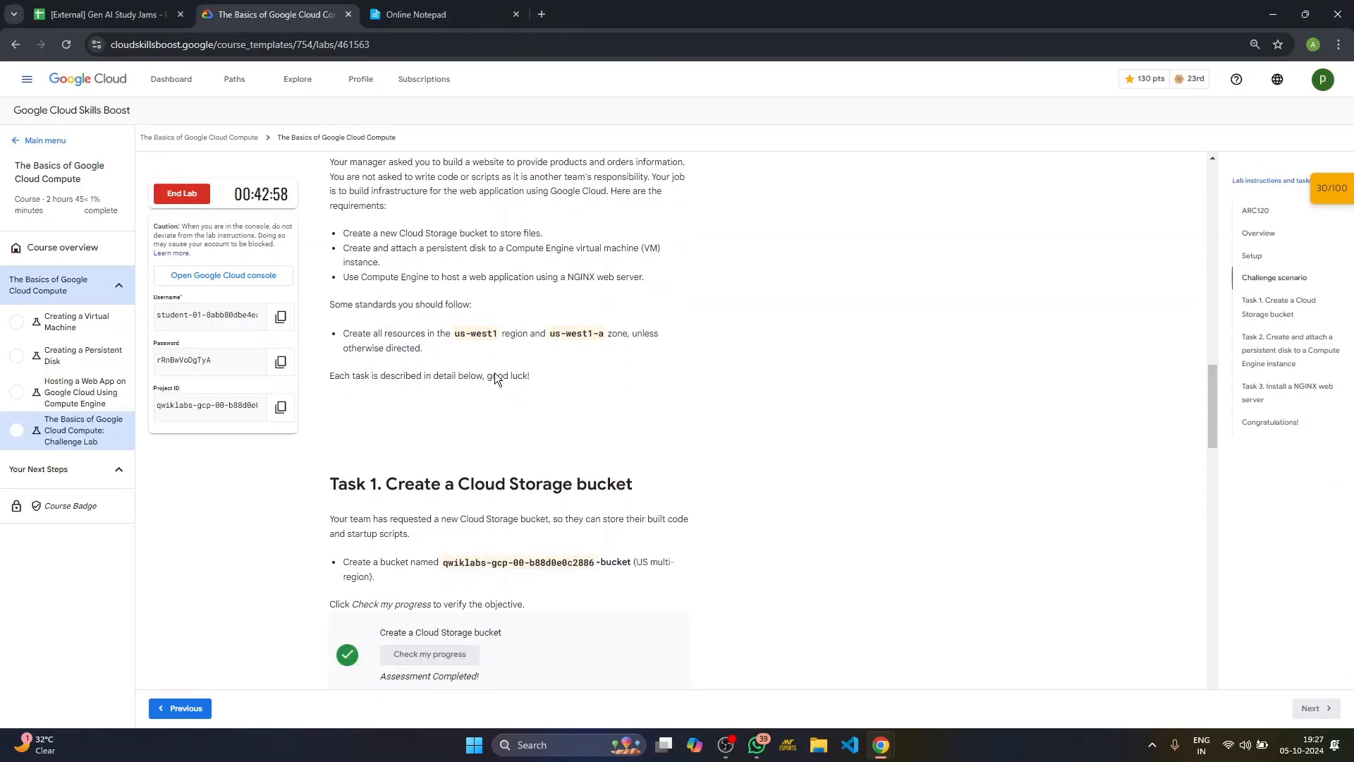
{"action": "scroll", "scroll_direction": "down", "scroll_amount": 3}
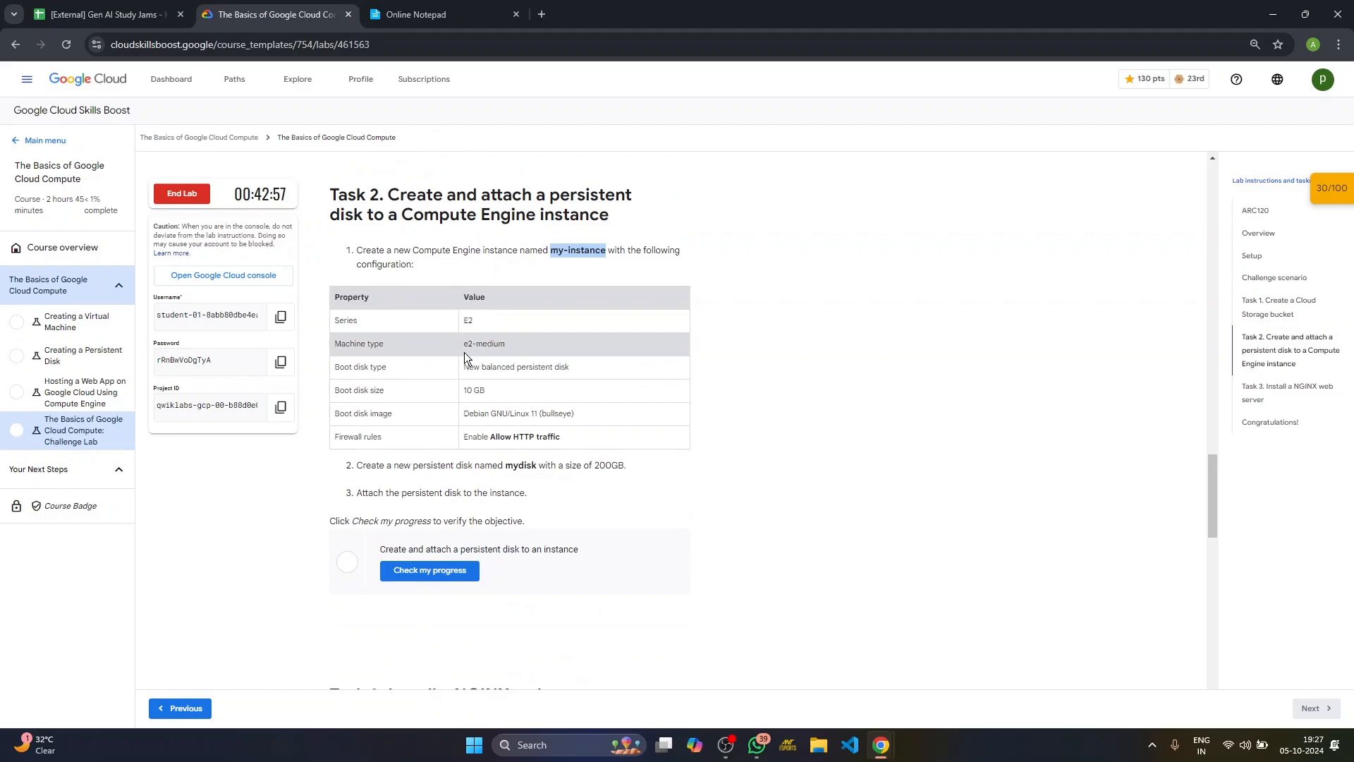
{"action": "left_click", "coordinate": [222, 275]}
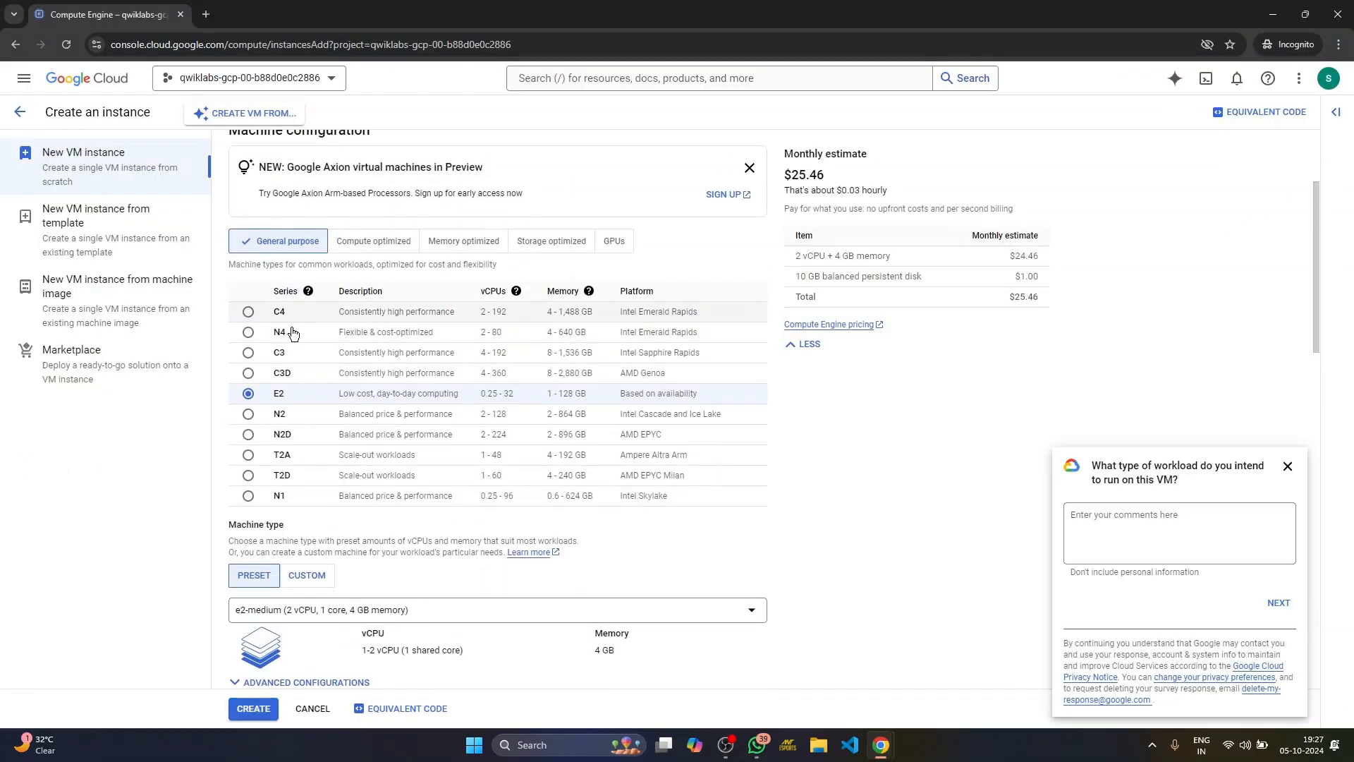
{"action": "left_click", "coordinate": [274, 15]}
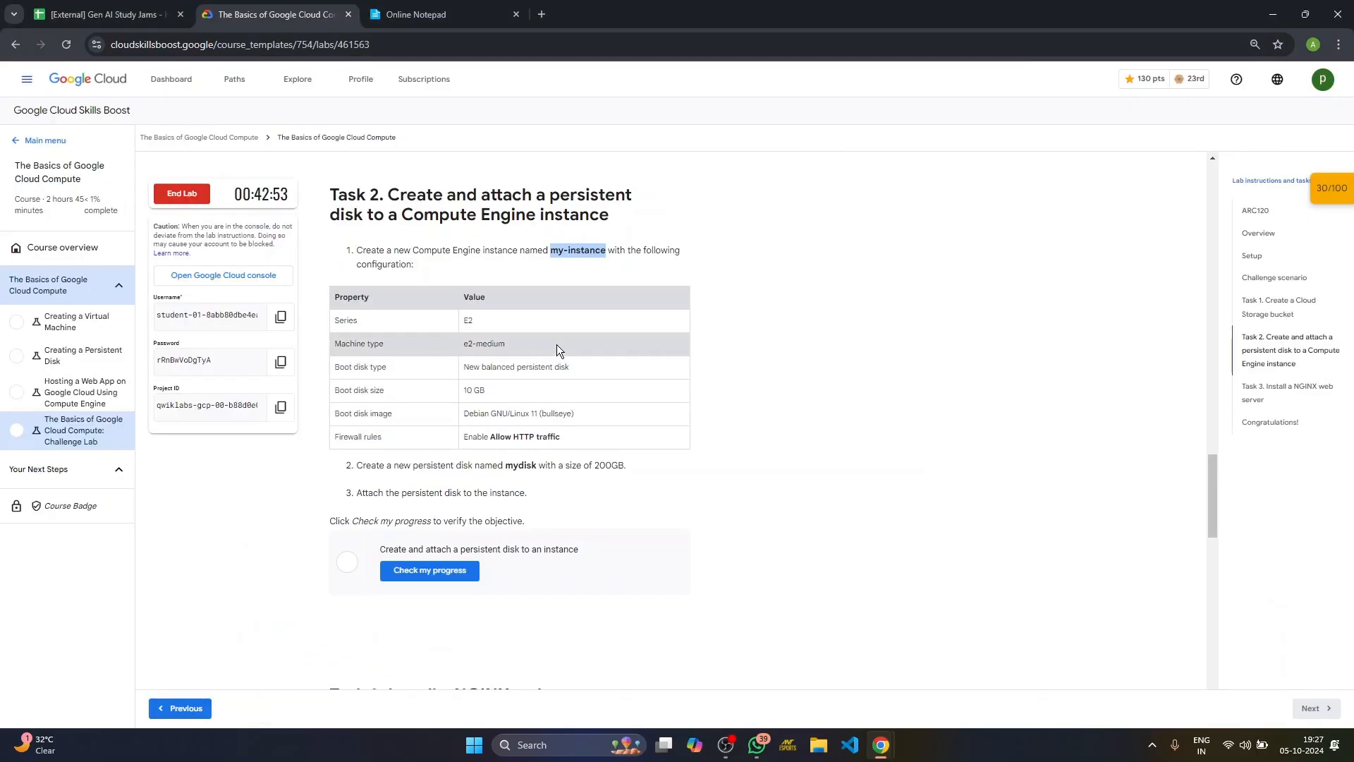
{"action": "mouse_move", "coordinate": [495, 361]}
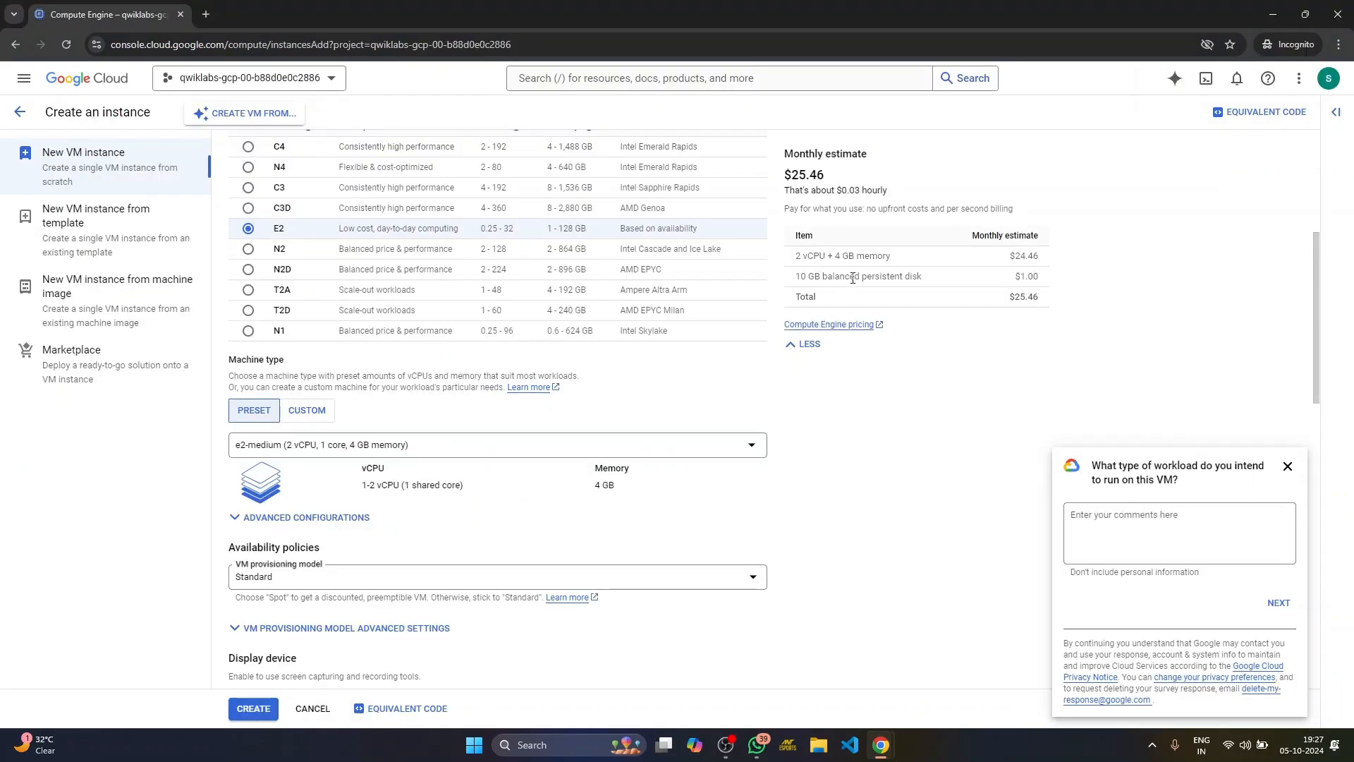
{"action": "mouse_move", "coordinate": [917, 288]}
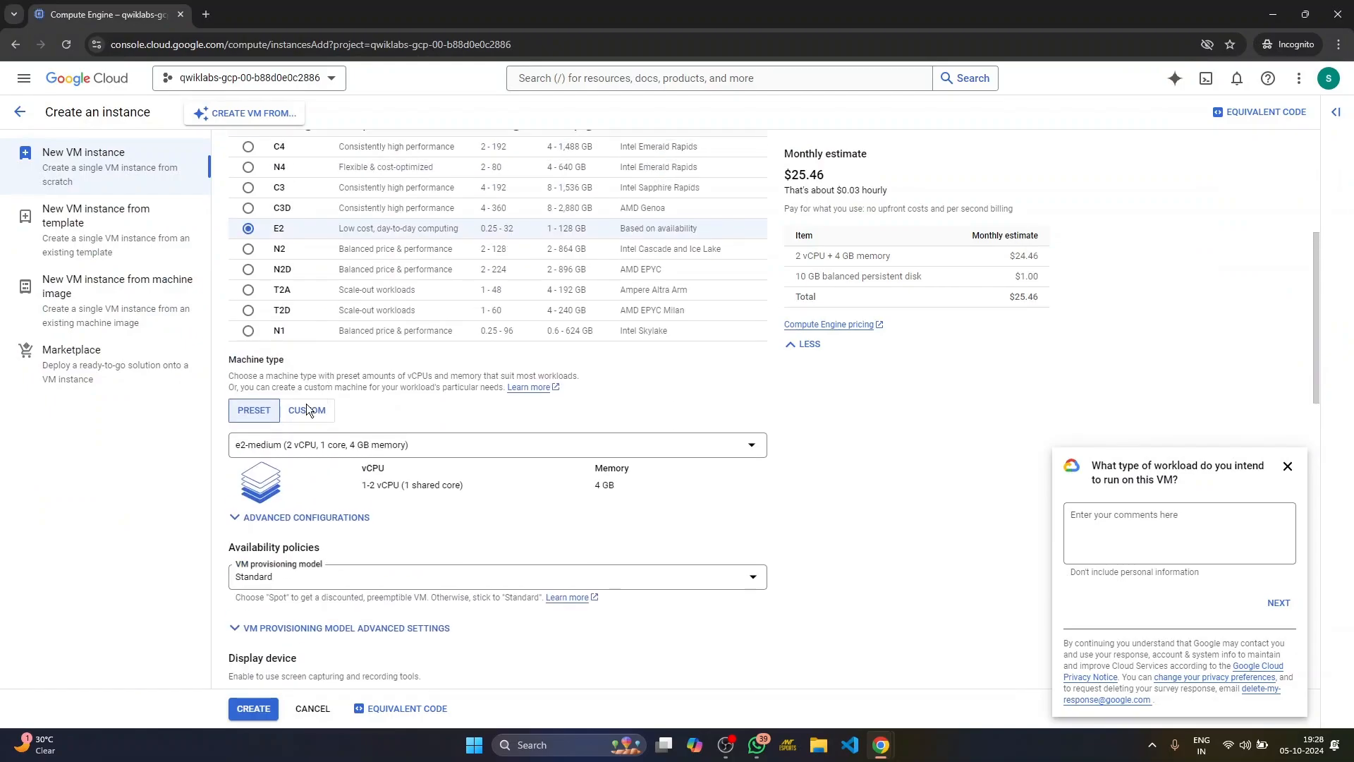
Step: Change the boot disk image to Debian GNU/Linux 11 (bullseye) on a 10 GB balanced persistent disk
{"action": "scroll", "scroll_direction": "down", "scroll_amount": 3}
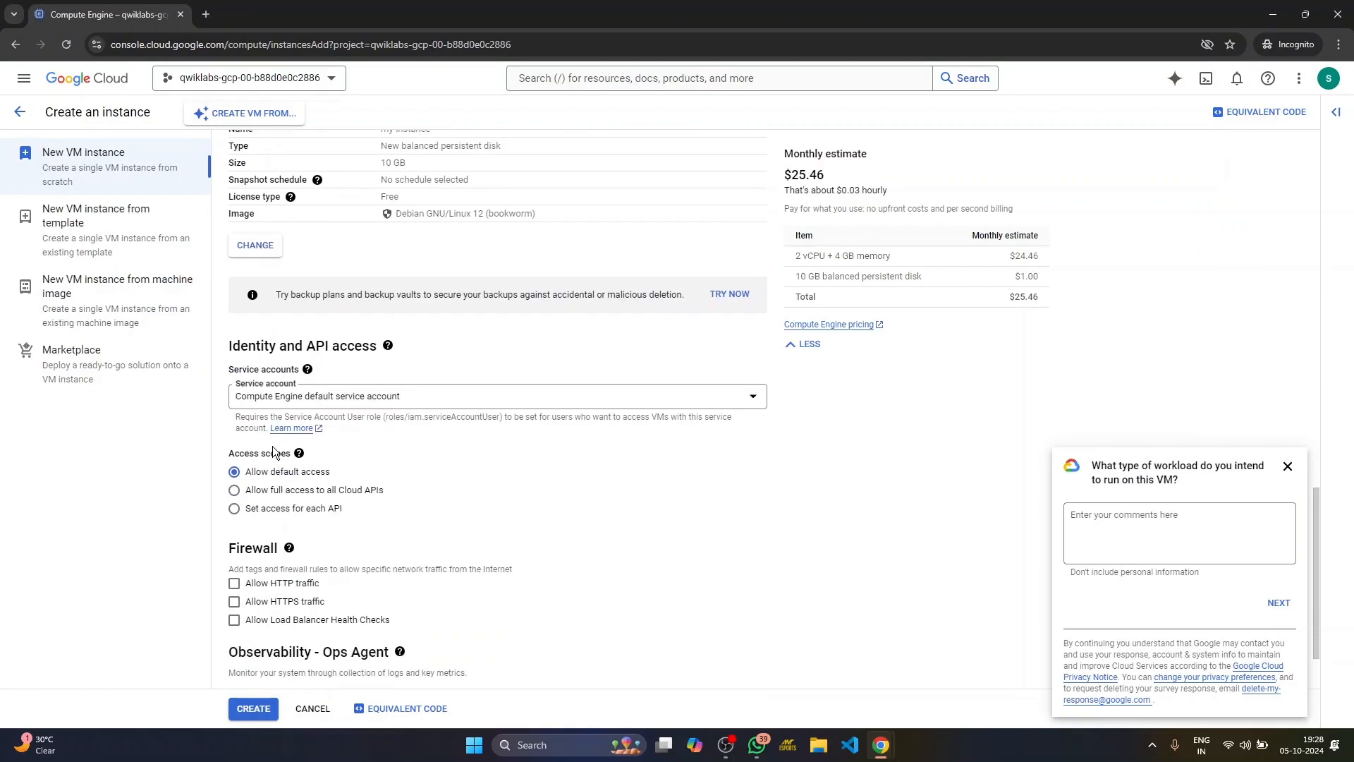
{"action": "left_click", "coordinate": [254, 245]}
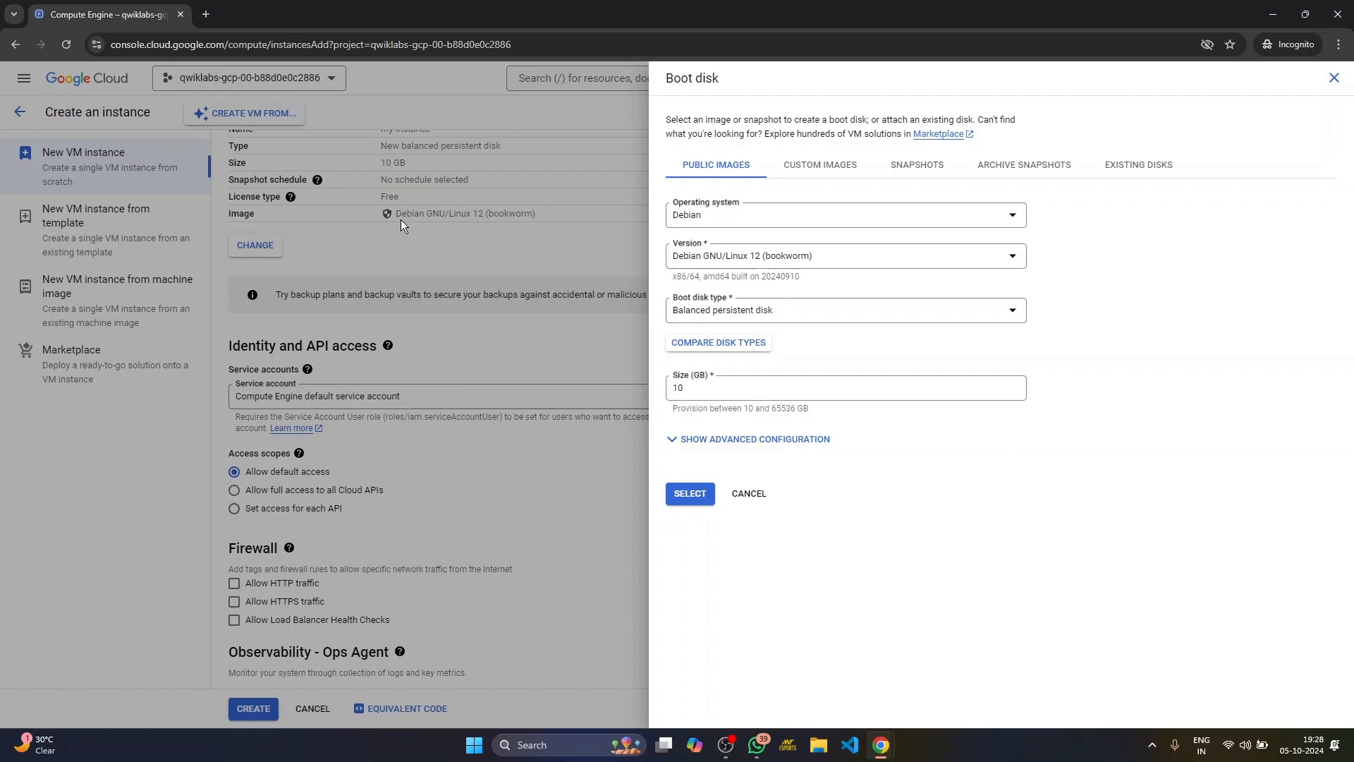
{"action": "mouse_move", "coordinate": [777, 263]}
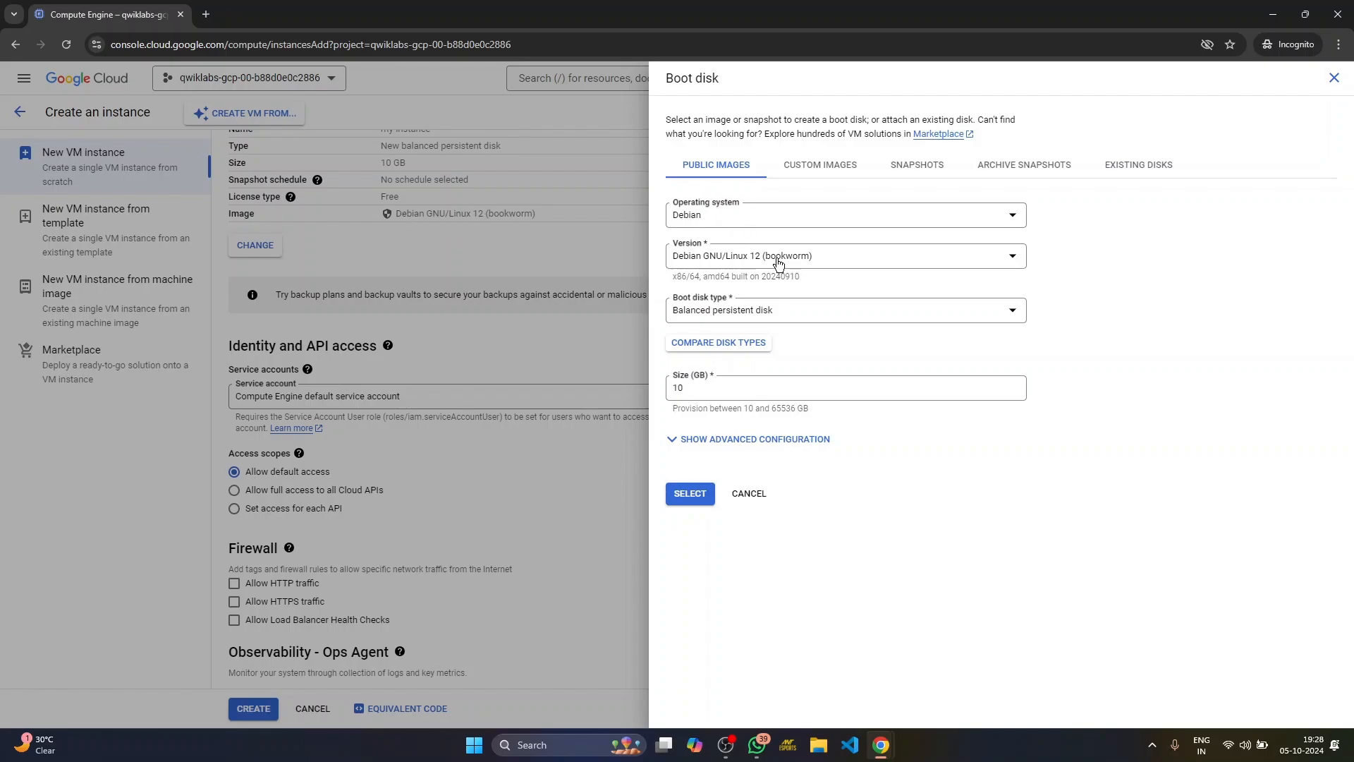
{"action": "left_click", "coordinate": [845, 254]}
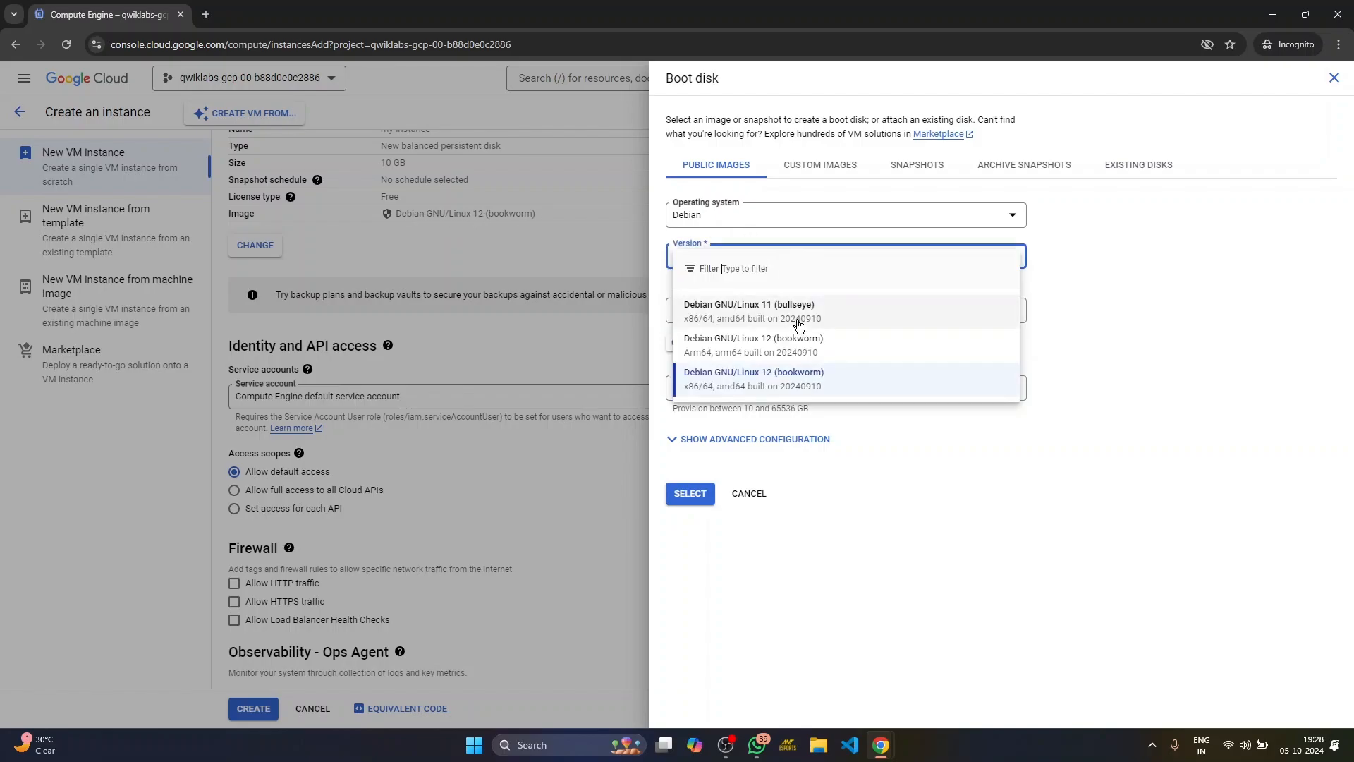
{"action": "left_click", "coordinate": [749, 311]}
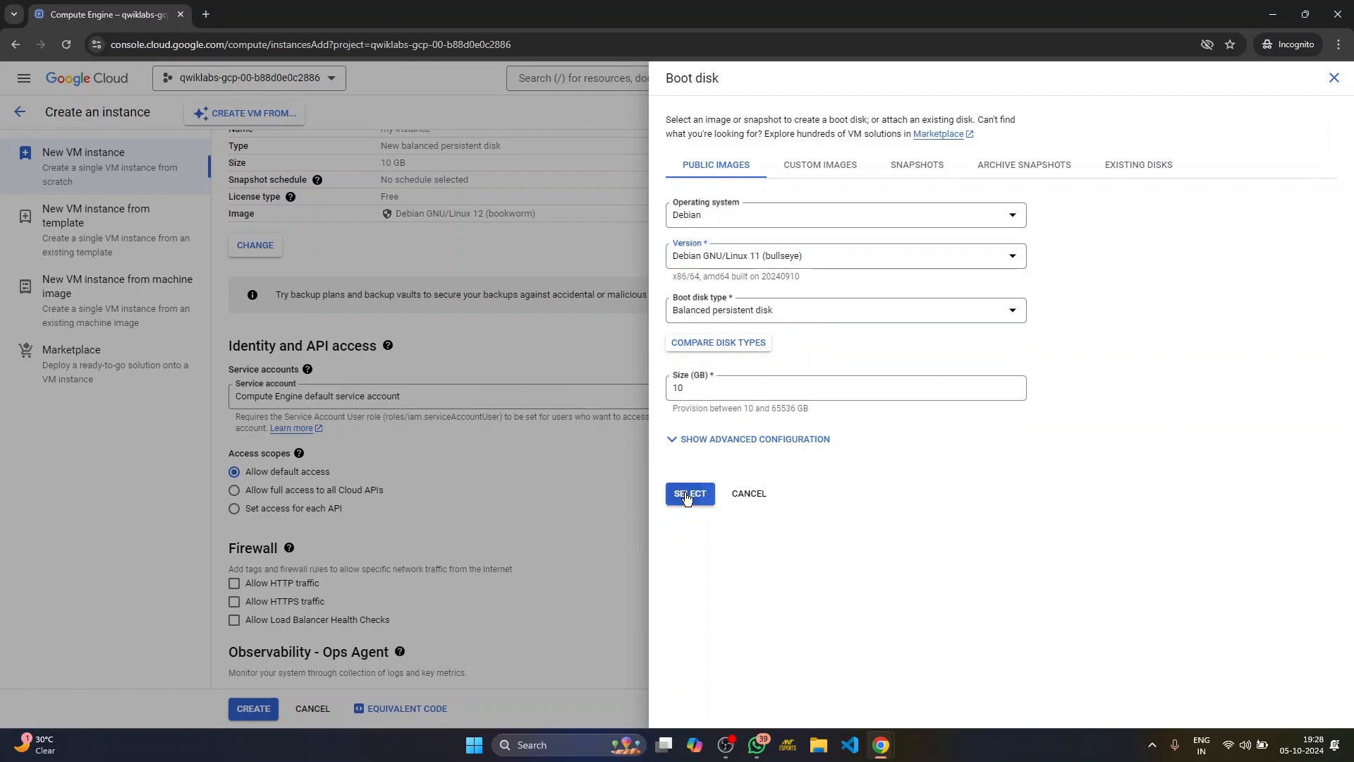
{"action": "left_click", "coordinate": [688, 492]}
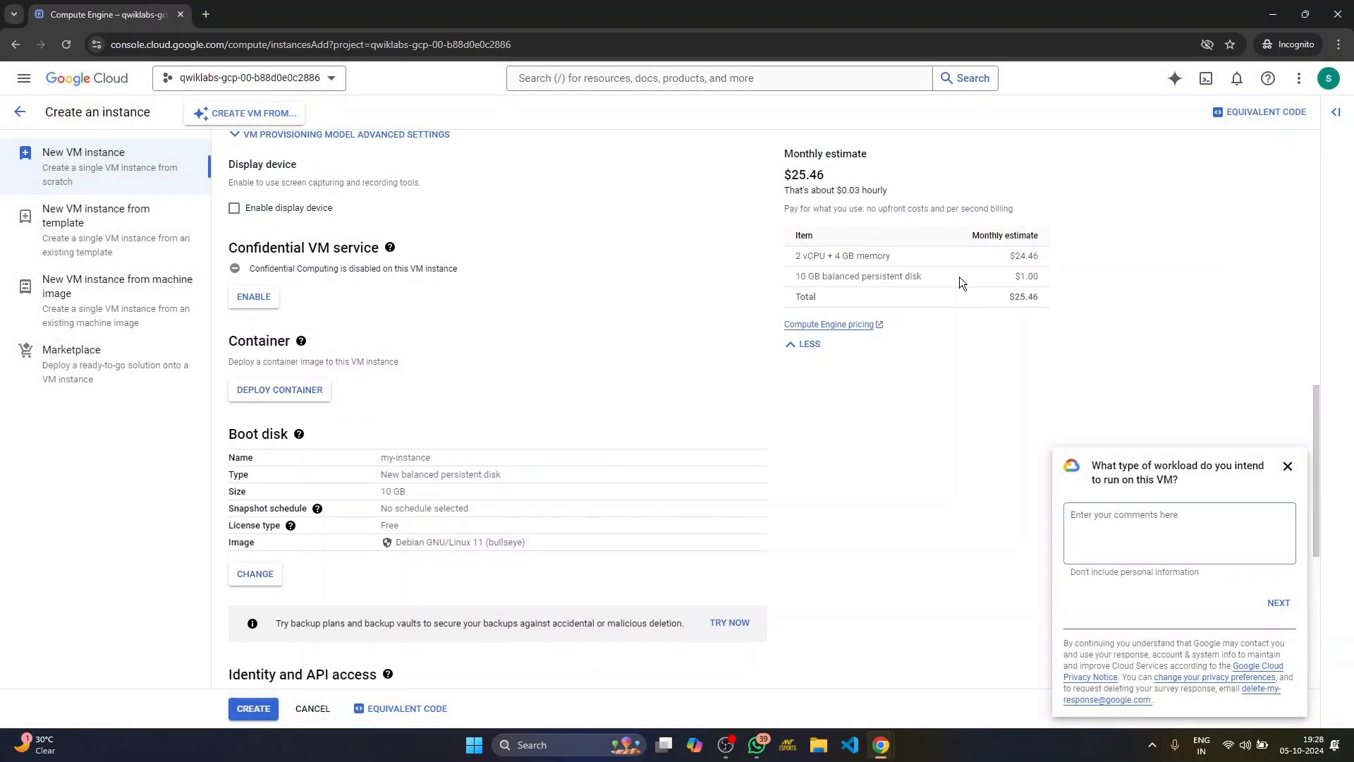
{"action": "mouse_move", "coordinate": [534, 550]}
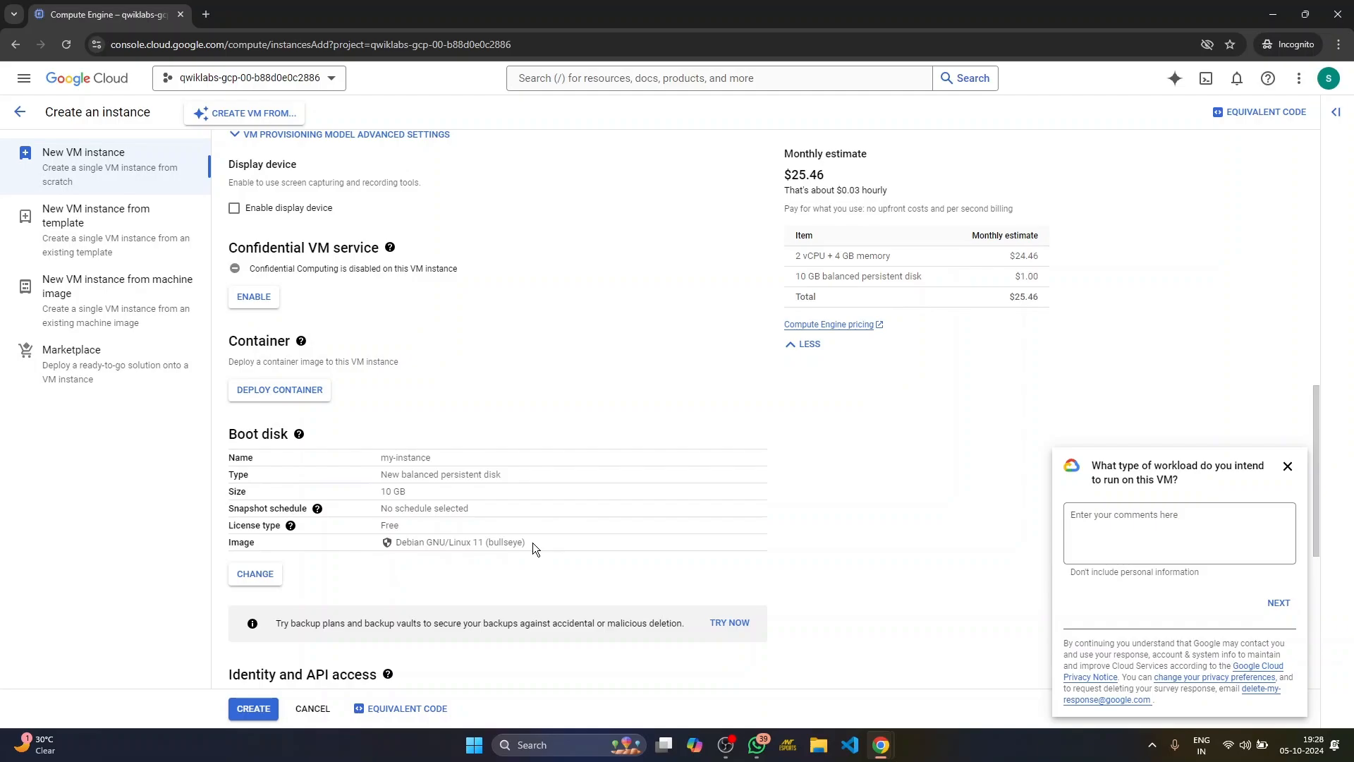
Step: Allow HTTP traffic and submit my-instance, then copy the mydisk persistent-disk instruction from the lab
{"action": "key", "text": "alt+tab"}
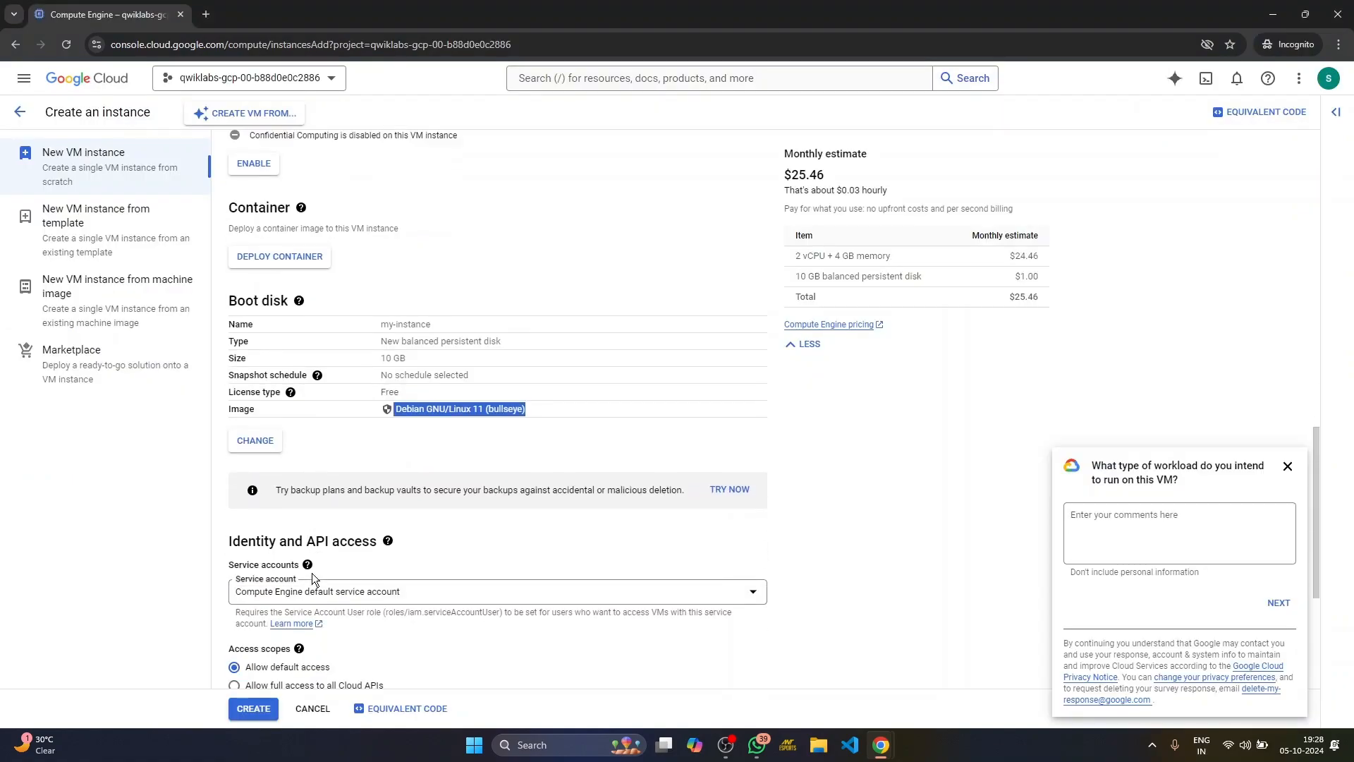
{"action": "scroll", "scroll_direction": "down", "scroll_amount": 3}
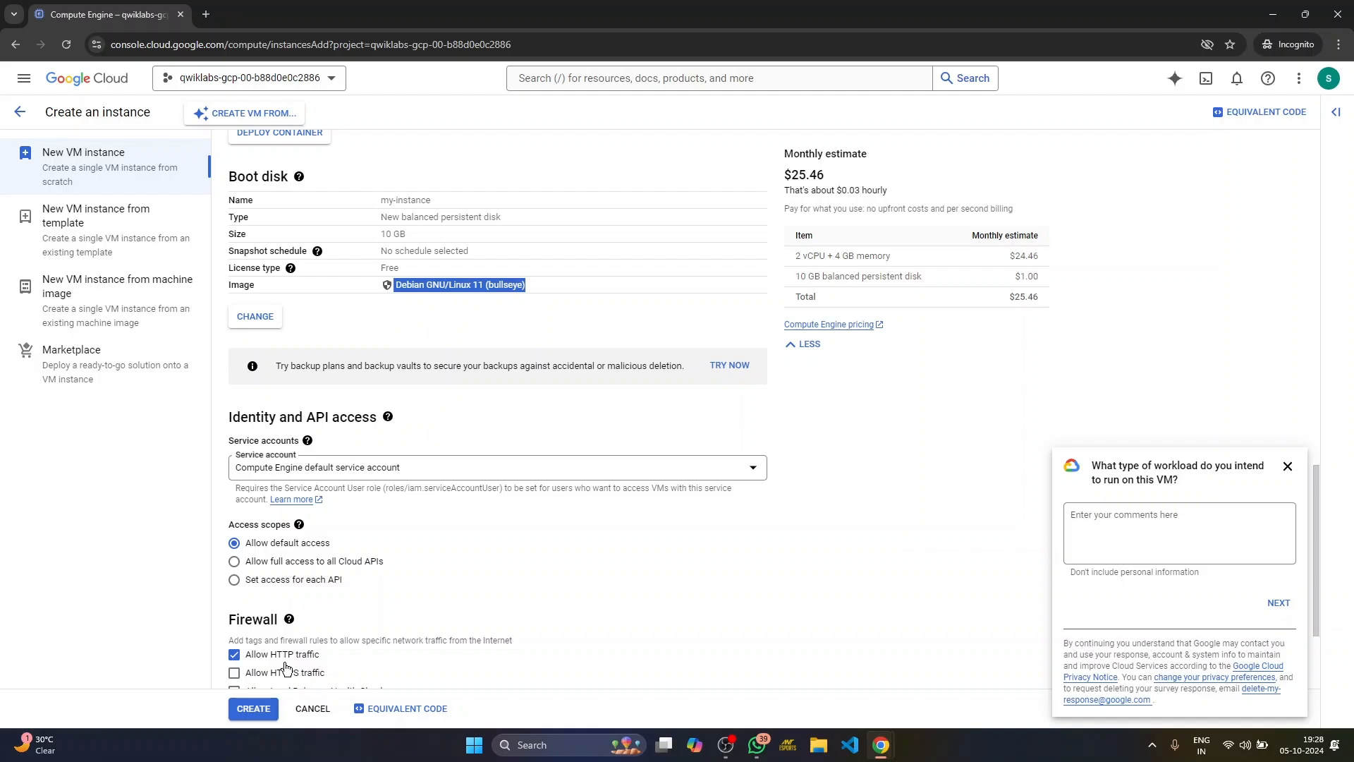
{"action": "left_click", "coordinate": [253, 708]}
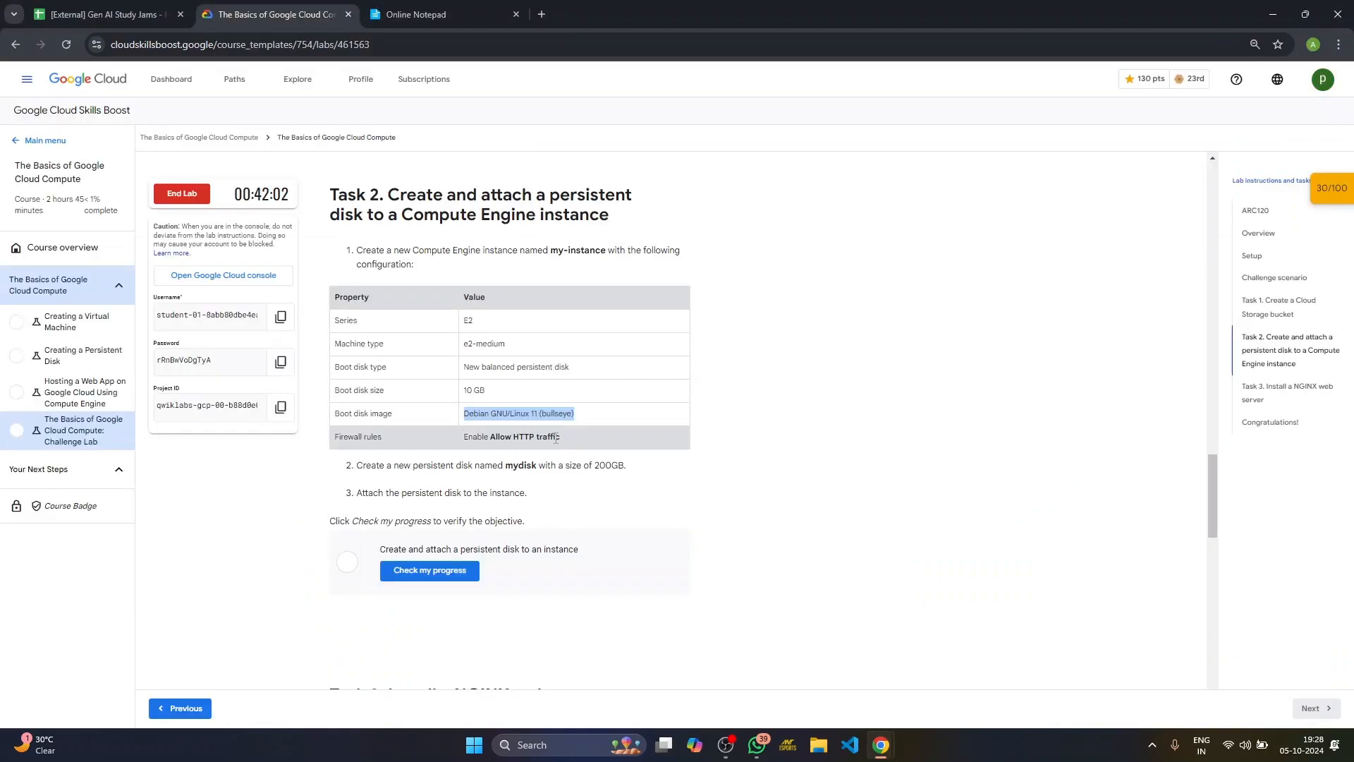
{"action": "scroll", "scroll_direction": "down", "scroll_amount": 3}
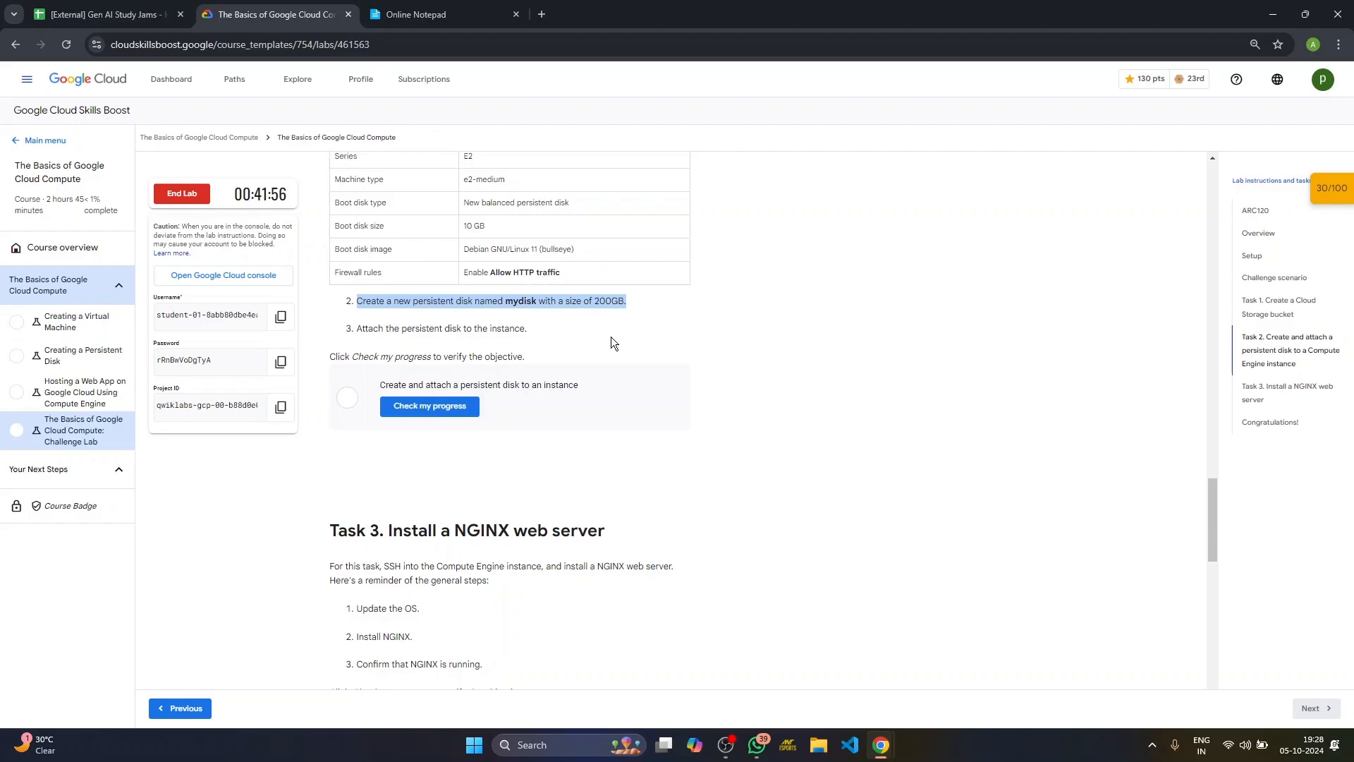
{"action": "key", "text": "alt+tab"}
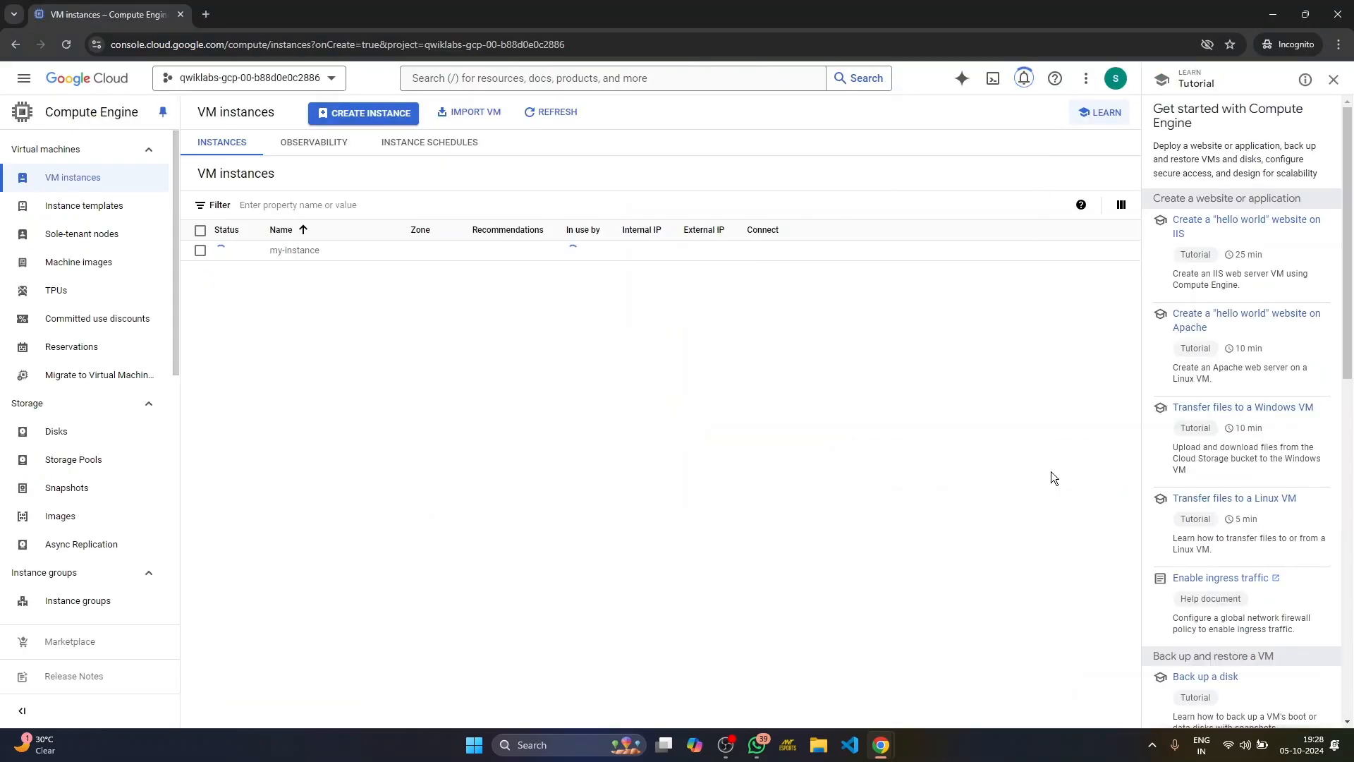
Step: Activate Cloud Shell for the lab project and wait for its terminal to provision
{"action": "left_click", "coordinate": [993, 77]}
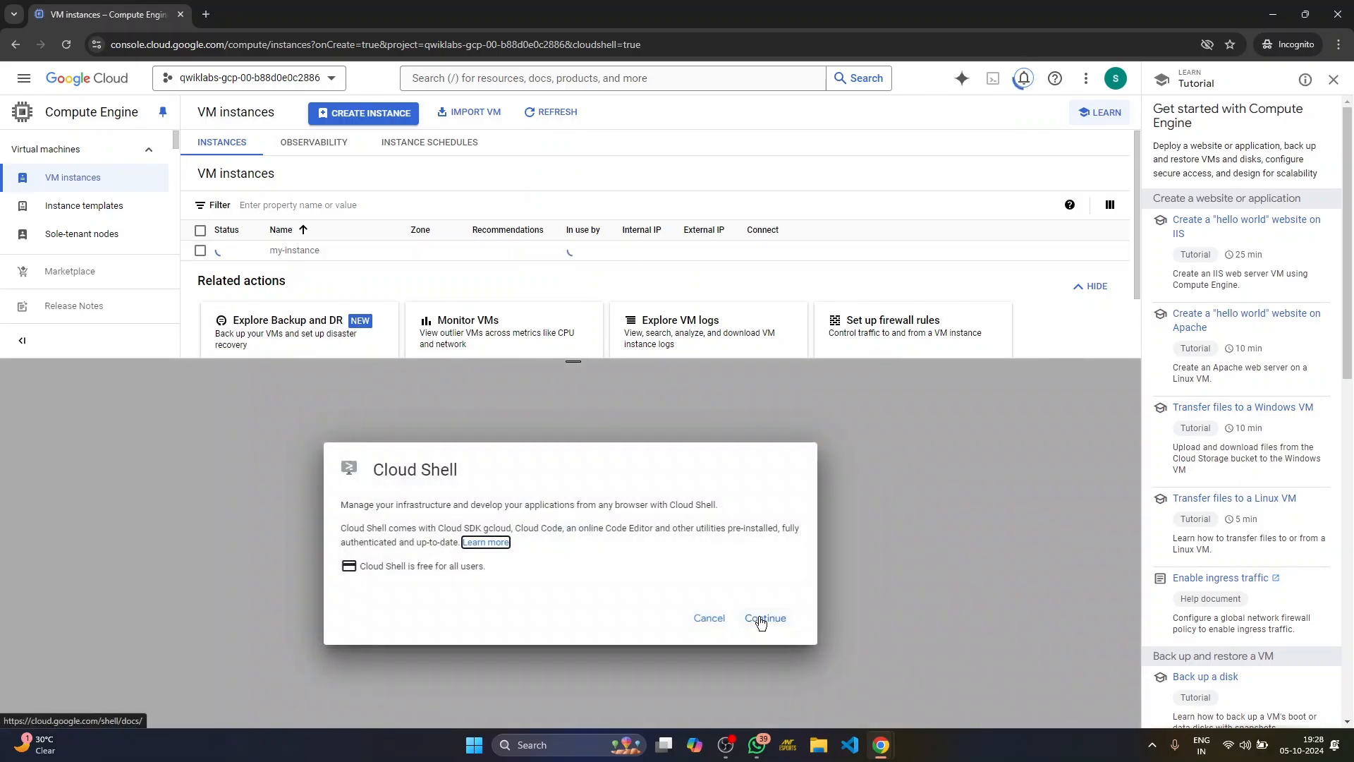
{"action": "left_click", "coordinate": [765, 618]}
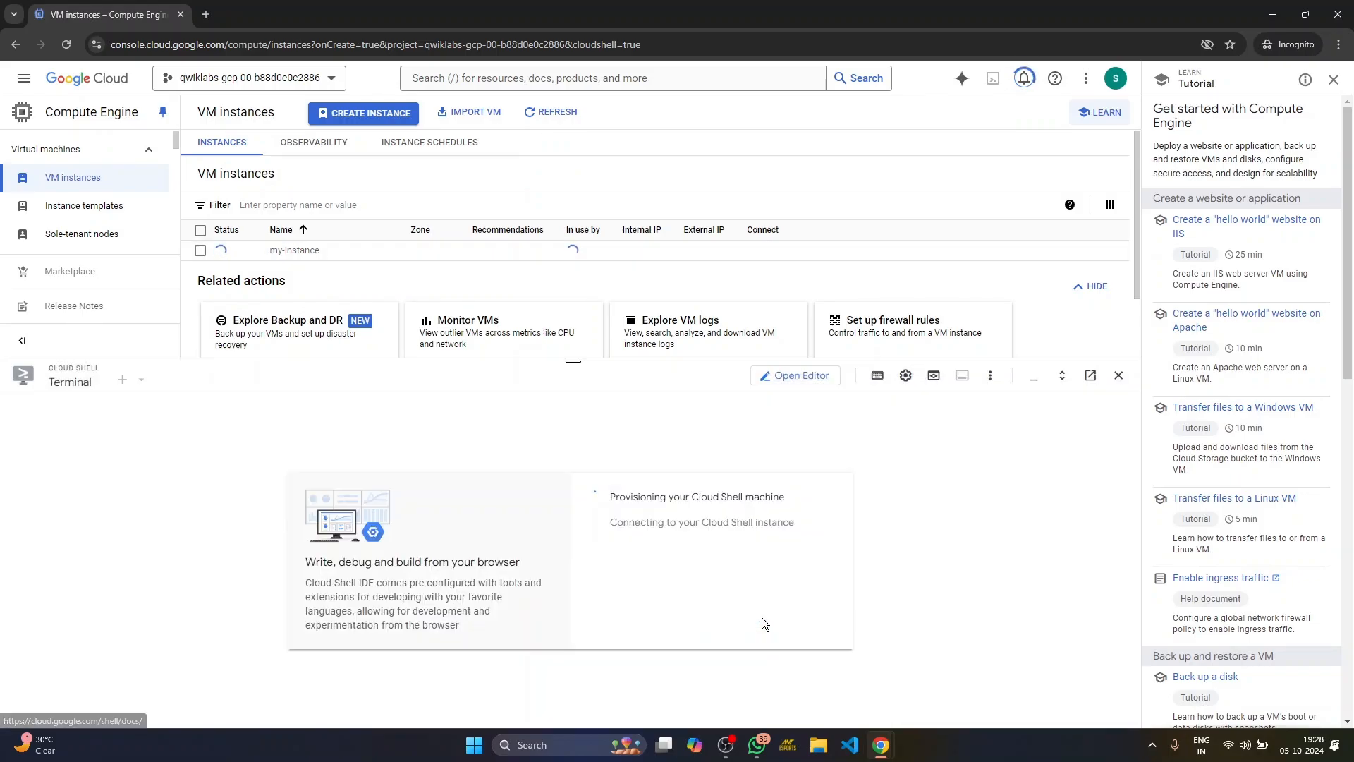
{"action": "left_click", "coordinate": [220, 381]}
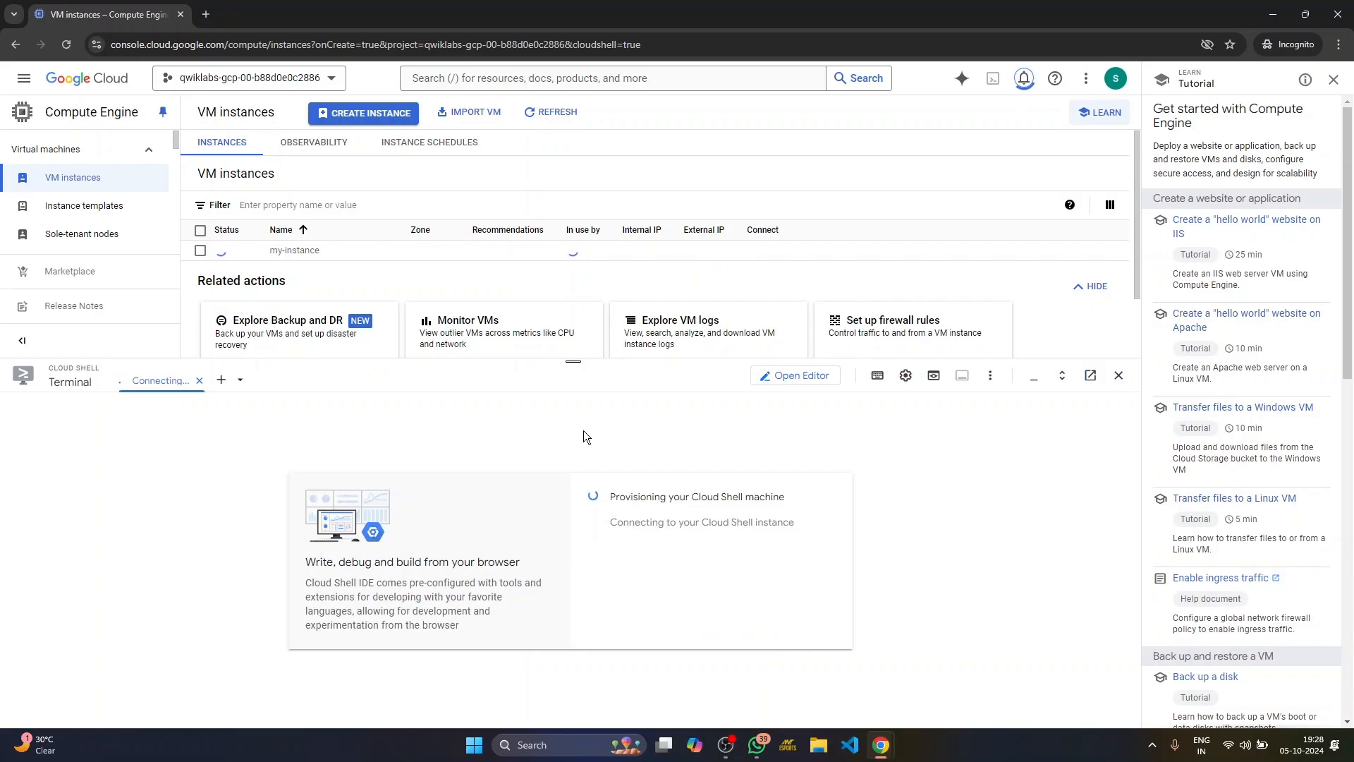
{"action": "mouse_move", "coordinate": [602, 457]}
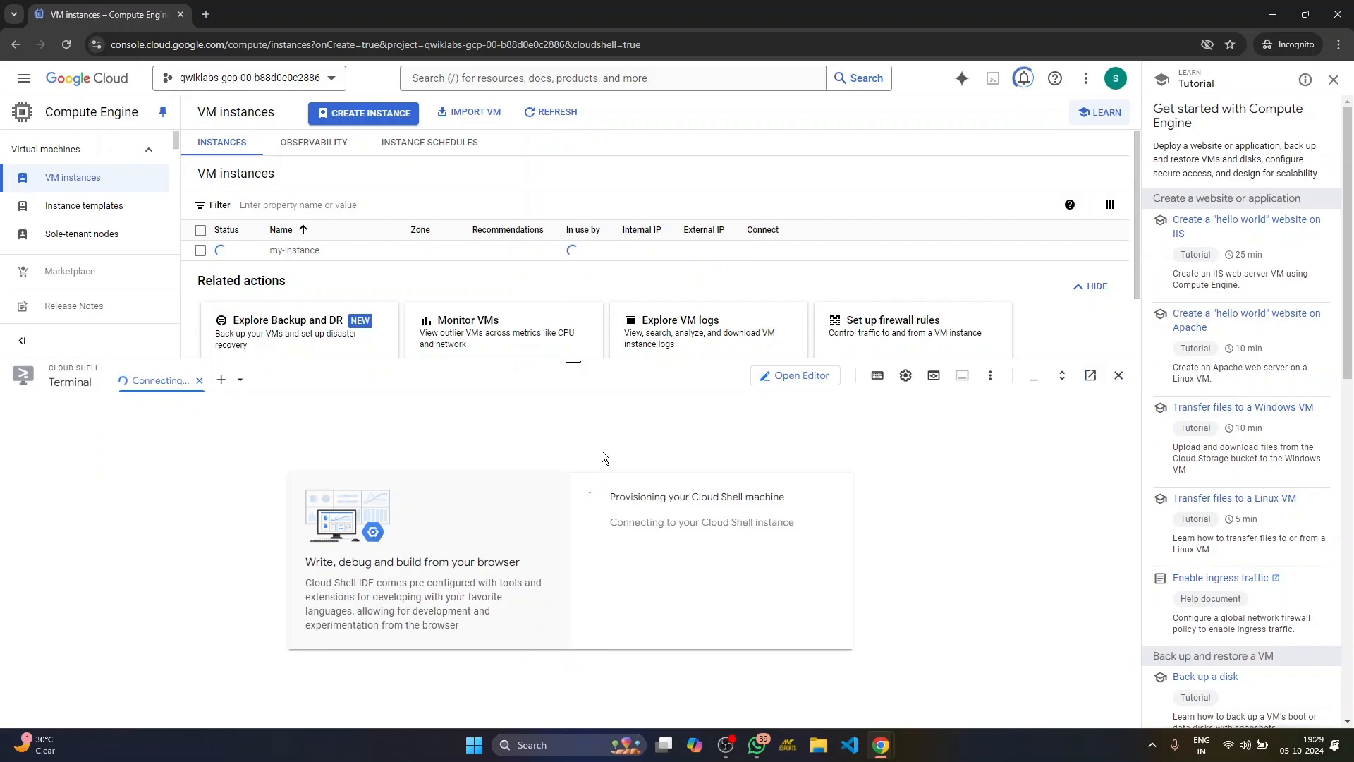
{"action": "mouse_move", "coordinate": [608, 462]}
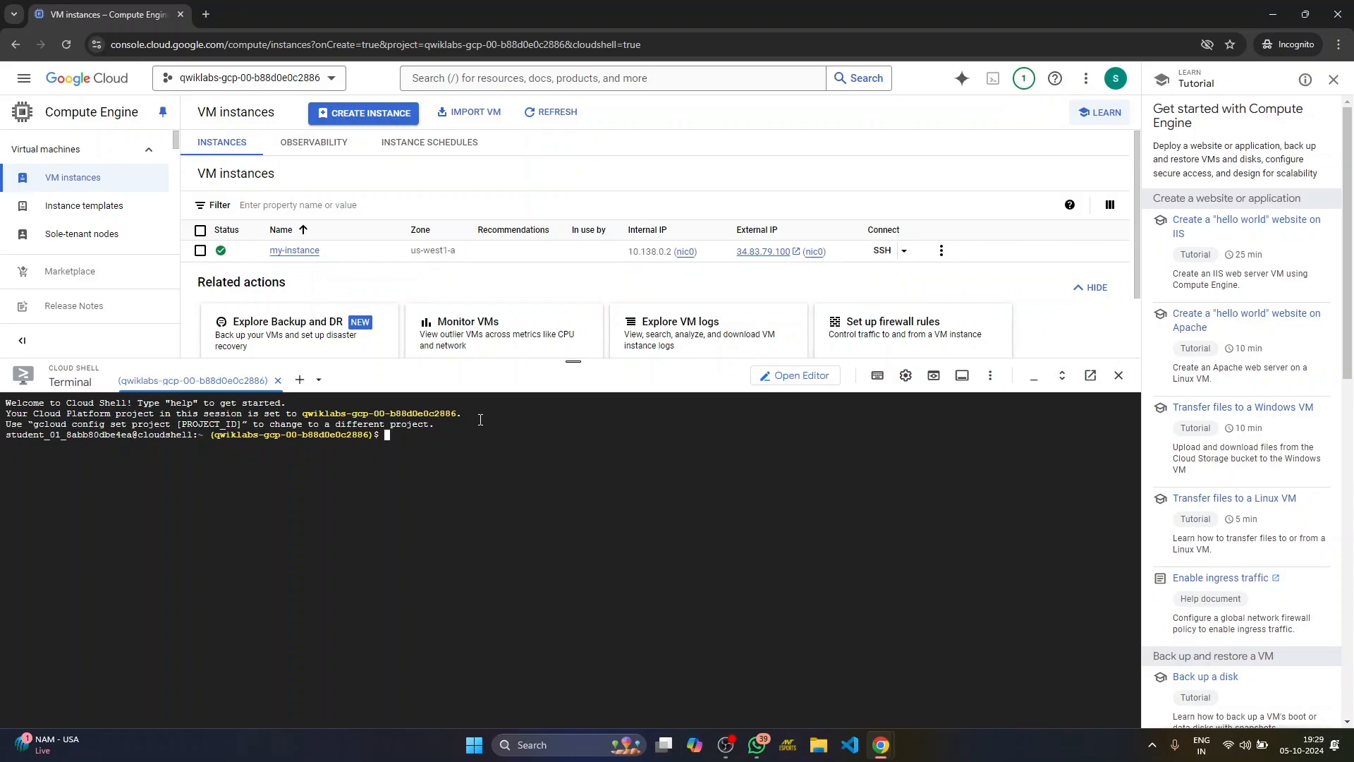
Step: Copy the us-west1-a zone from the lab's Challenge scenario and locate the $ZONE placeholders
{"action": "left_click", "coordinate": [275, 14]}
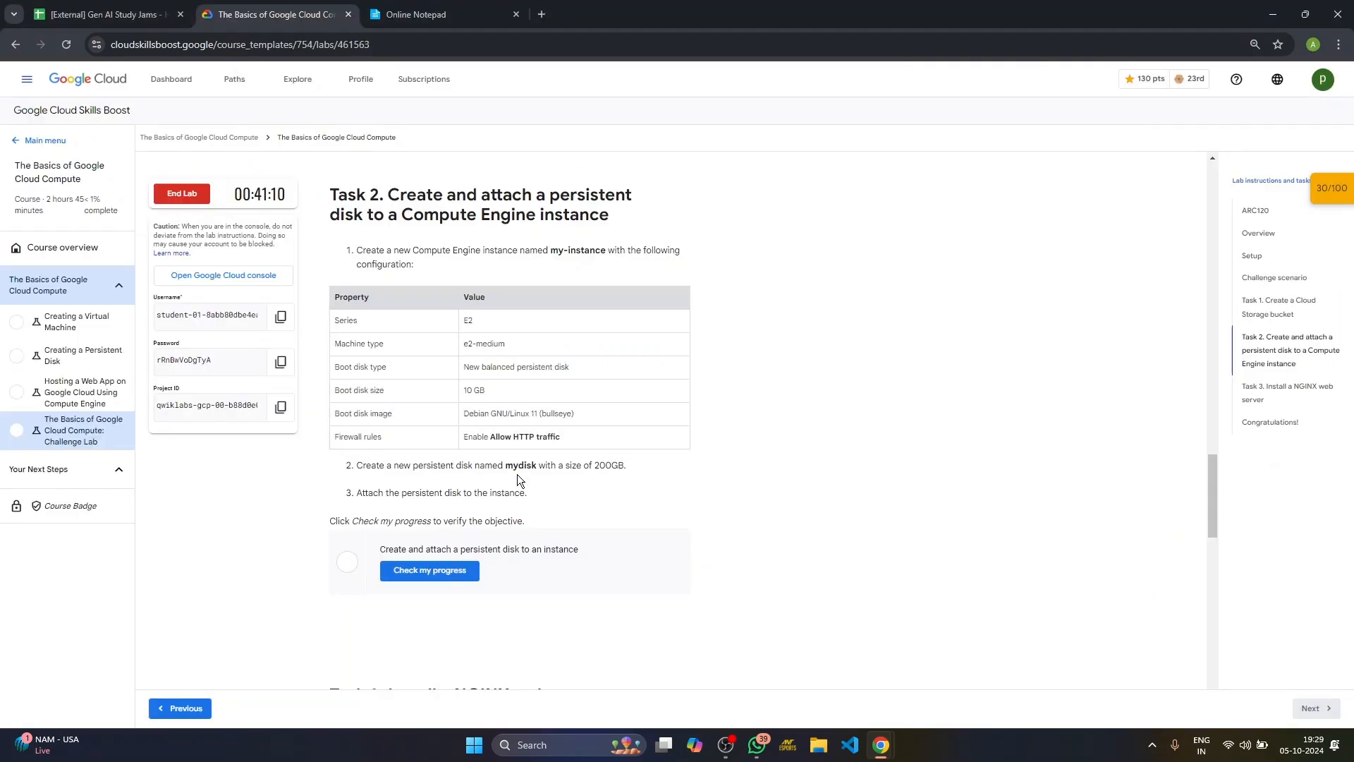
{"action": "left_click_drag", "start_coordinate": [413, 464], "coordinate": [544, 465]}
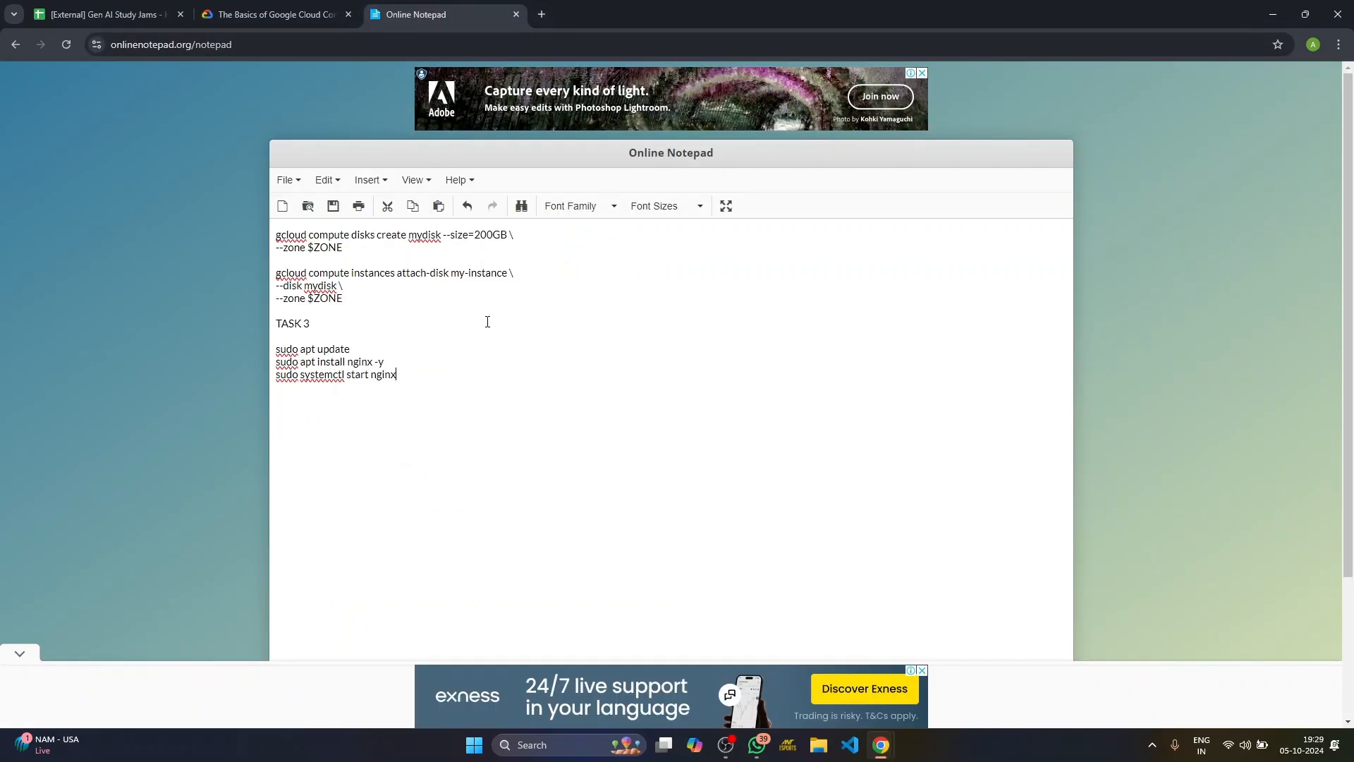
{"action": "mouse_move", "coordinate": [477, 331]}
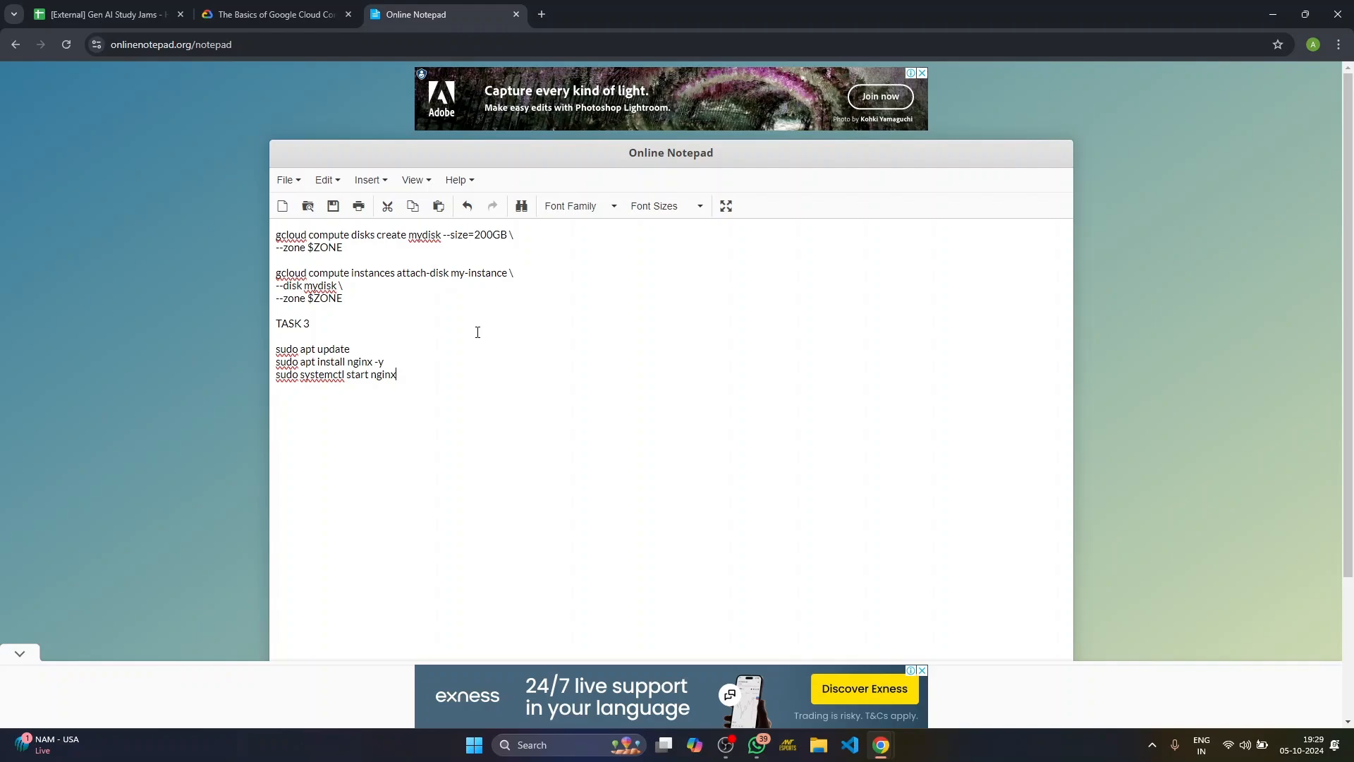
{"action": "double_click", "coordinate": [326, 247]}
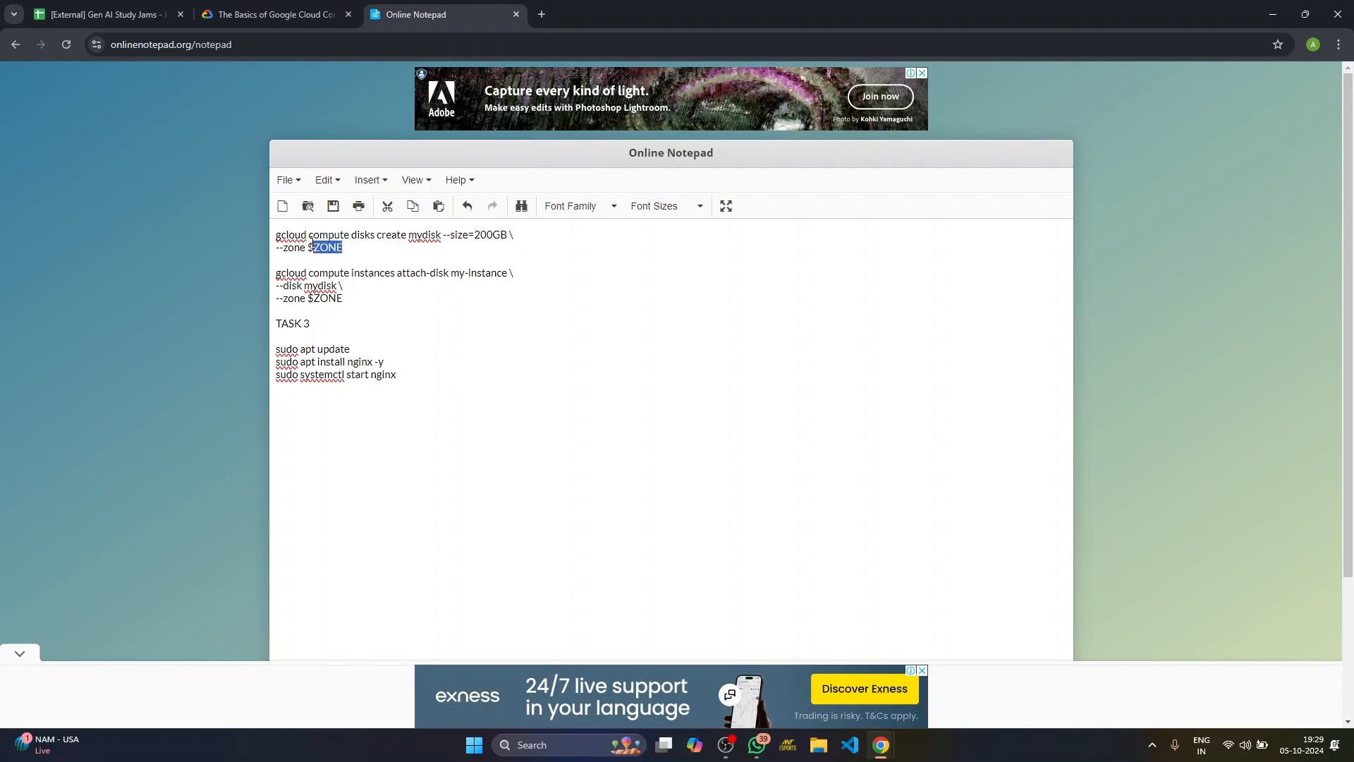
{"action": "left_click_drag", "start_coordinate": [276, 234], "coordinate": [342, 247]}
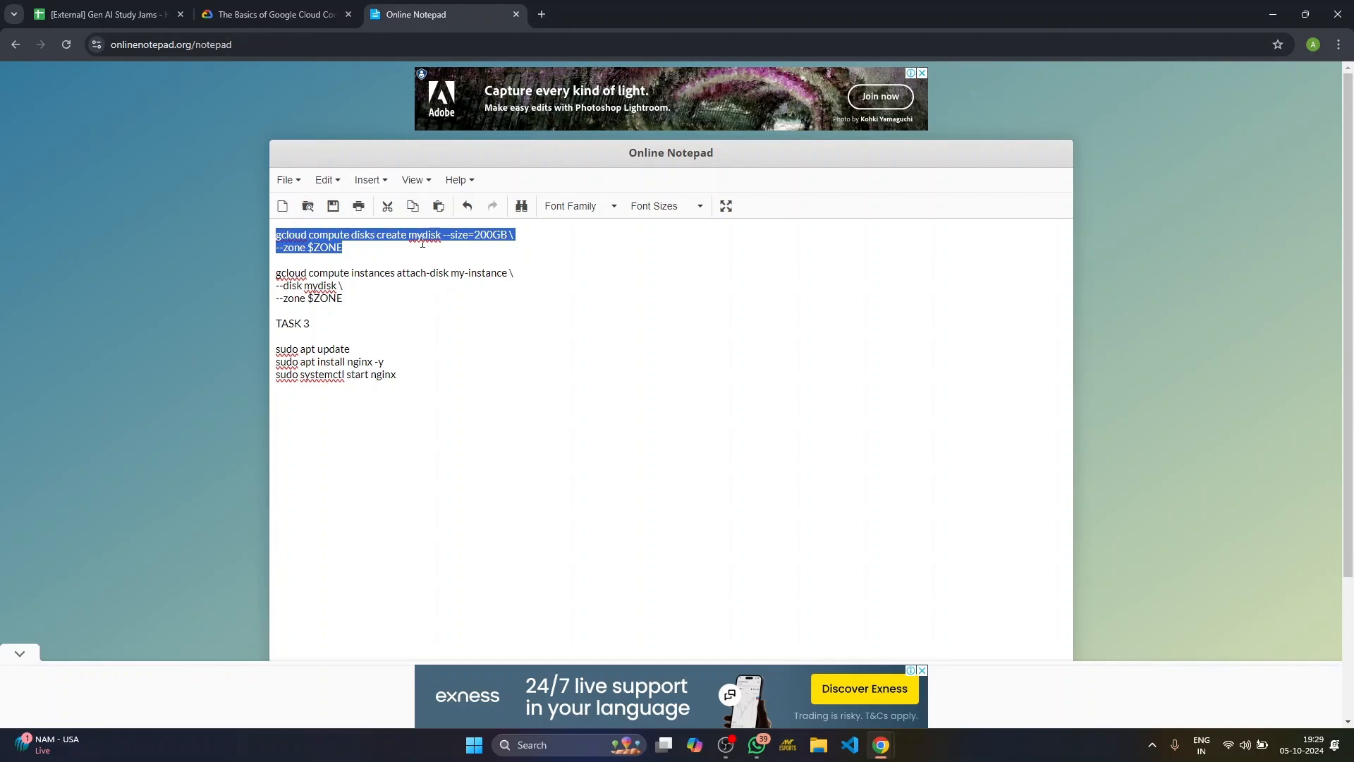
{"action": "left_click", "coordinate": [274, 15]}
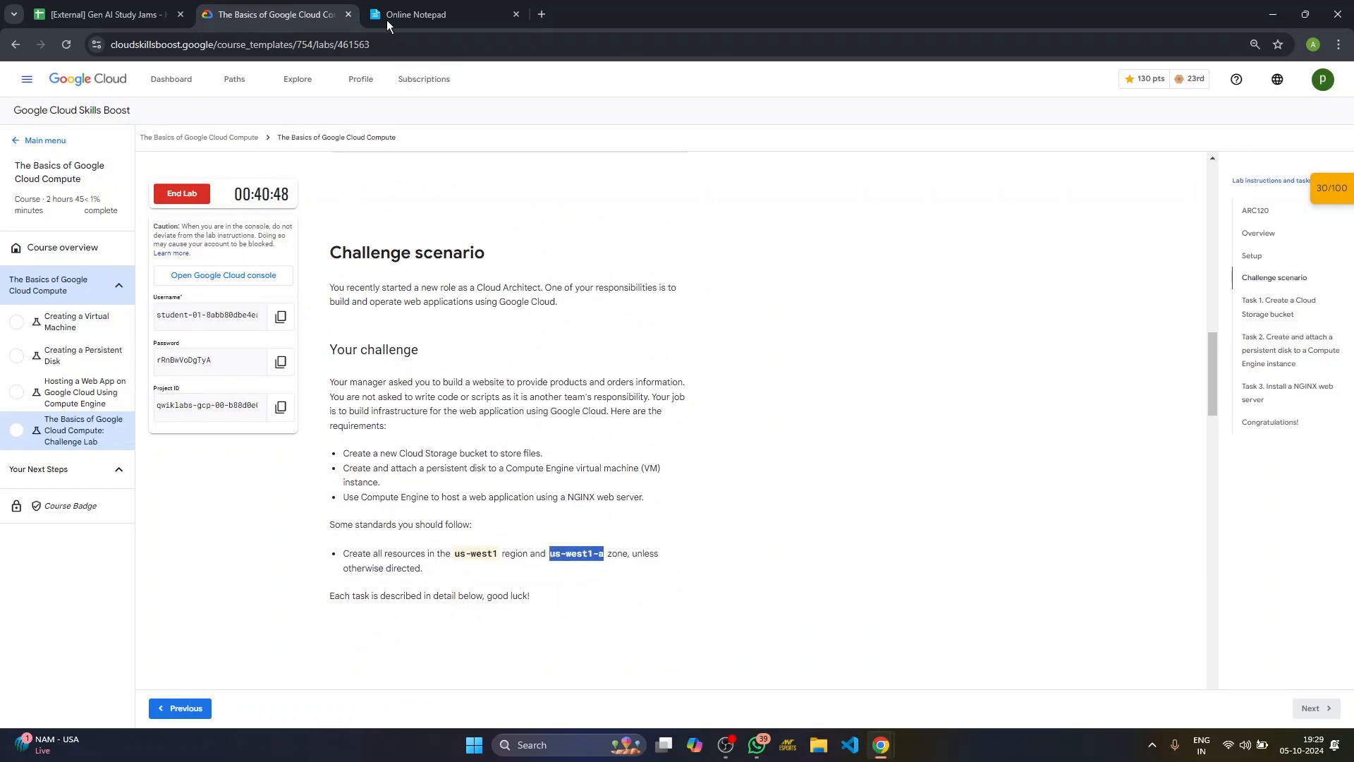
{"action": "left_click", "coordinate": [420, 14]}
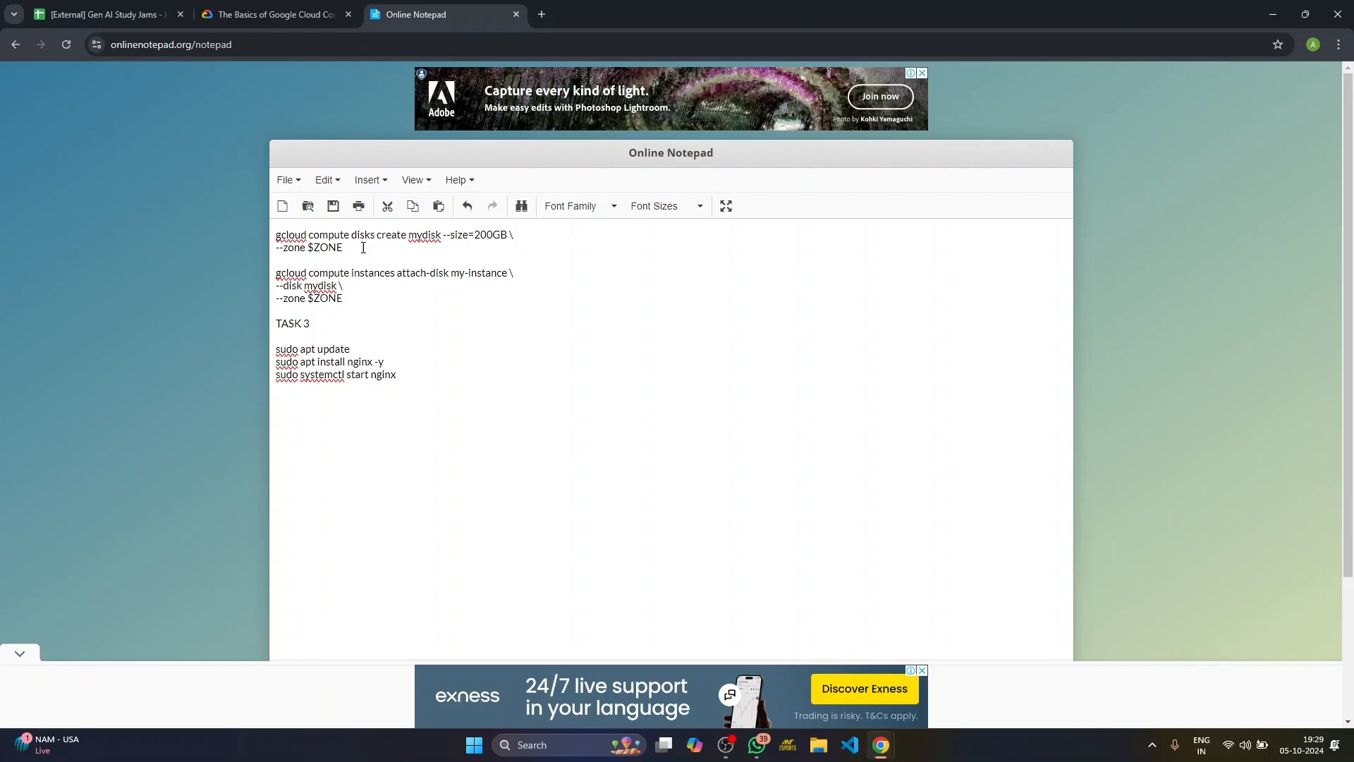
Step: Replace both $ZONE placeholders in the disk commands with us-west1-a
{"action": "key", "text": "Backspace"}
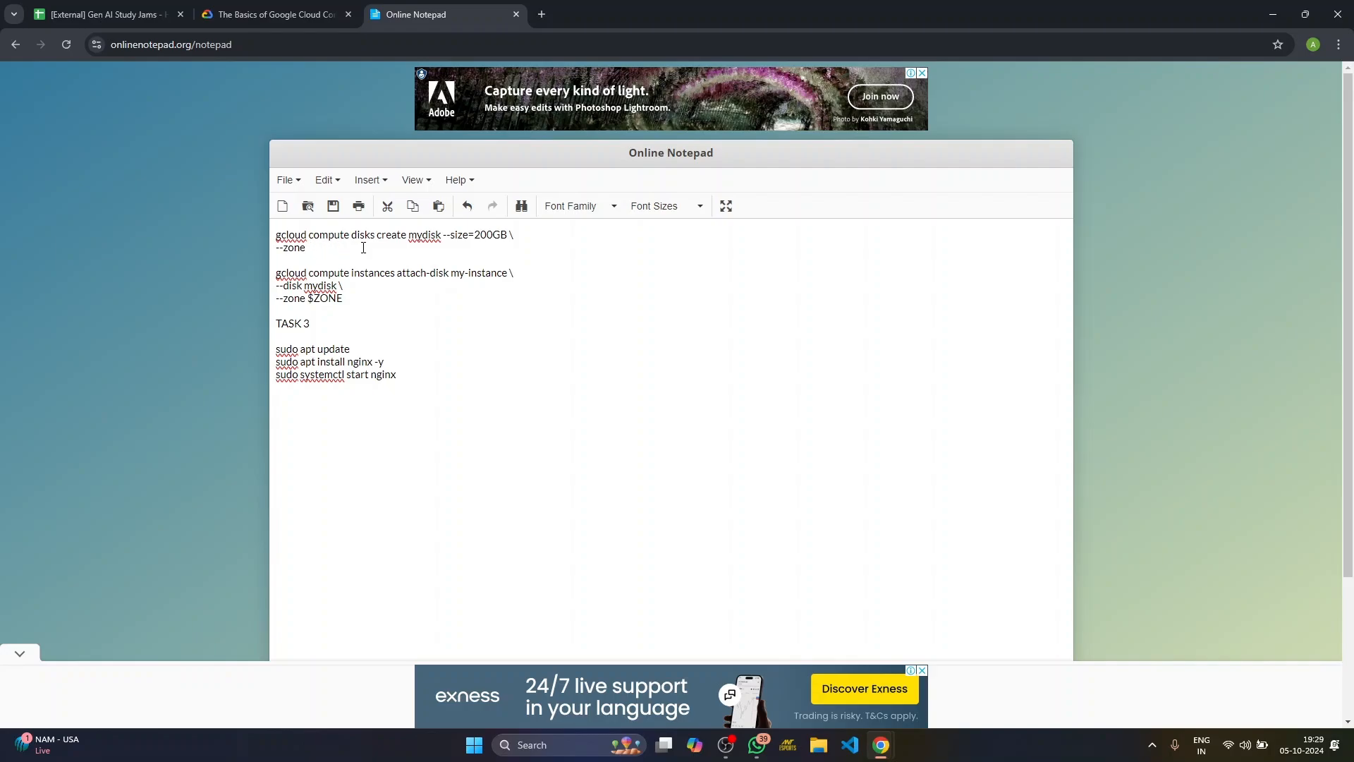
{"action": "type", "text": "us-west1-a"}
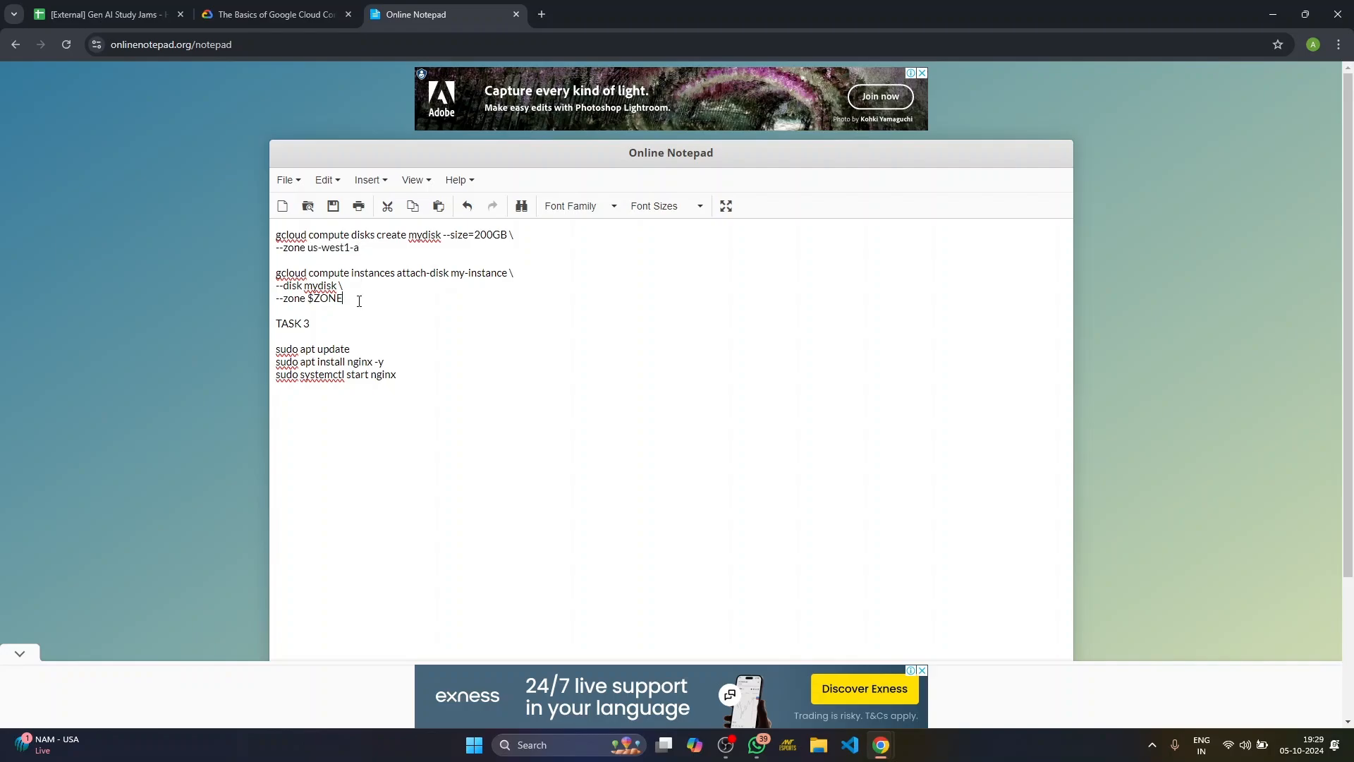
{"action": "key", "text": "BackSpace"}
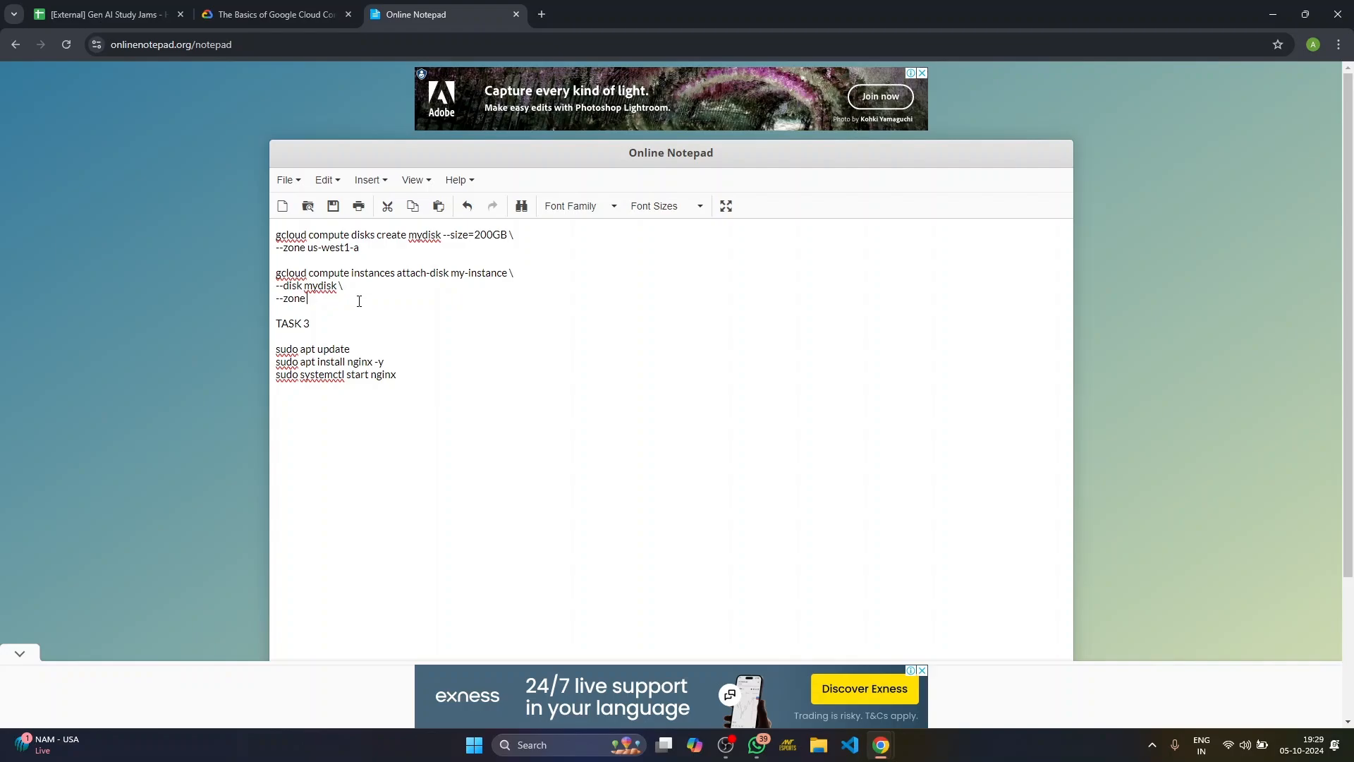
{"action": "type", "text": "us-west1-a"}
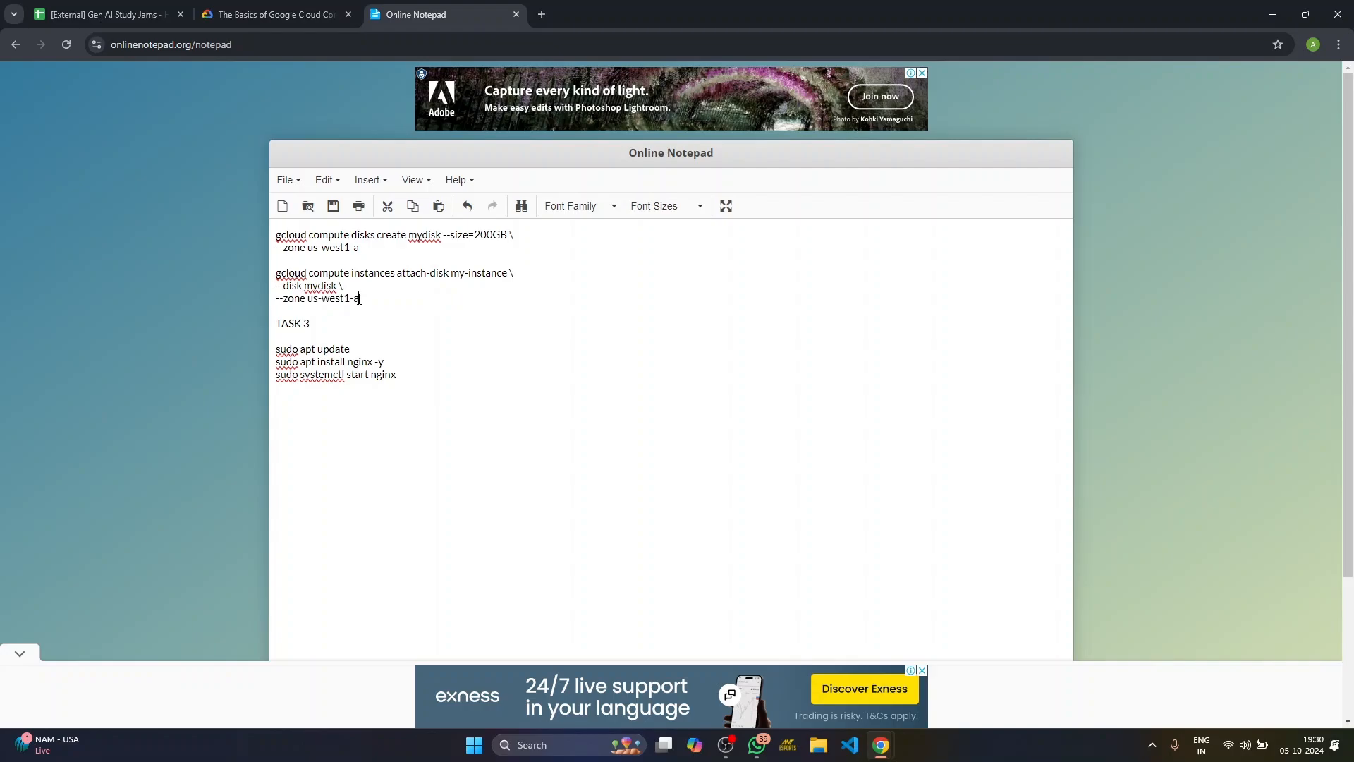
Step: Cross-check the Task 2 and Task 3 instructions against the saved command notes
{"action": "left_click", "coordinate": [274, 14]}
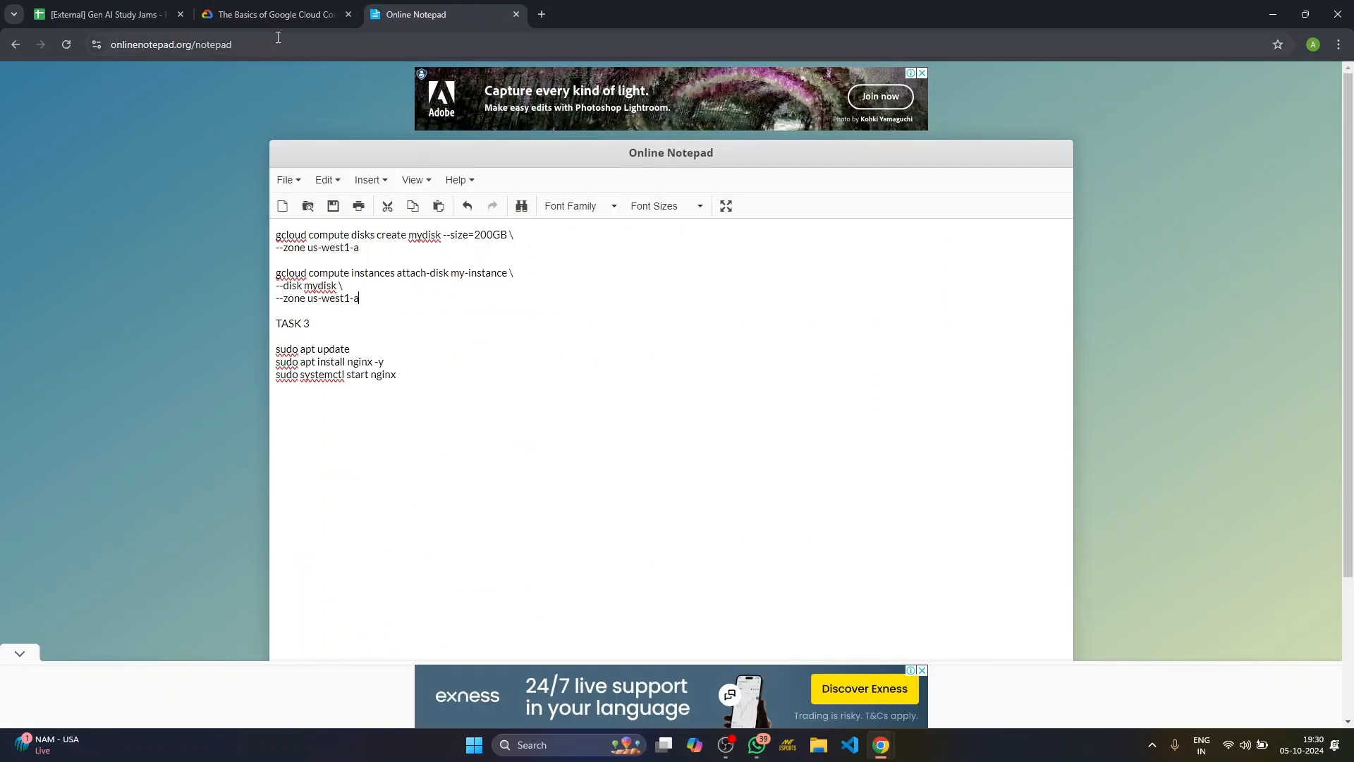
{"action": "left_click", "coordinate": [275, 14]}
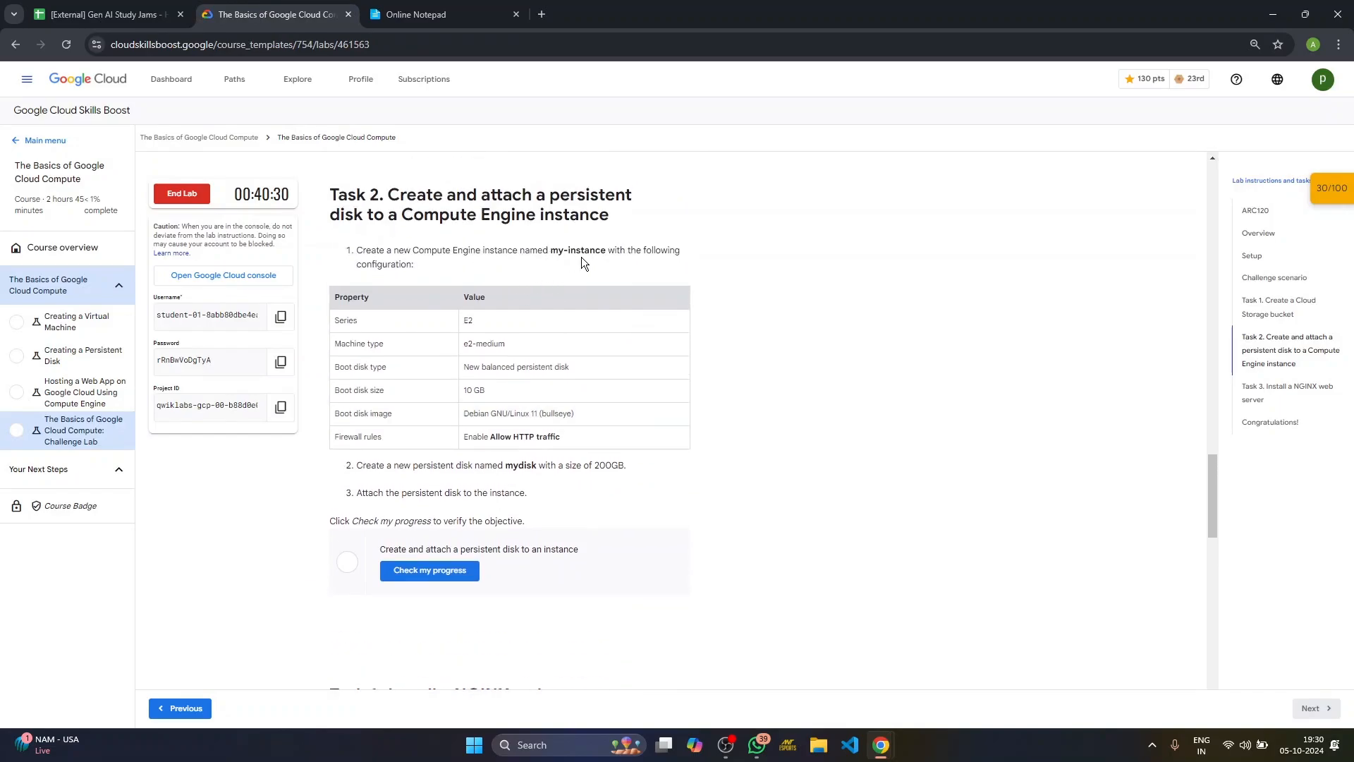
{"action": "left_click", "coordinate": [439, 14]}
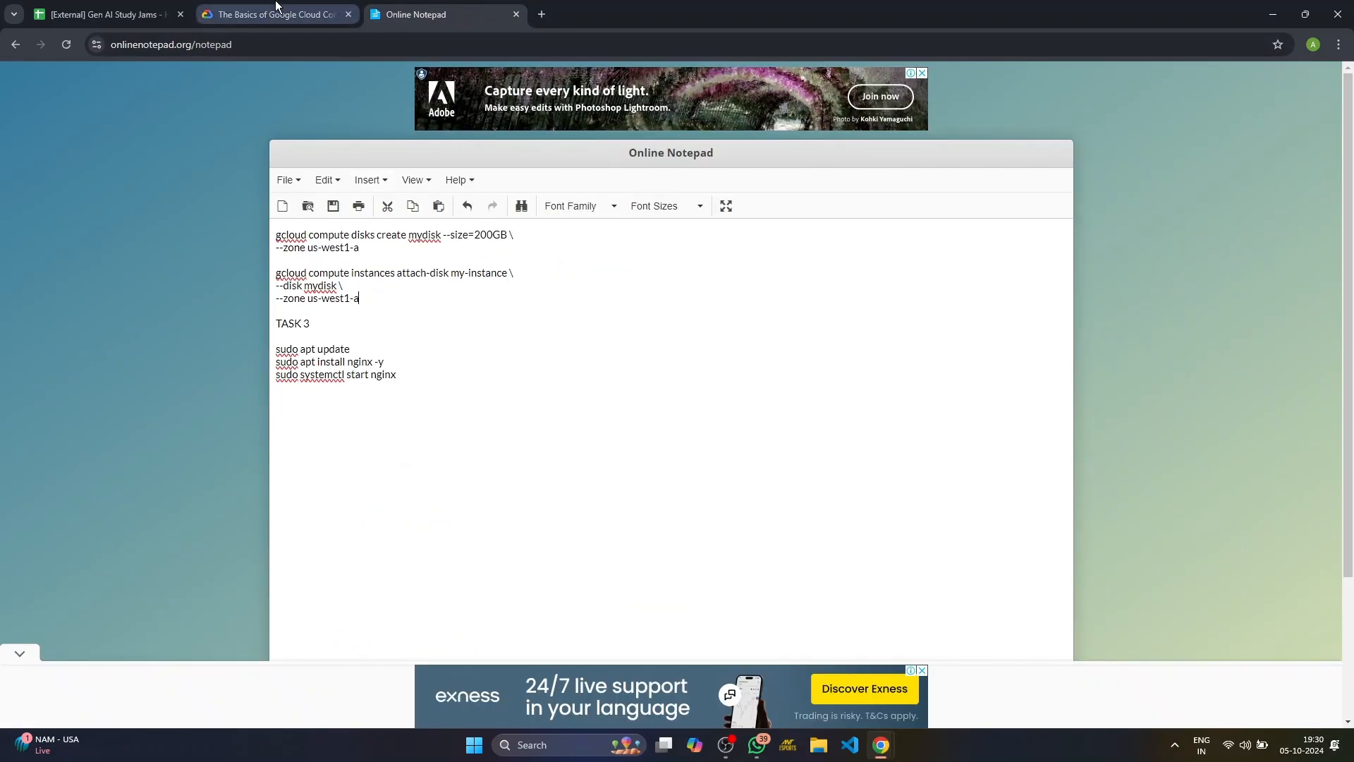
{"action": "left_click", "coordinate": [276, 14]}
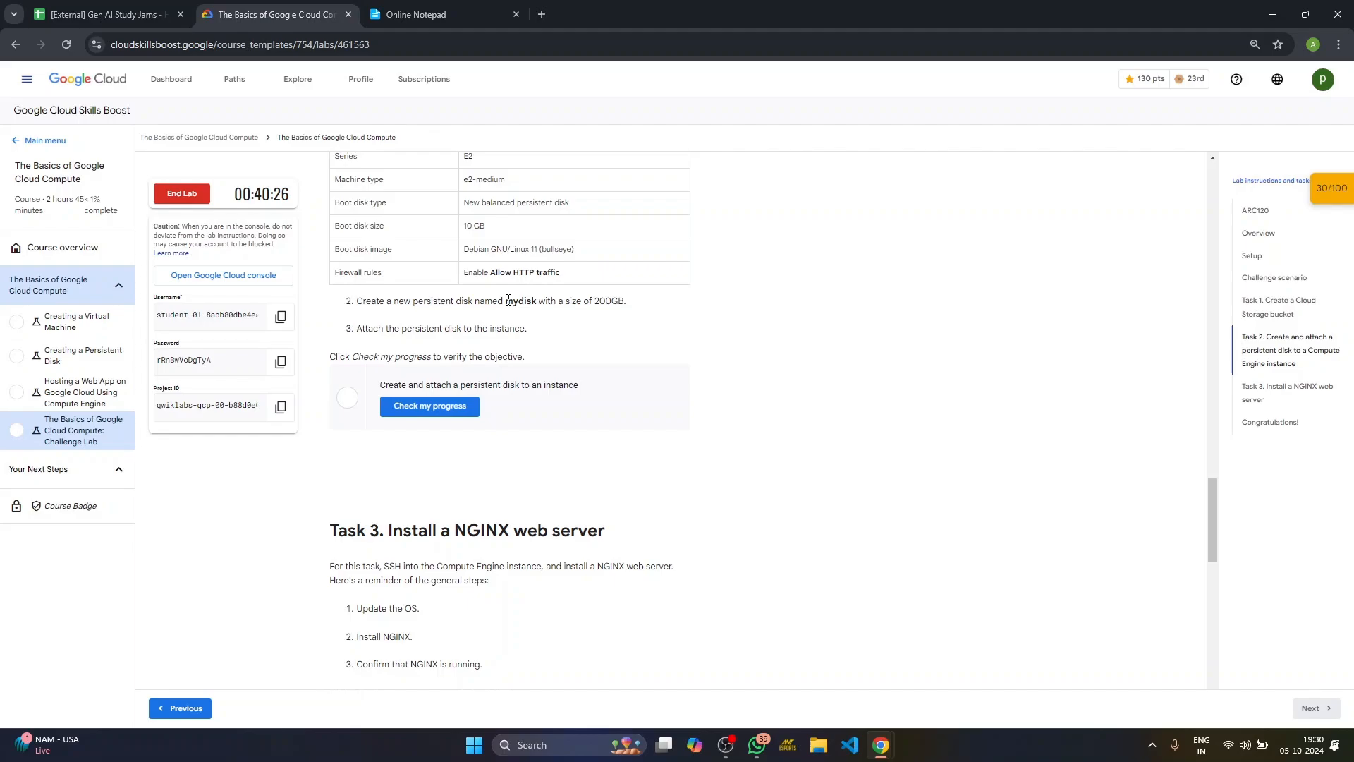
{"action": "left_click", "coordinate": [440, 14]}
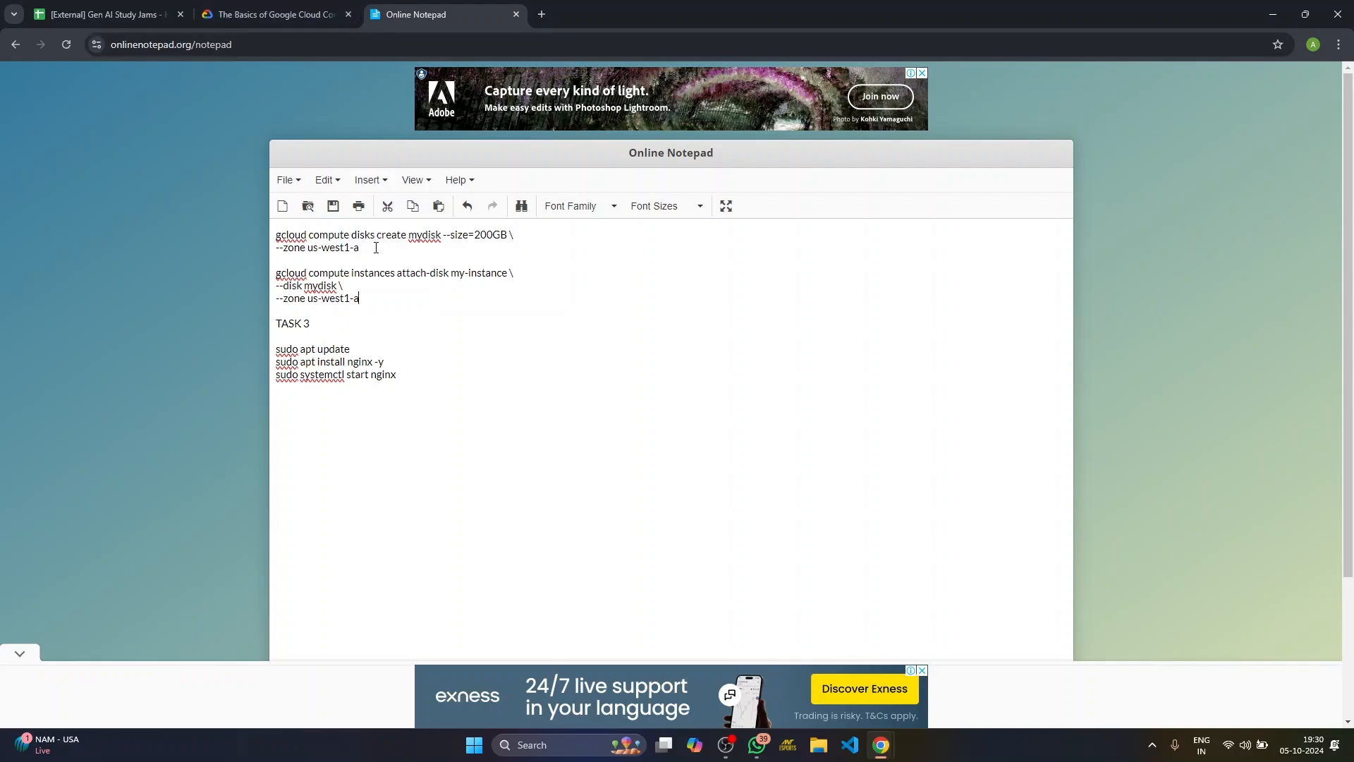
Step: Run the gcloud disks create command for the 200GB mydisk in us-west1-a, authorizing Cloud Shell
{"action": "left_click_drag", "start_coordinate": [276, 235], "coordinate": [360, 247]}
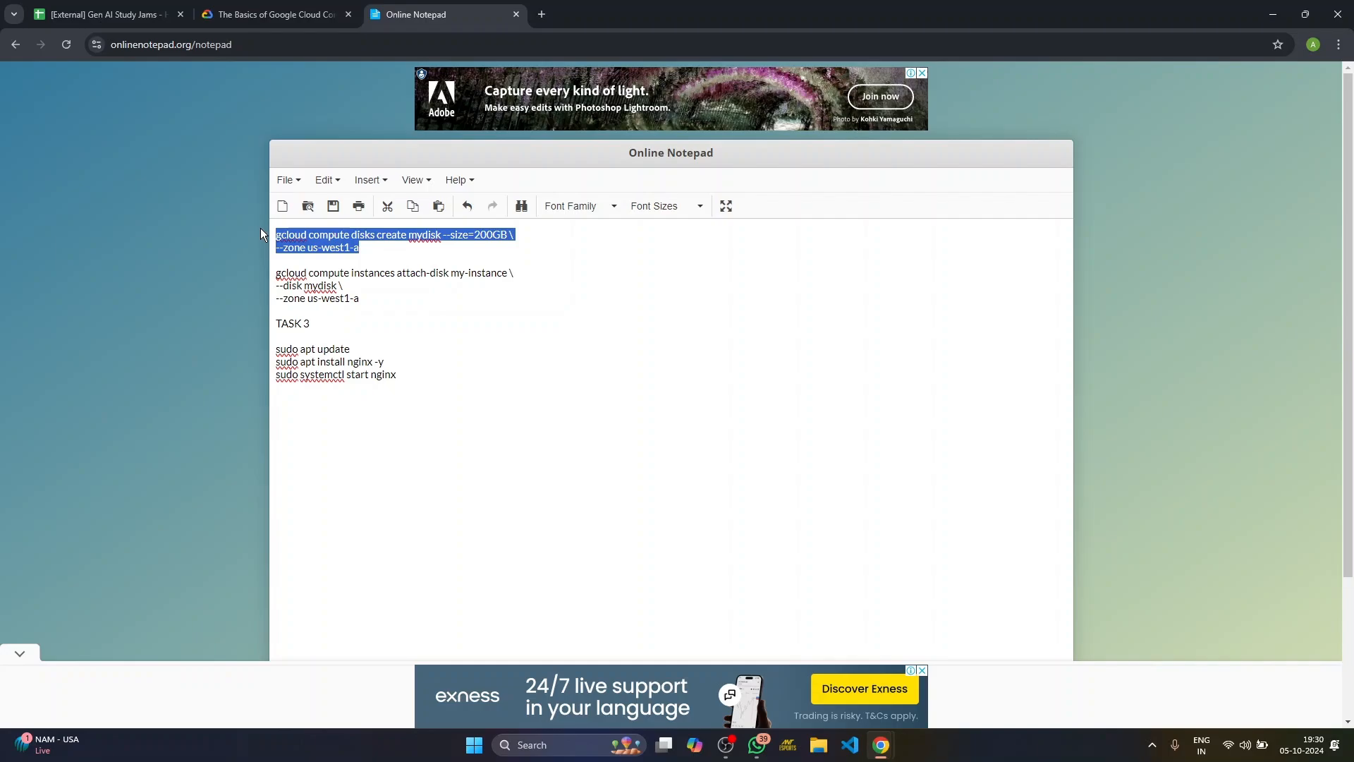
{"action": "mouse_move", "coordinate": [880, 745]}
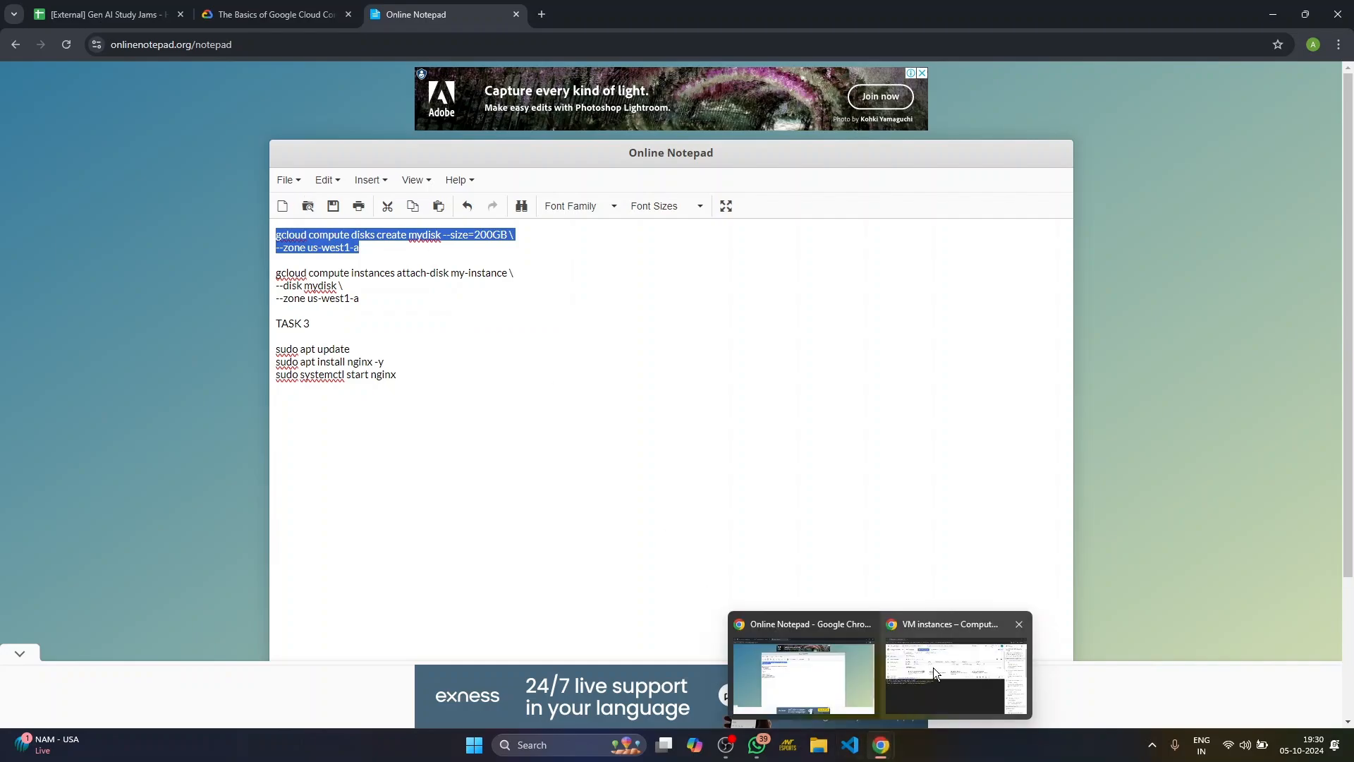
{"action": "left_click", "coordinate": [953, 678]}
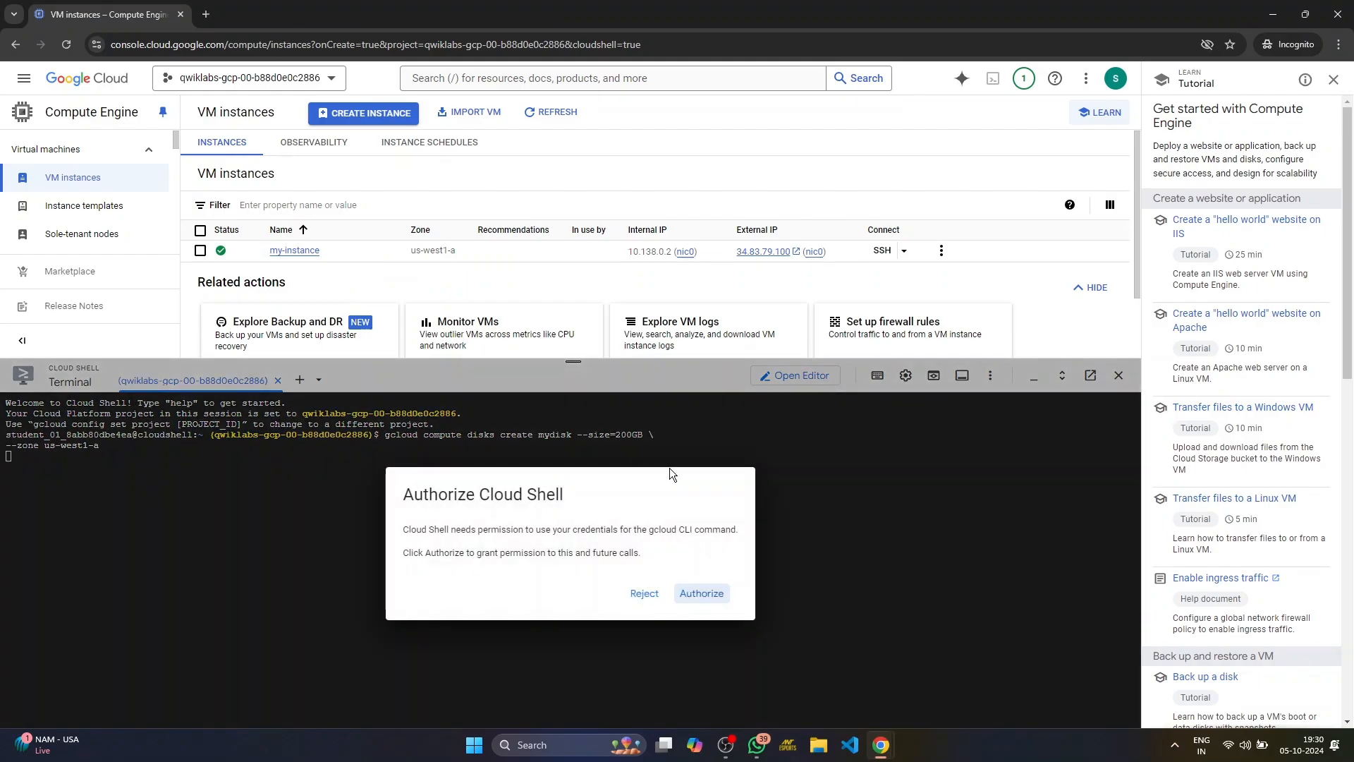
{"action": "left_click", "coordinate": [700, 592]}
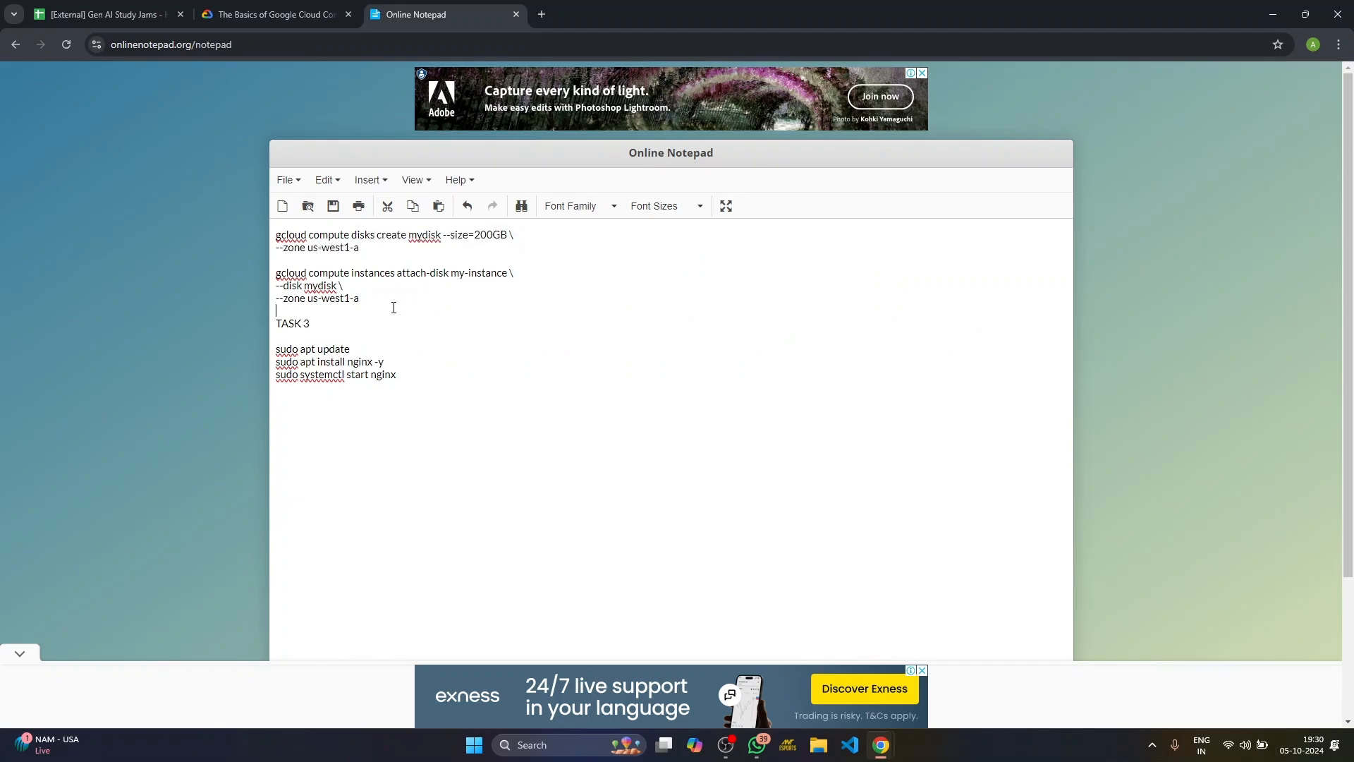
Step: Run gcloud compute instances attach-disk to attach mydisk to my-instance in us-west1-a
{"action": "left_click_drag", "start_coordinate": [275, 273], "coordinate": [362, 298]}
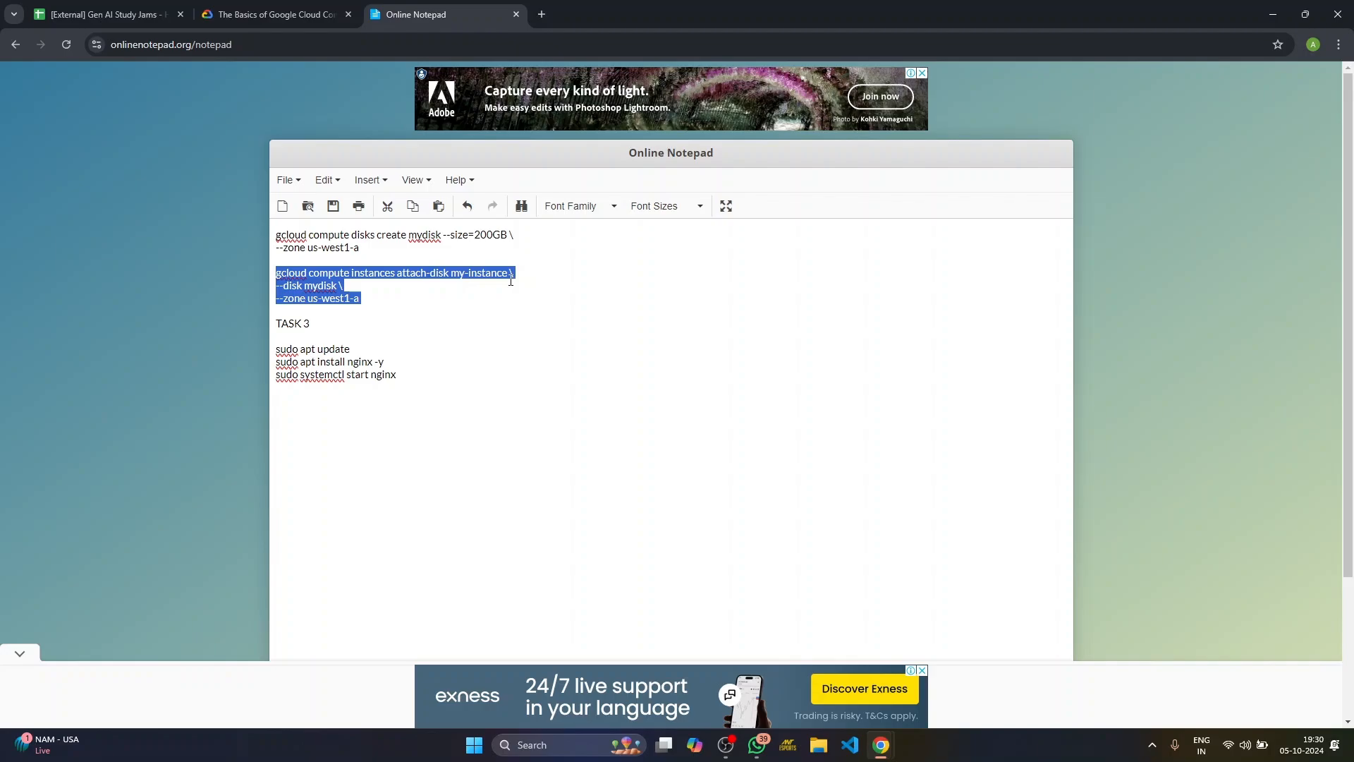
{"action": "mouse_move", "coordinate": [880, 745]}
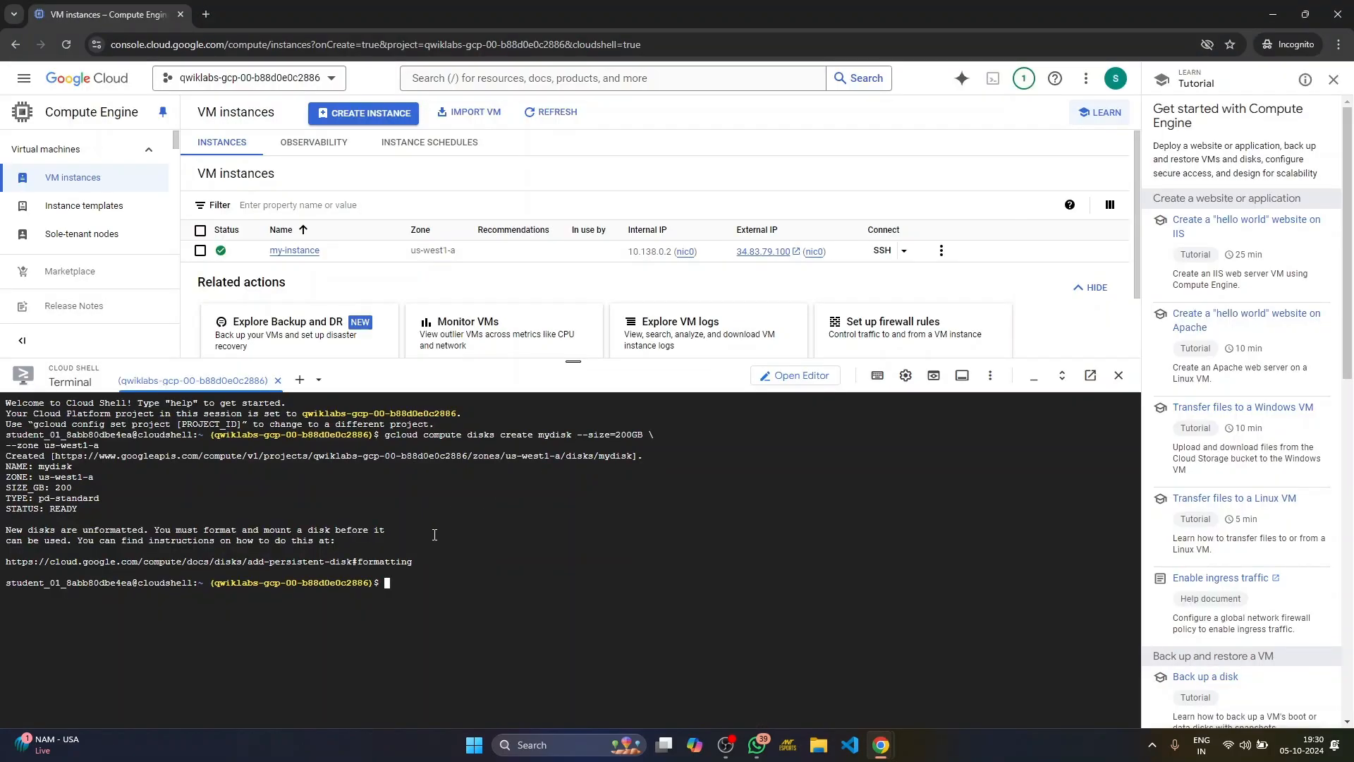
{"action": "type", "text": "gcloud compute instances attach-disk my-instance \\"}
{"action": "type", "text": "--disk mydisk \\"}
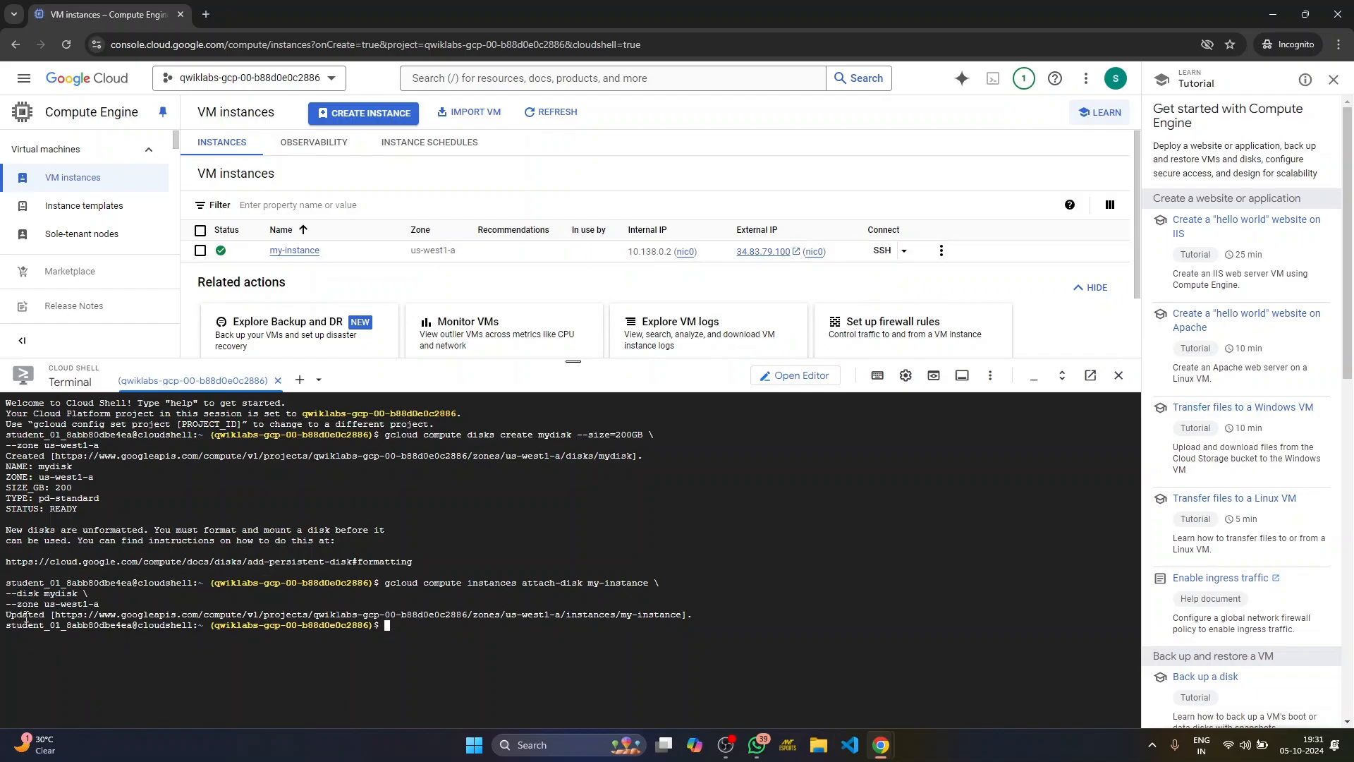
{"action": "mouse_move", "coordinate": [464, 191]}
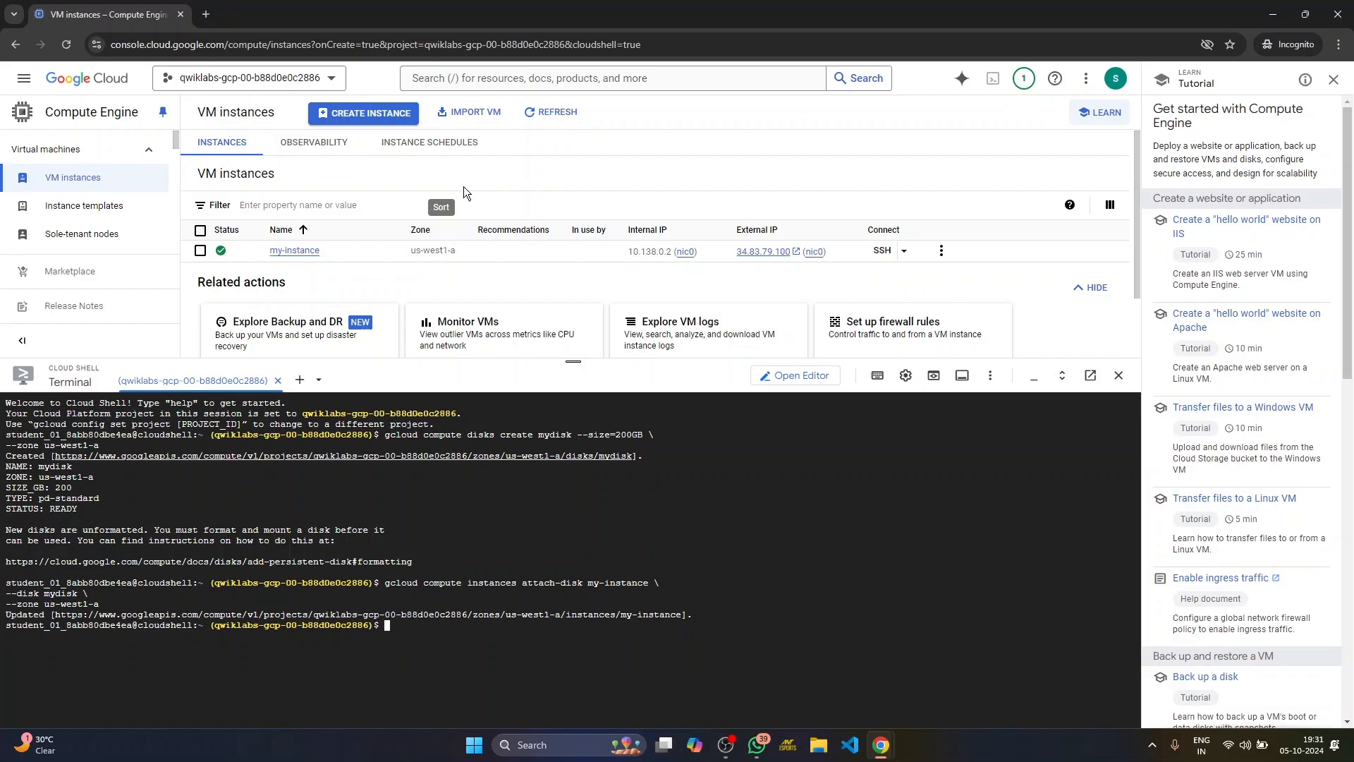
Step: SSH into my-instance via its gcloud command, answering y to generate SSH keys
{"action": "left_click", "coordinate": [903, 251]}
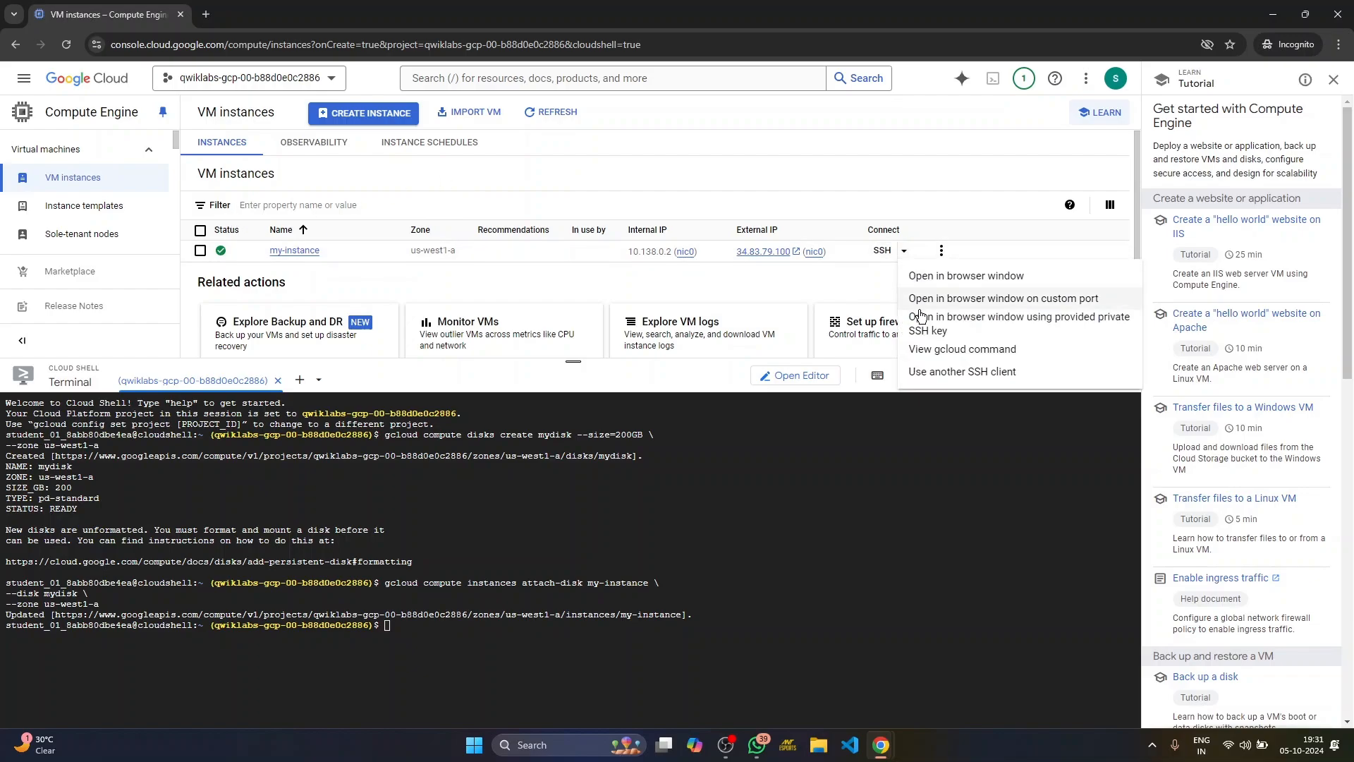
{"action": "mouse_move", "coordinate": [957, 354]}
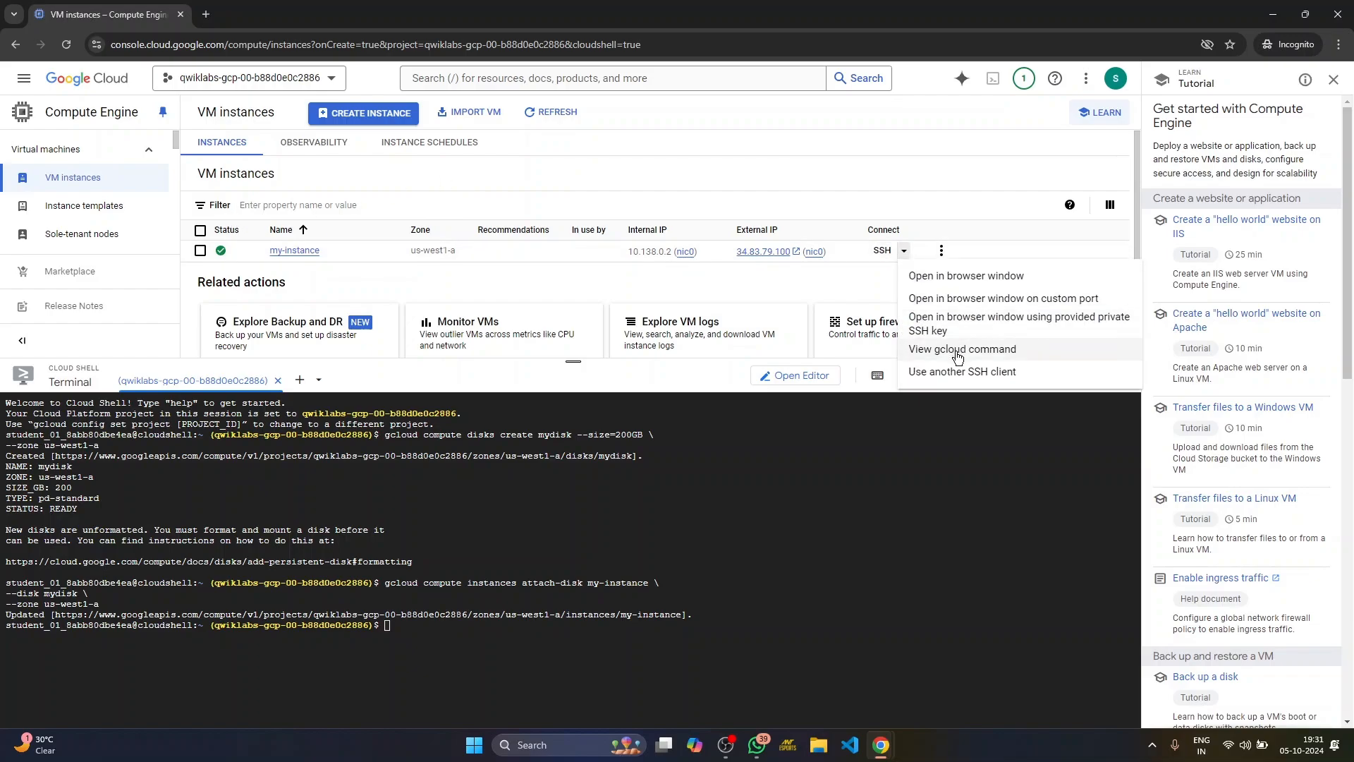
{"action": "left_click", "coordinate": [961, 354]}
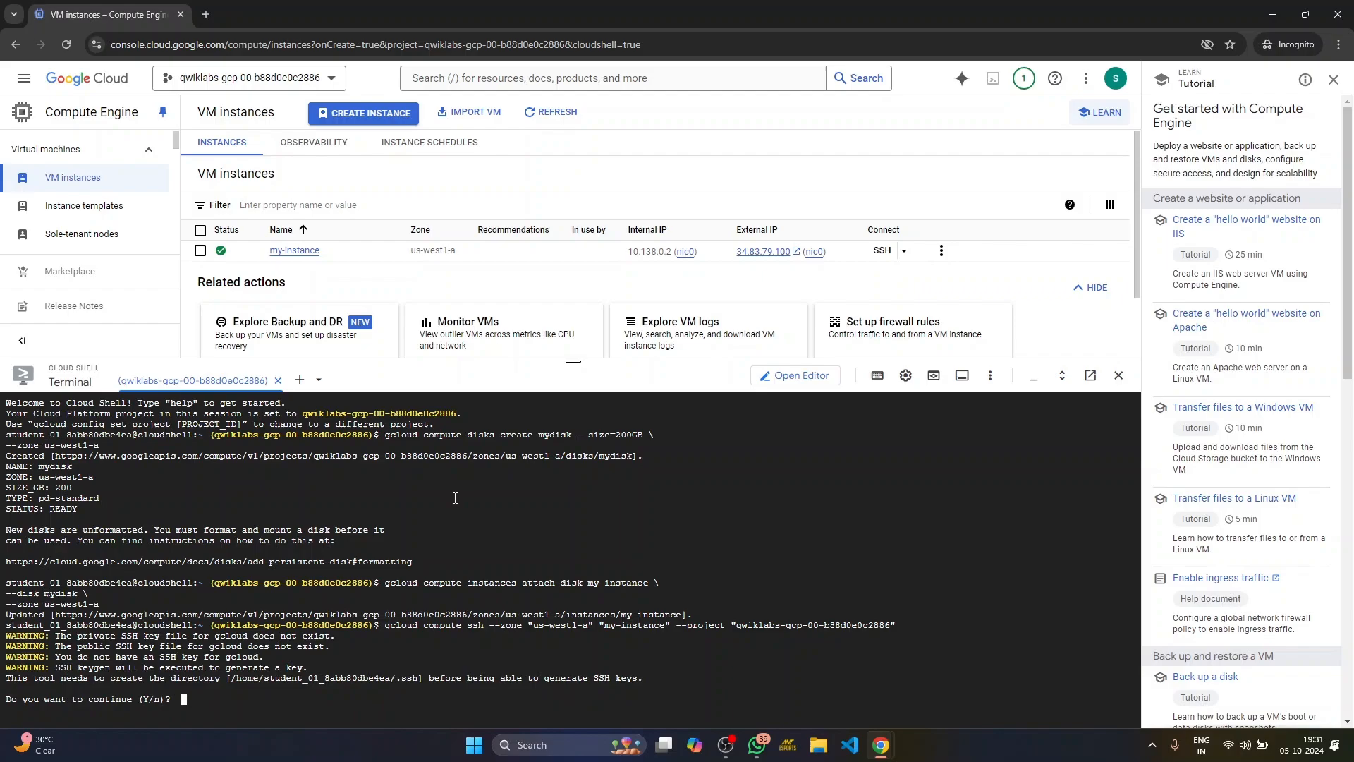
{"action": "type", "text": "y"}
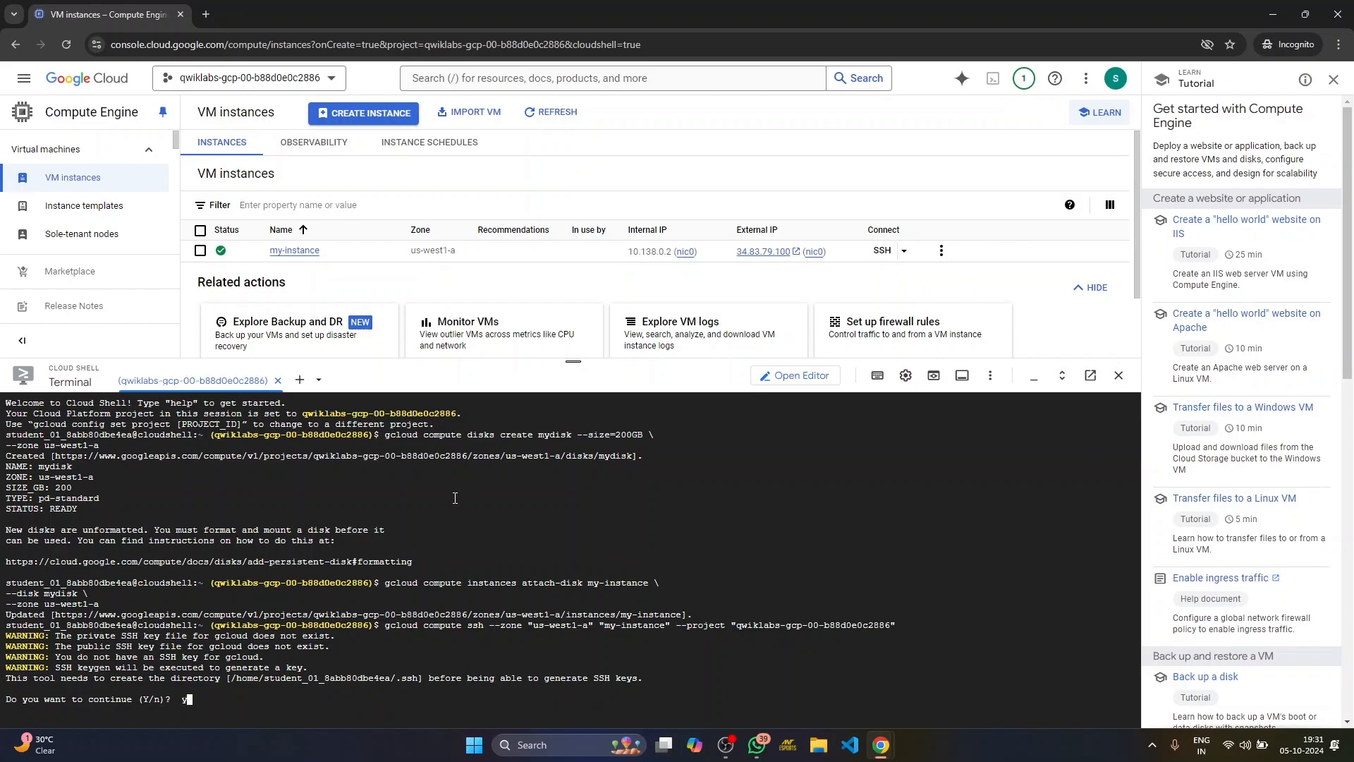
{"action": "key", "text": "Return"}
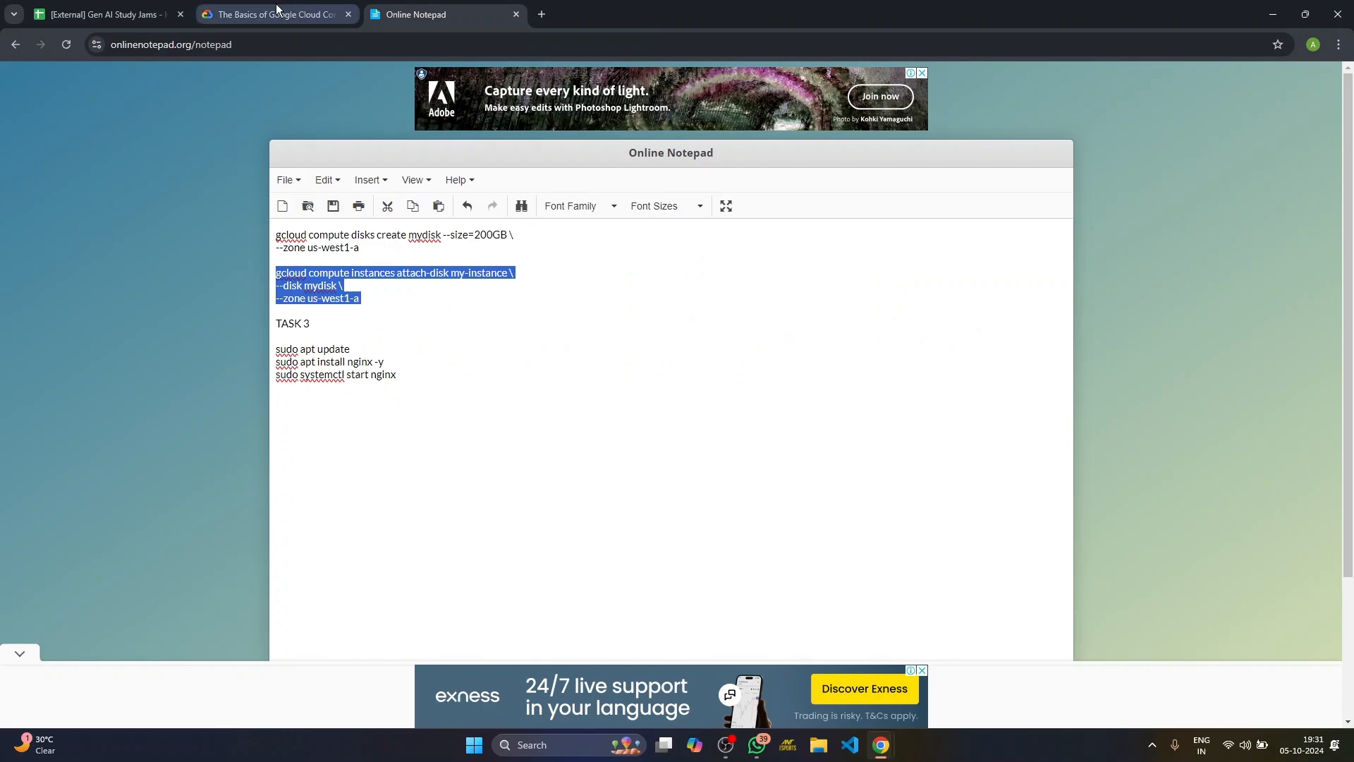
Step: Check progress on Task 2's disk creation and attachment, earning its 10 points
{"action": "left_click", "coordinate": [276, 14]}
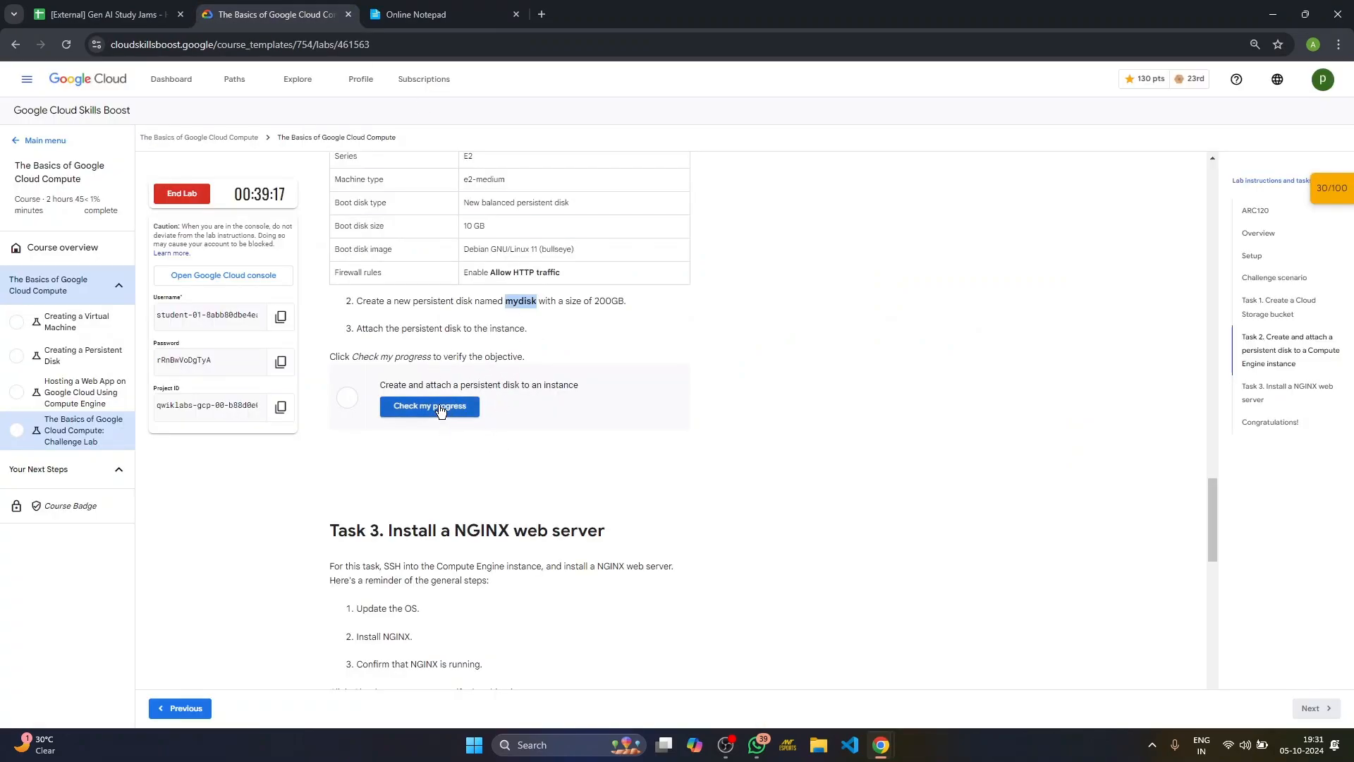
{"action": "left_click", "coordinate": [429, 406]}
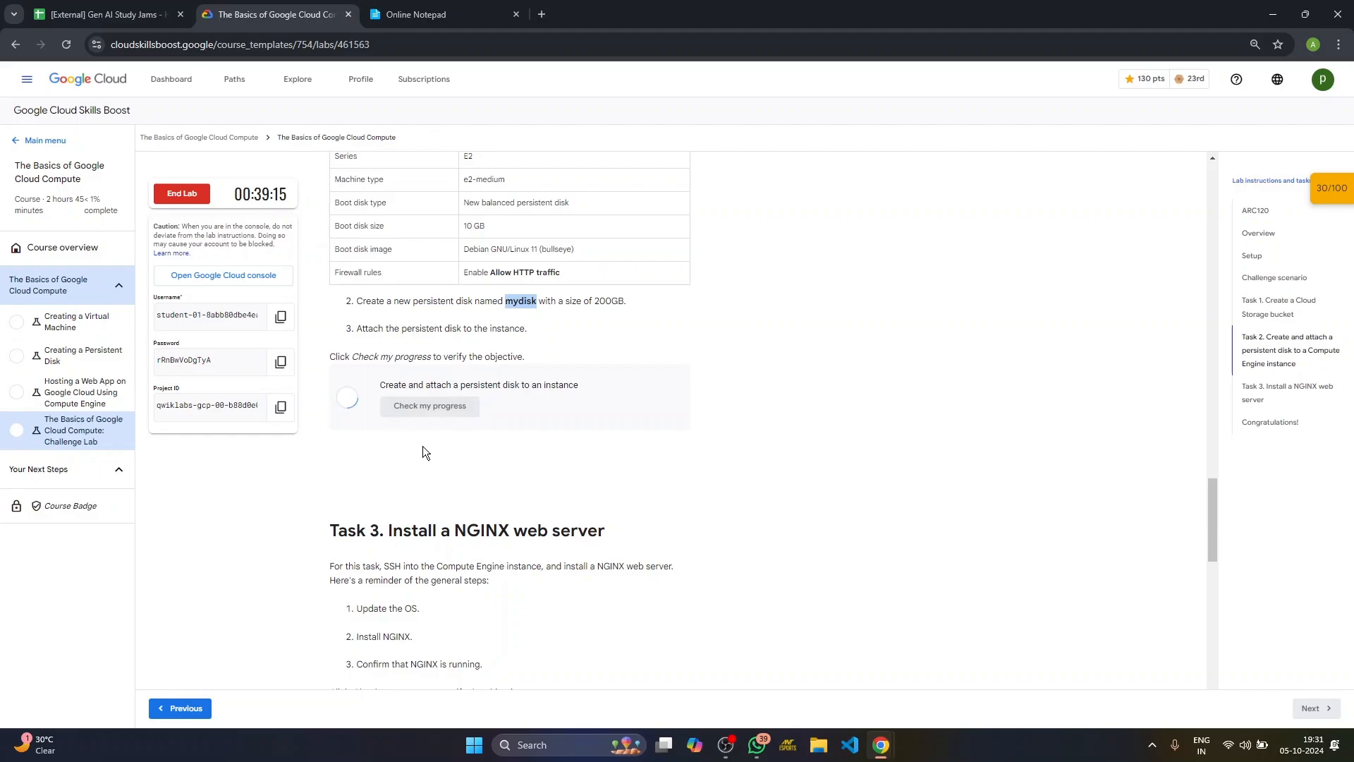
{"action": "left_click", "coordinate": [429, 406]}
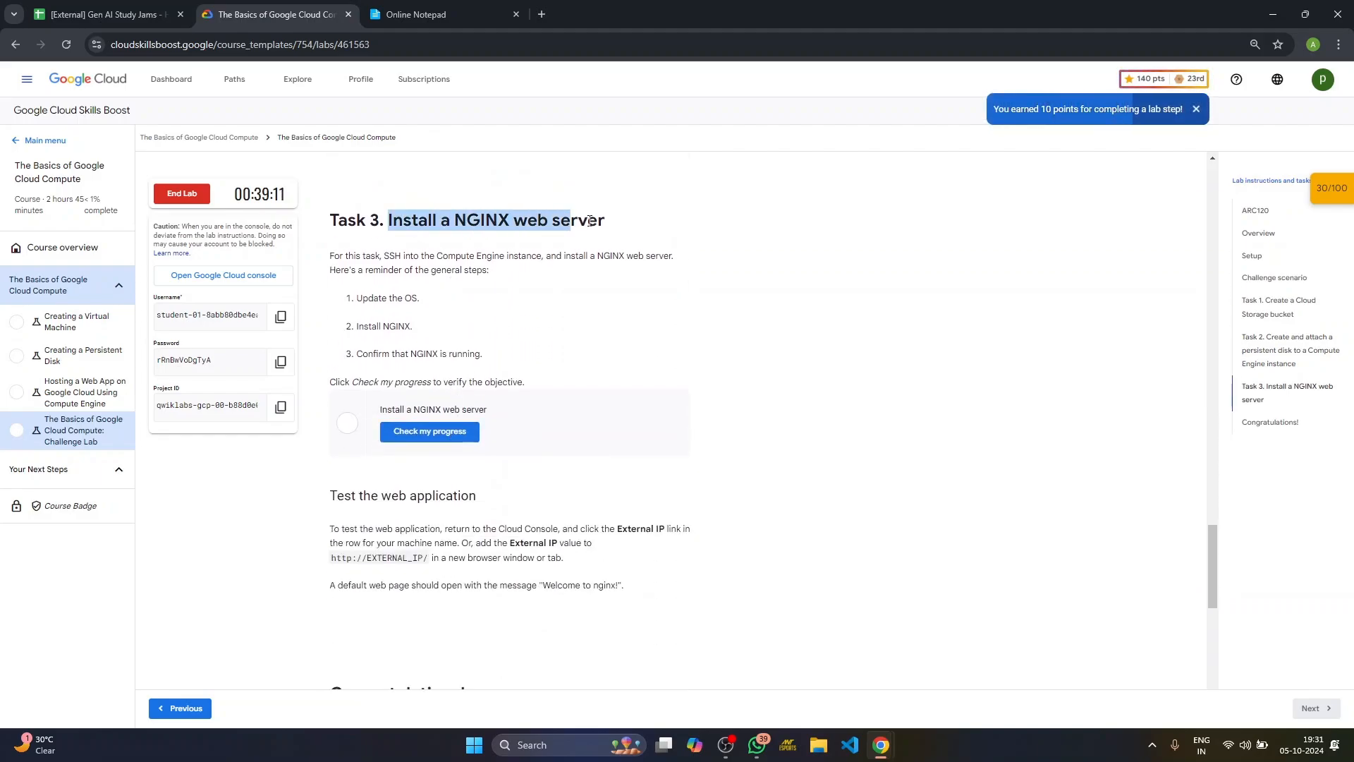
{"action": "left_click", "coordinate": [441, 14]}
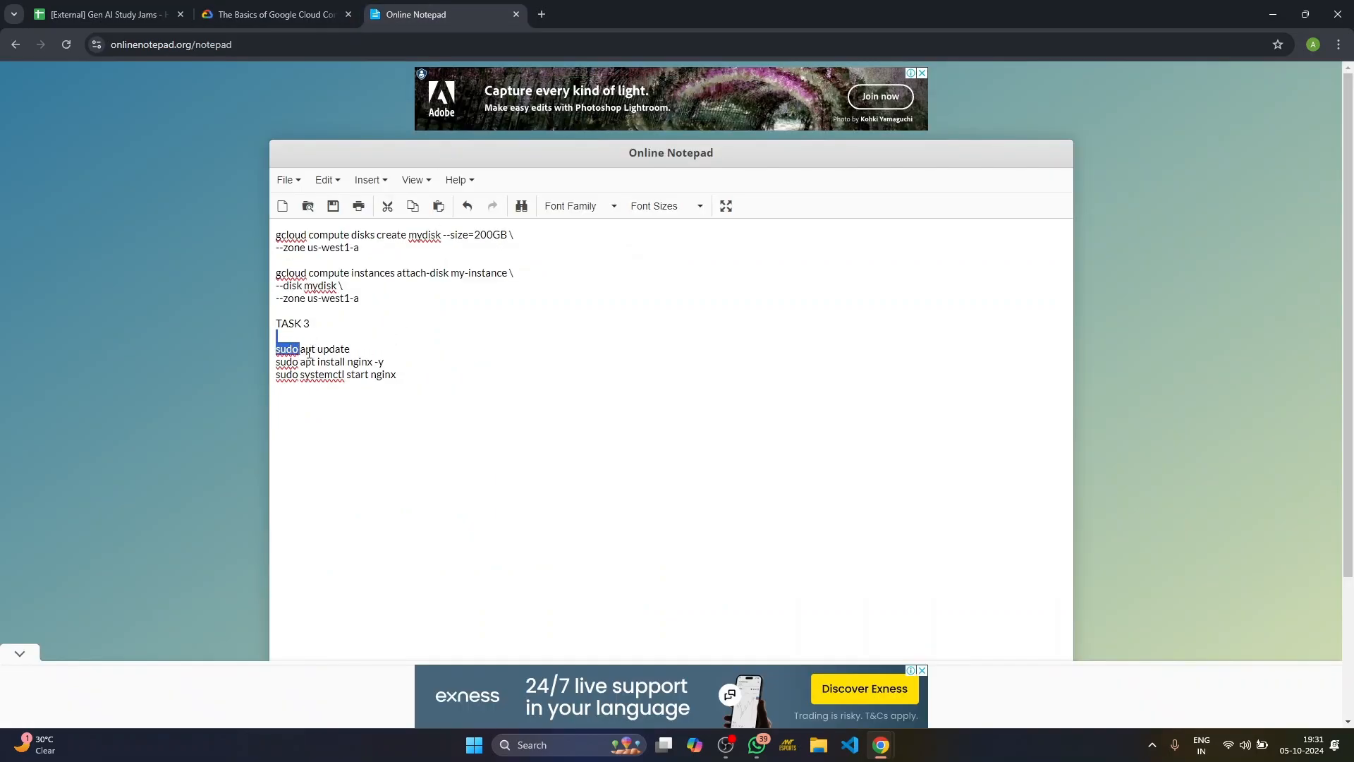
Step: Run sudo apt update, sudo apt install nginx -y and sudo systemctl start nginx on my-instance
{"action": "left_click_drag", "start_coordinate": [276, 349], "coordinate": [396, 374]}
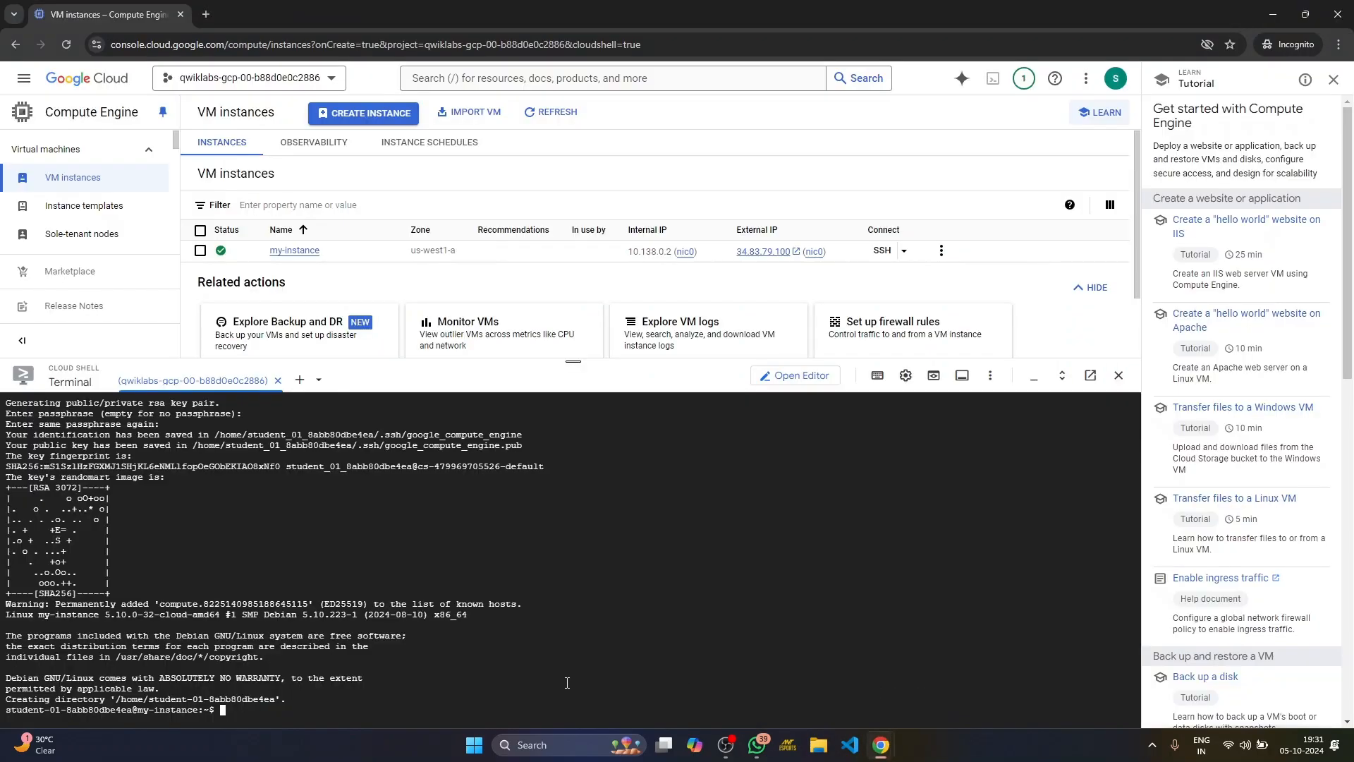
{"action": "type", "text": "sudo apt update"}
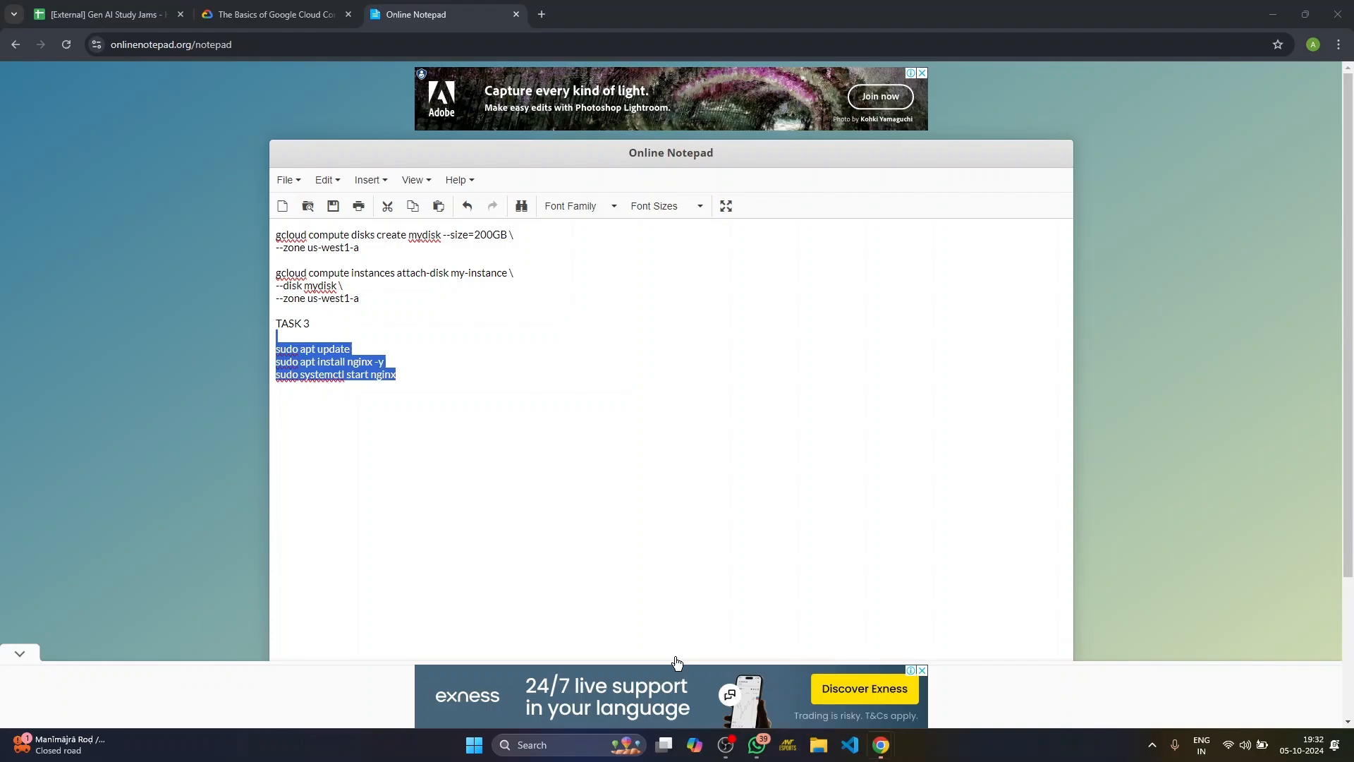
Step: Check progress on Task 3's NGINX install, bringing the lab score to 100/100
{"action": "left_click", "coordinate": [274, 15]}
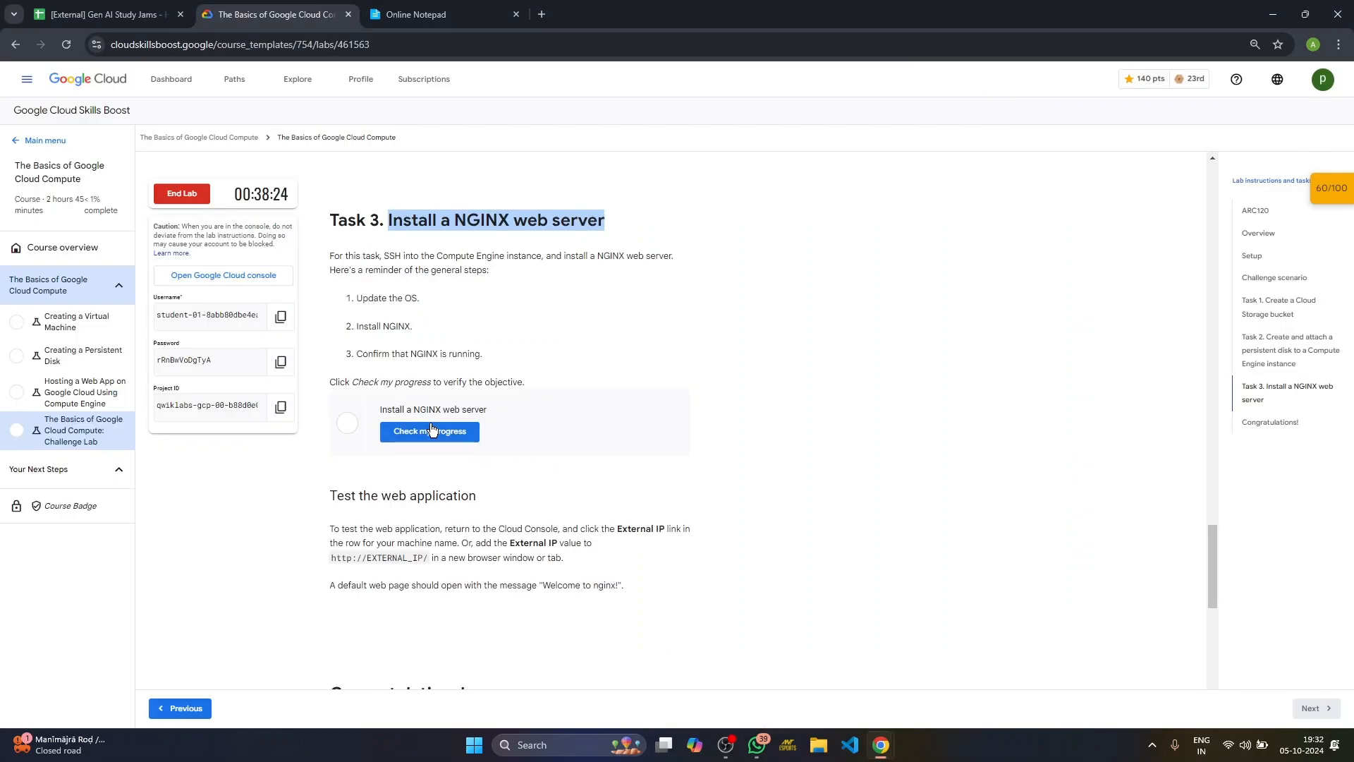
{"action": "left_click", "coordinate": [430, 431]}
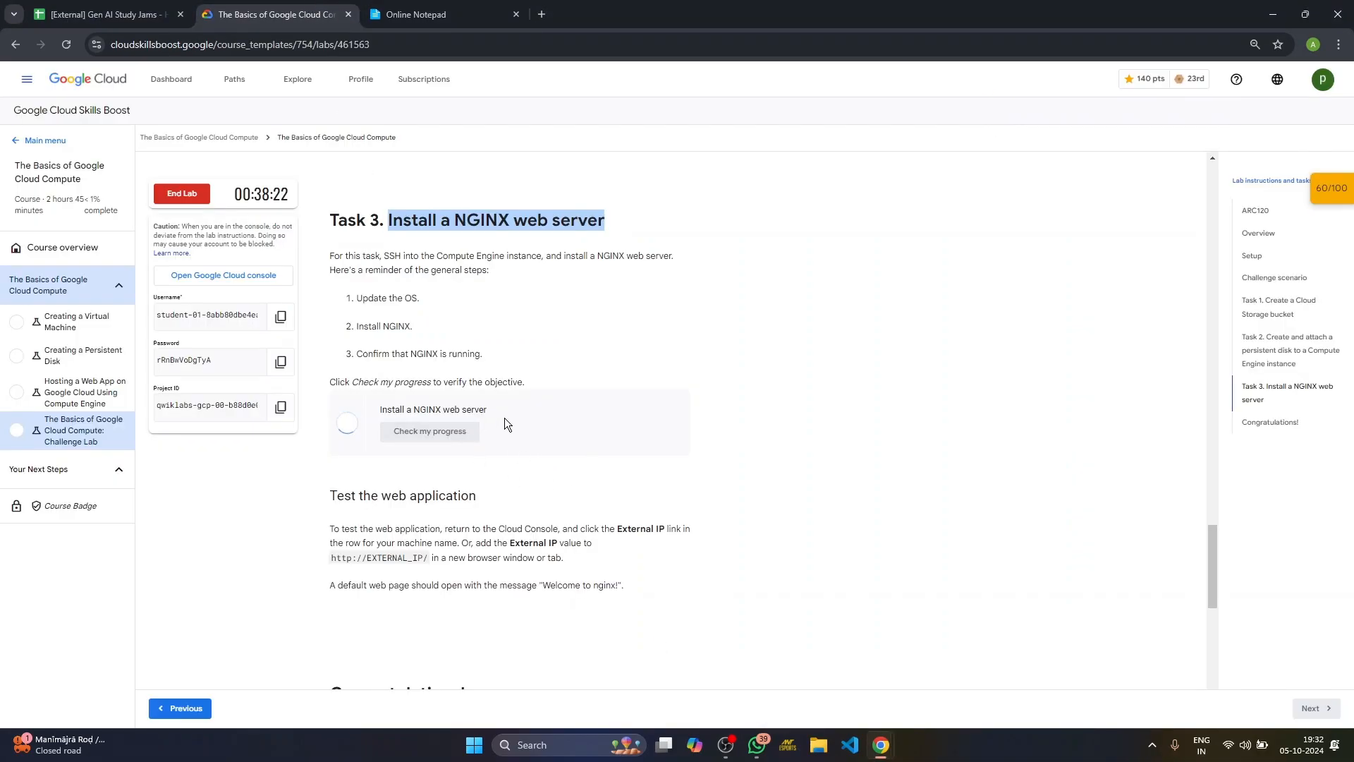
{"action": "left_click", "coordinate": [429, 431]}
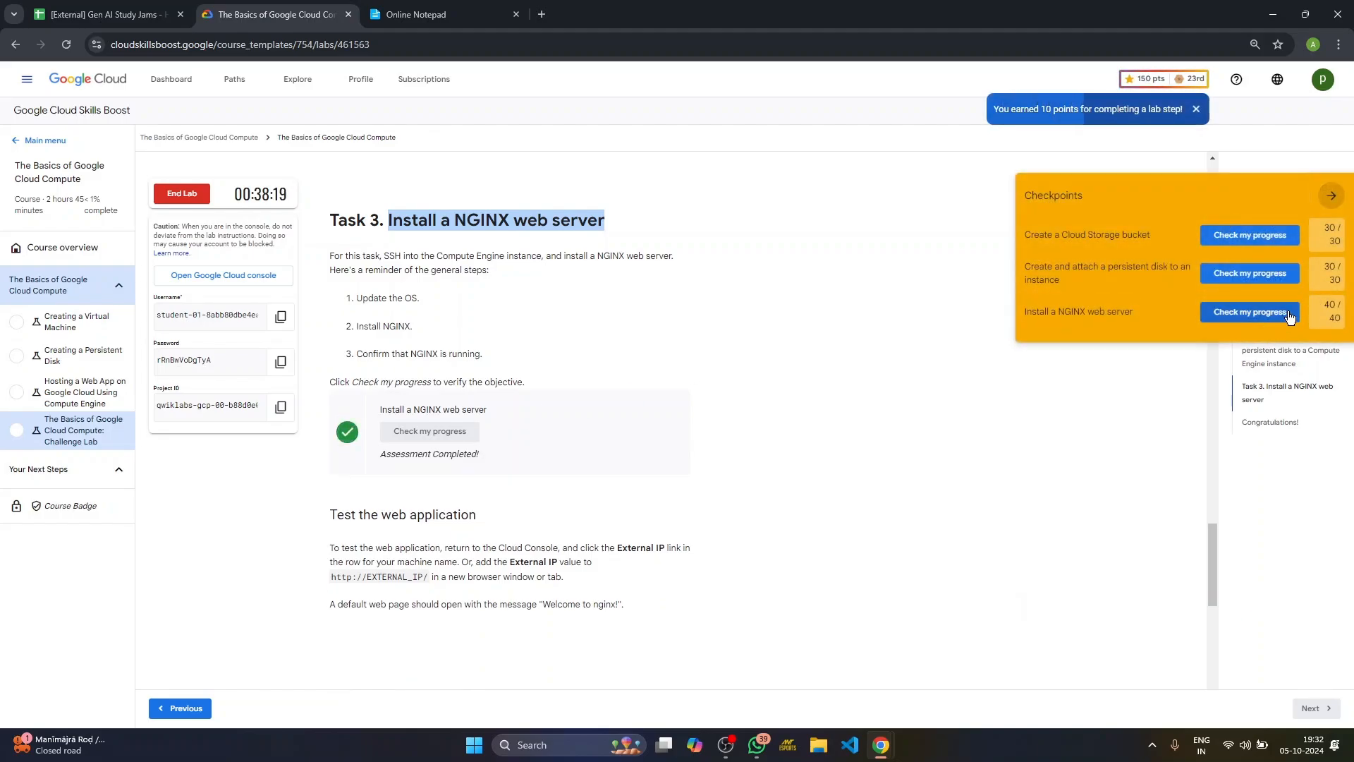
{"action": "left_click", "coordinate": [1330, 196]}
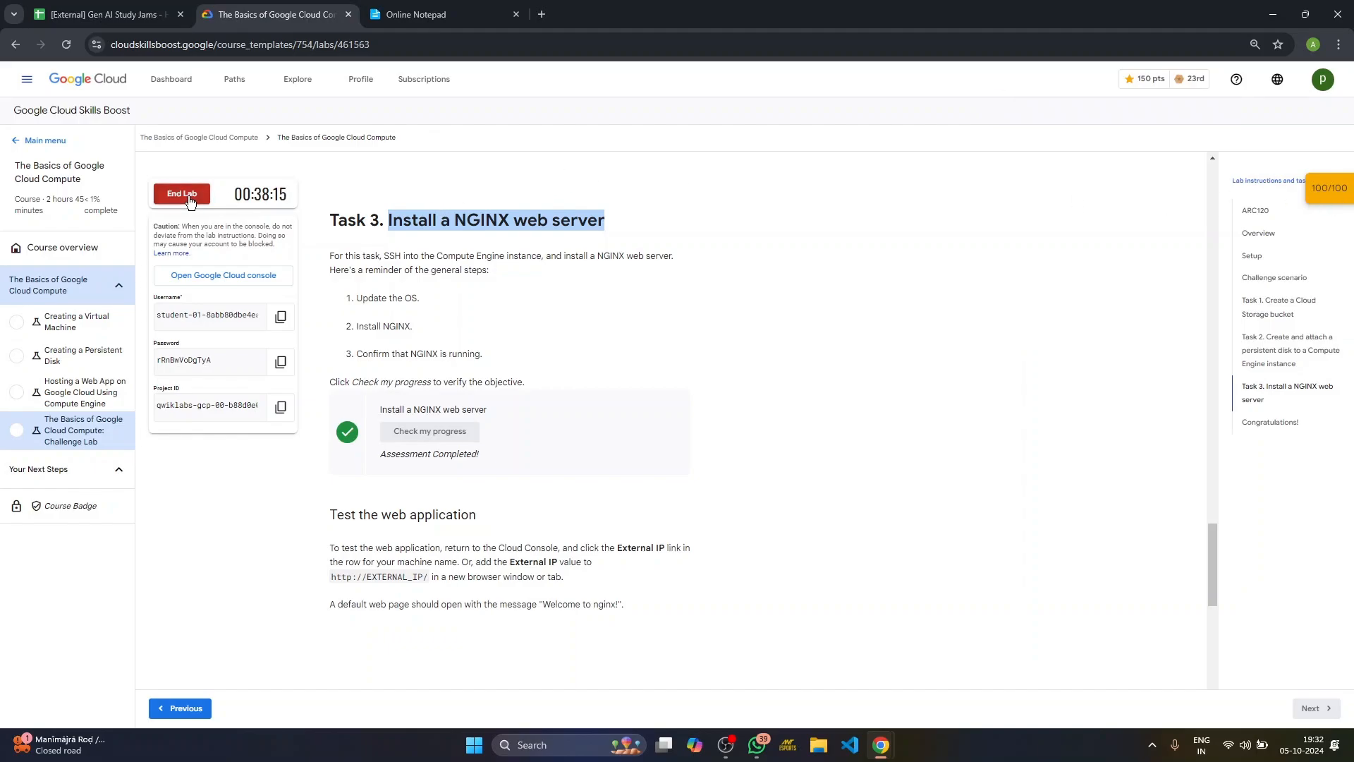
Step: End the lab and submit five-star feedback with the comment 'Good LAb'
{"action": "left_click", "coordinate": [181, 193]}
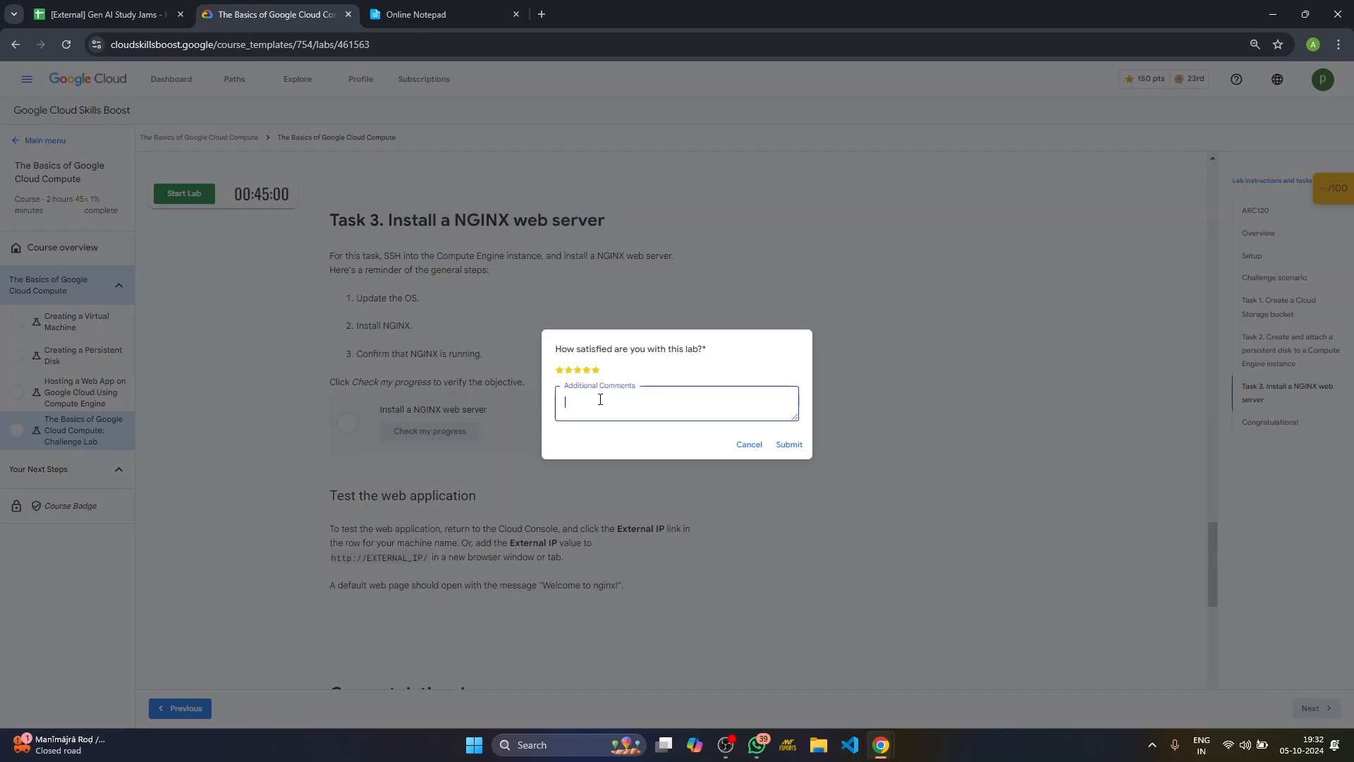
{"action": "type", "text": "Good L"}
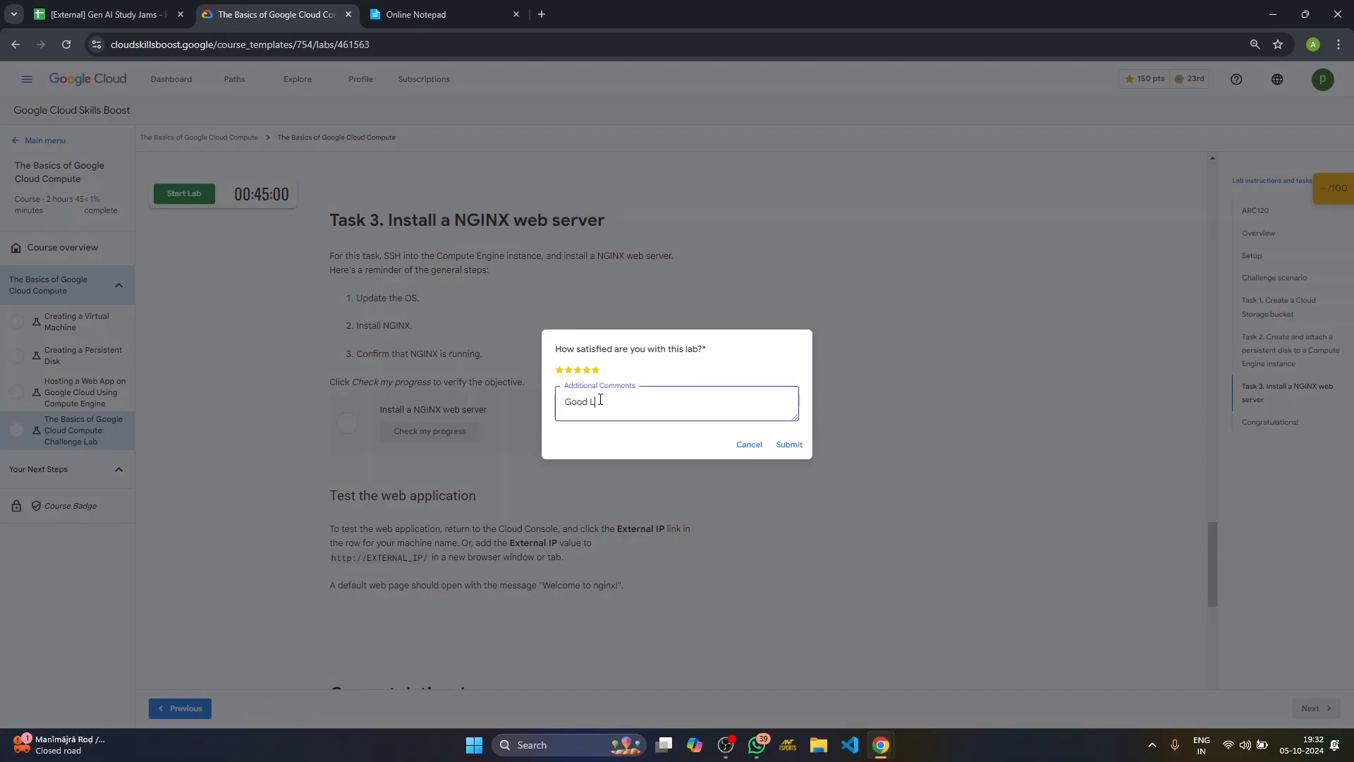
{"action": "type", "text": "Ab"}
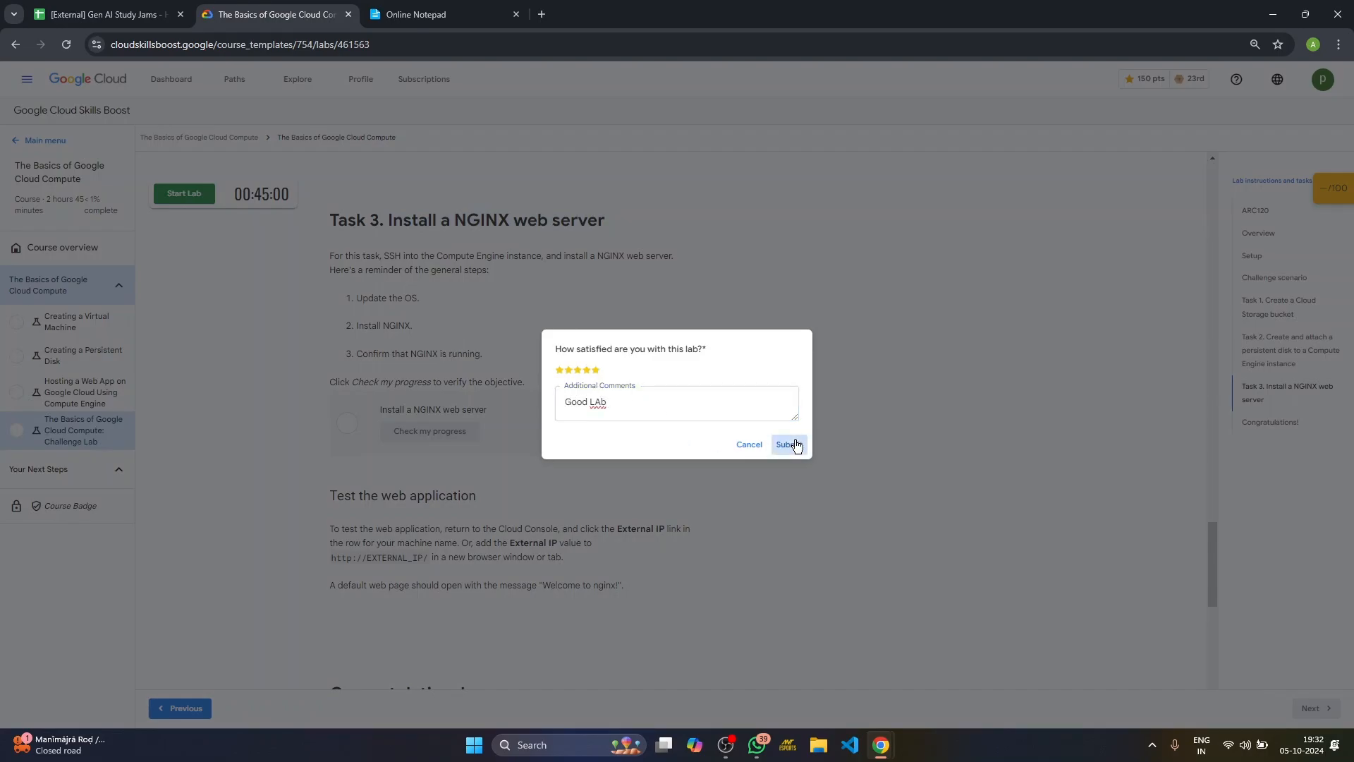